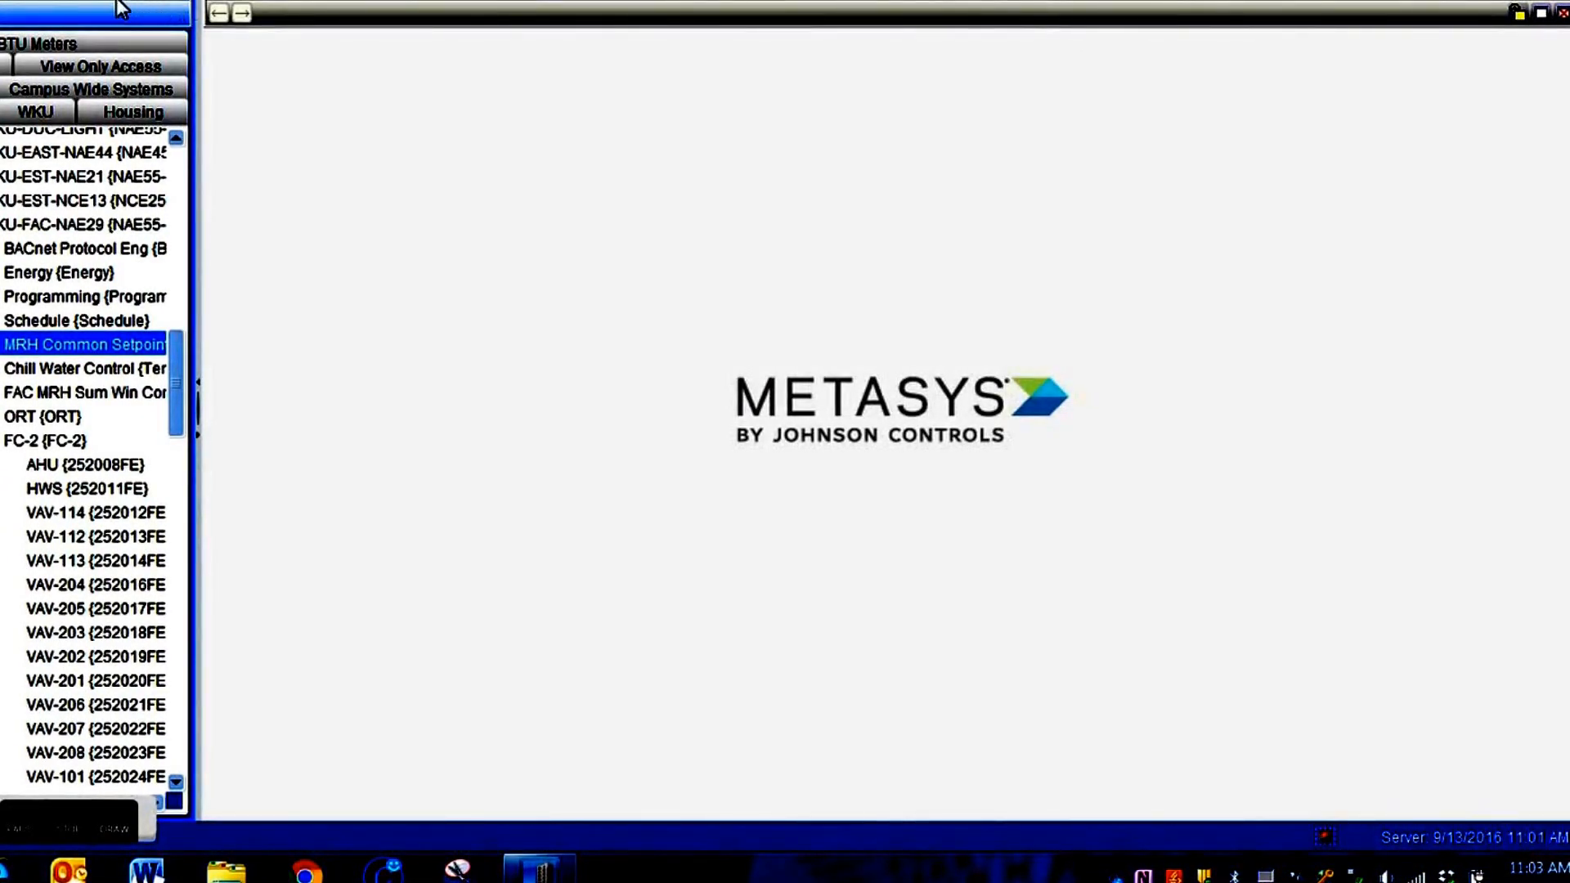
Step: Launch the Insert Object Wizard and choose Solar Clock as the new object type
click(95, 10)
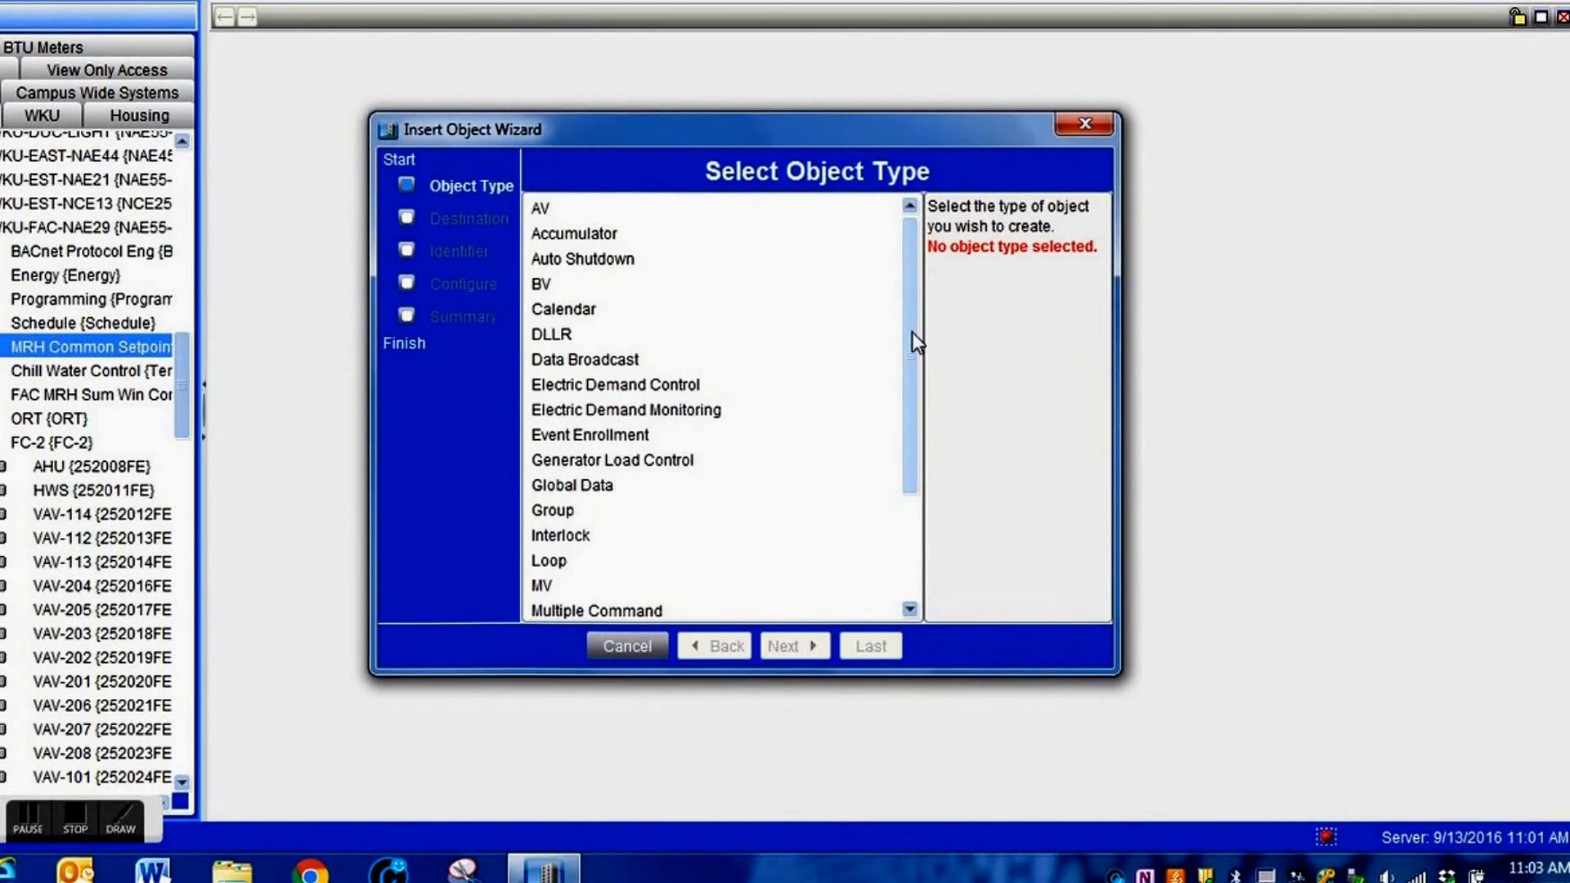
scroll(down, 3)
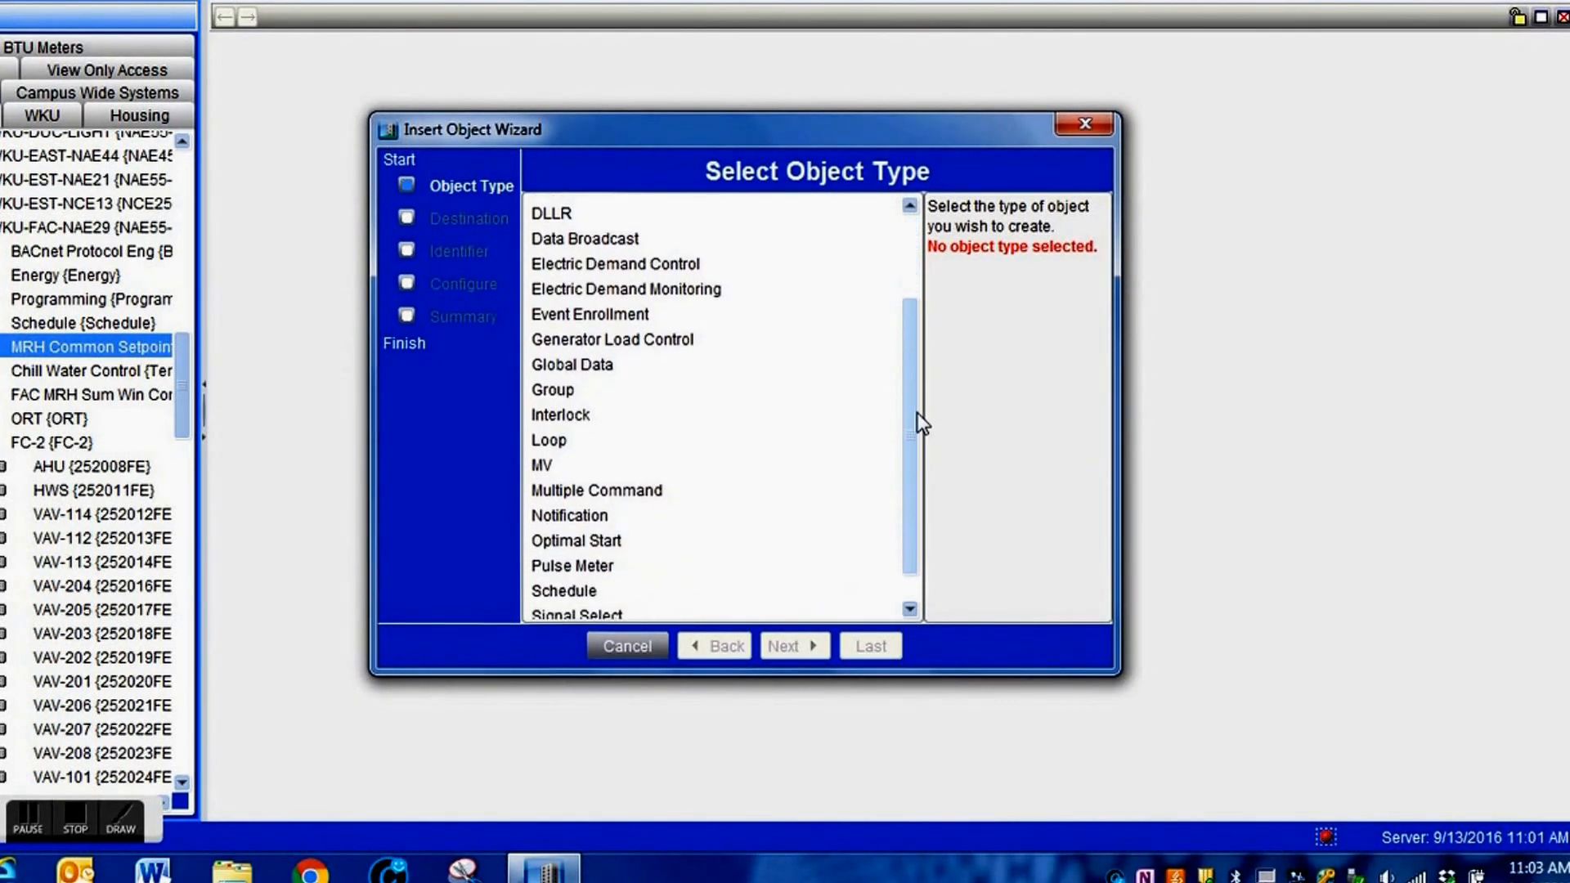
scroll(down, 3)
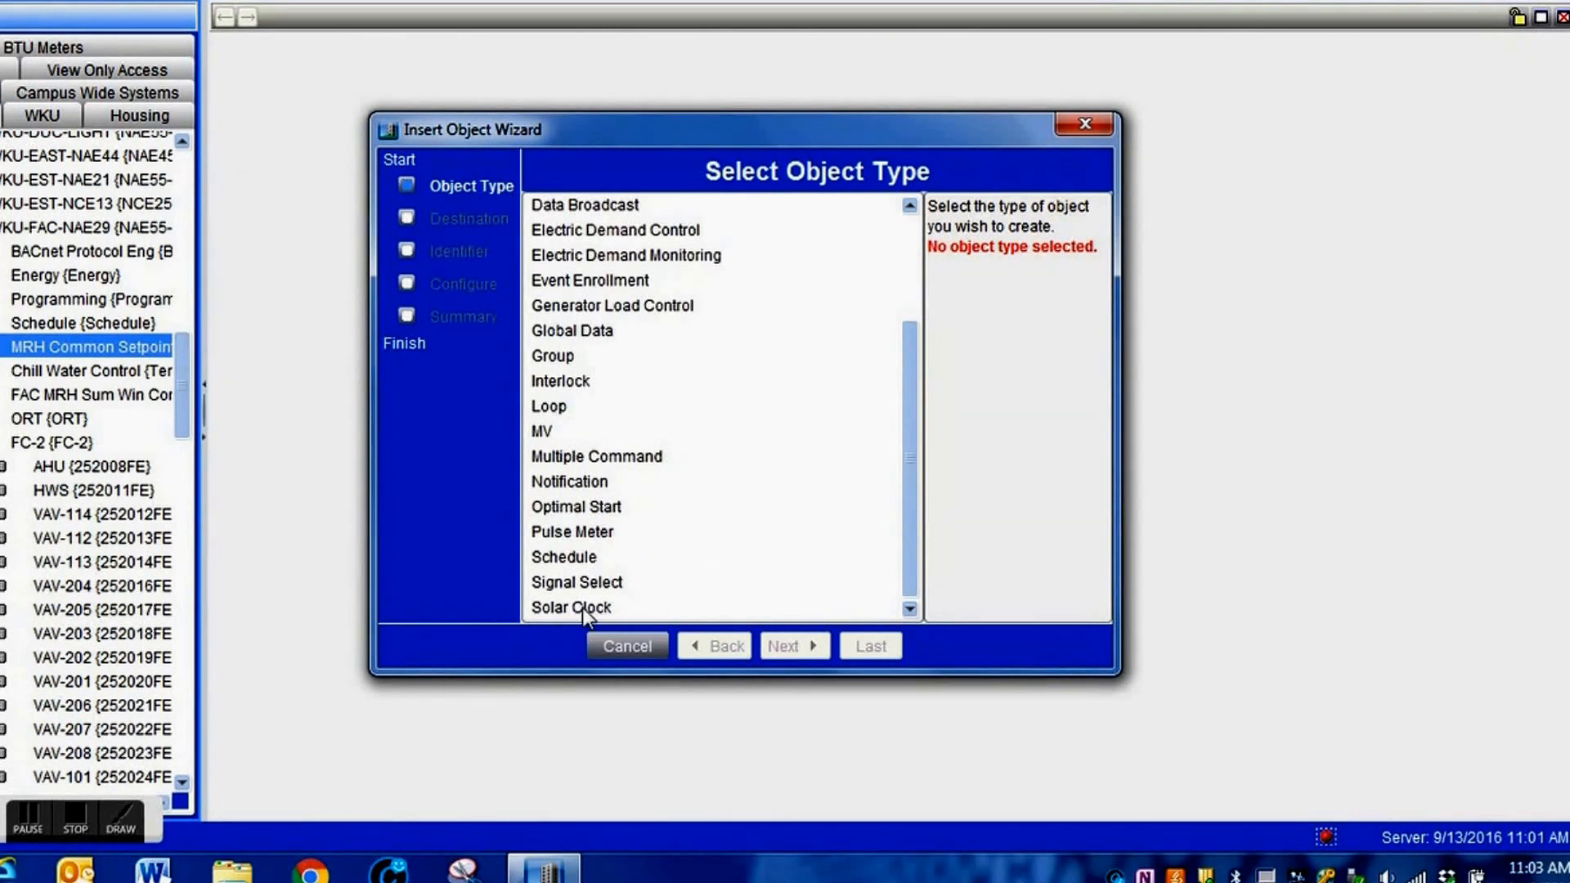
click(570, 607)
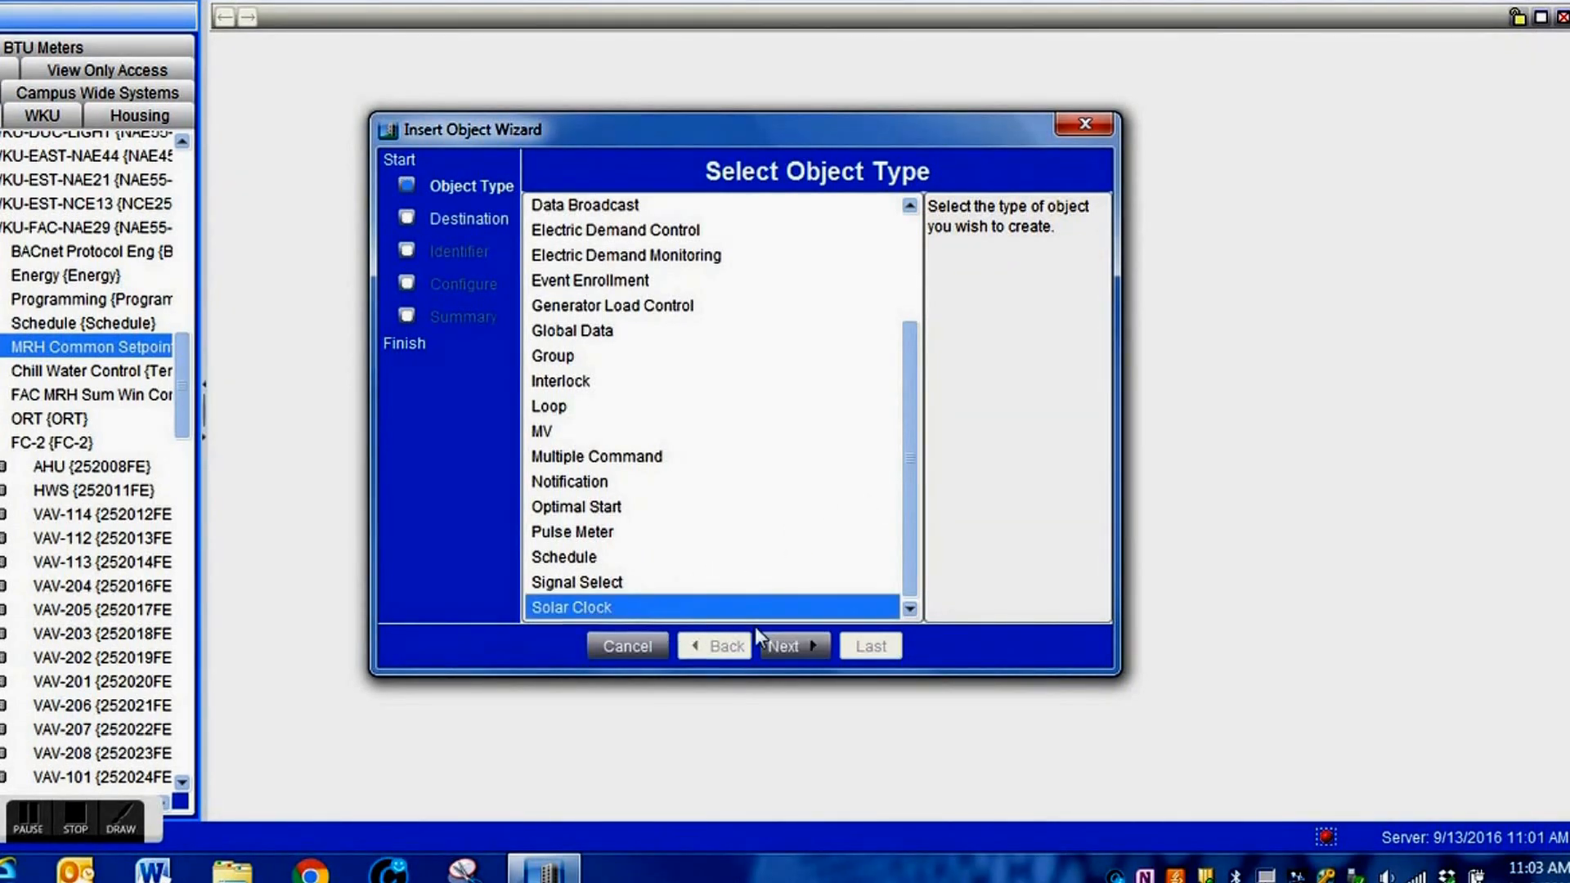
Step: Keep MRH Common Setpoints as destination and name the solar clock 'Exterior Lights'
click(790, 647)
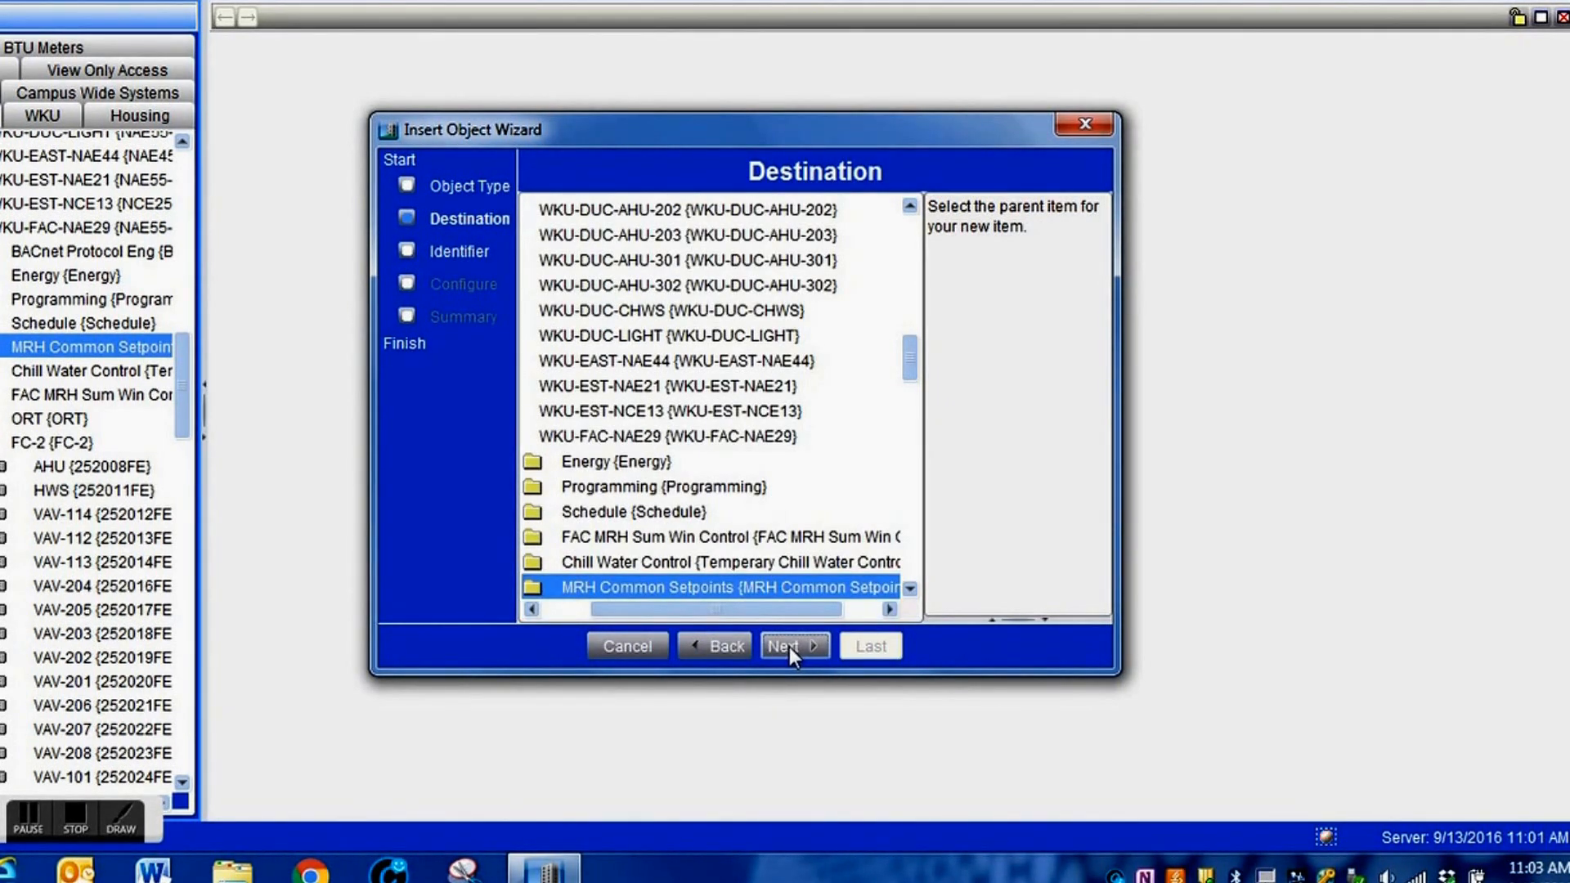
click(791, 646)
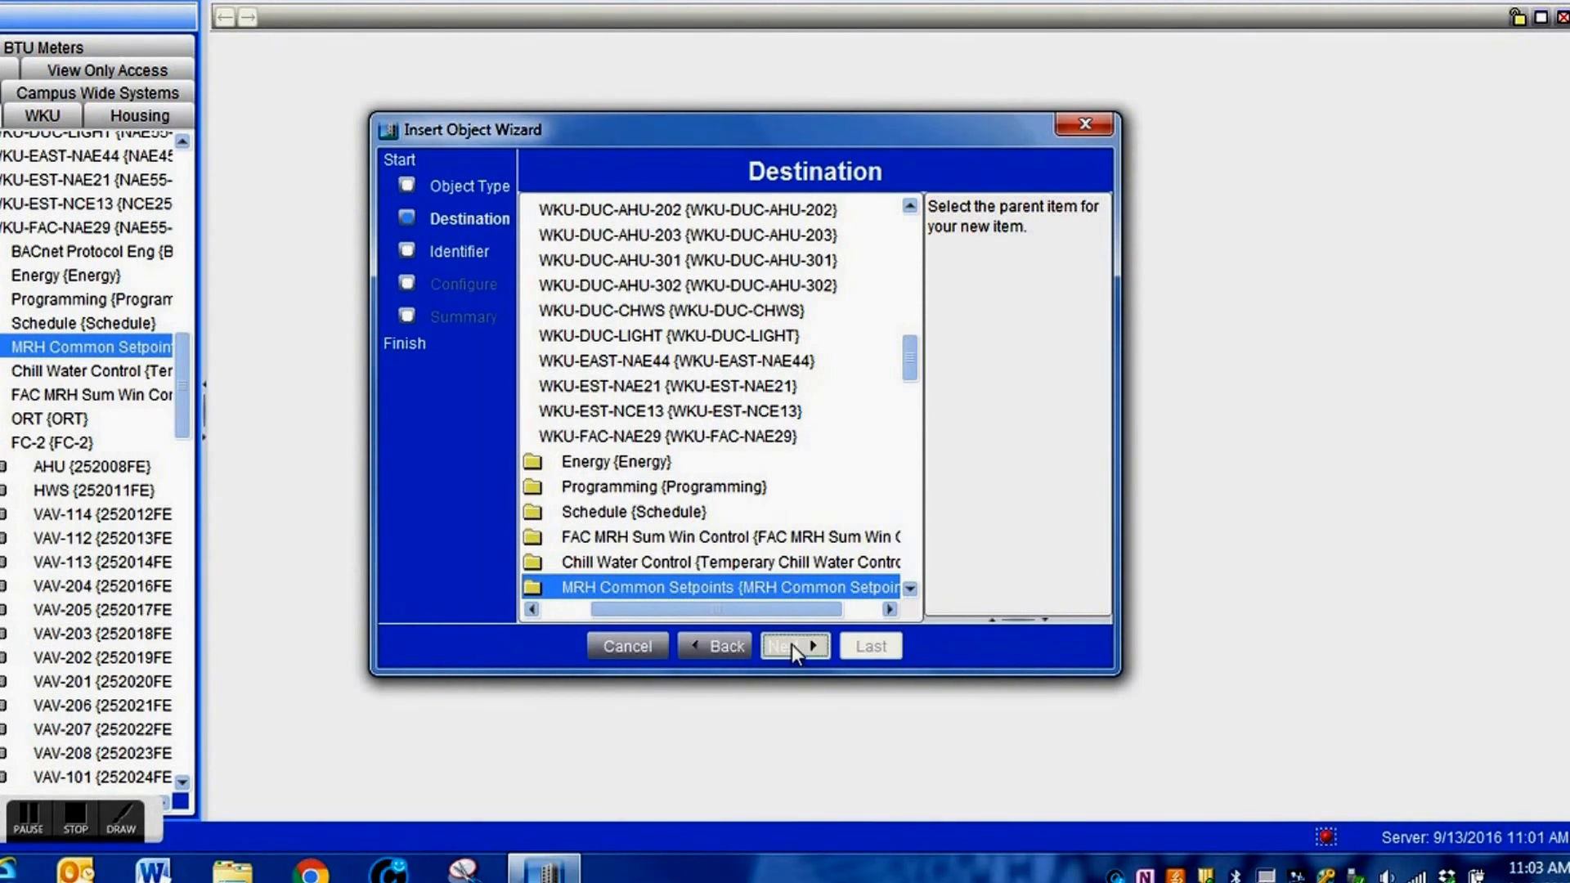
click(792, 647)
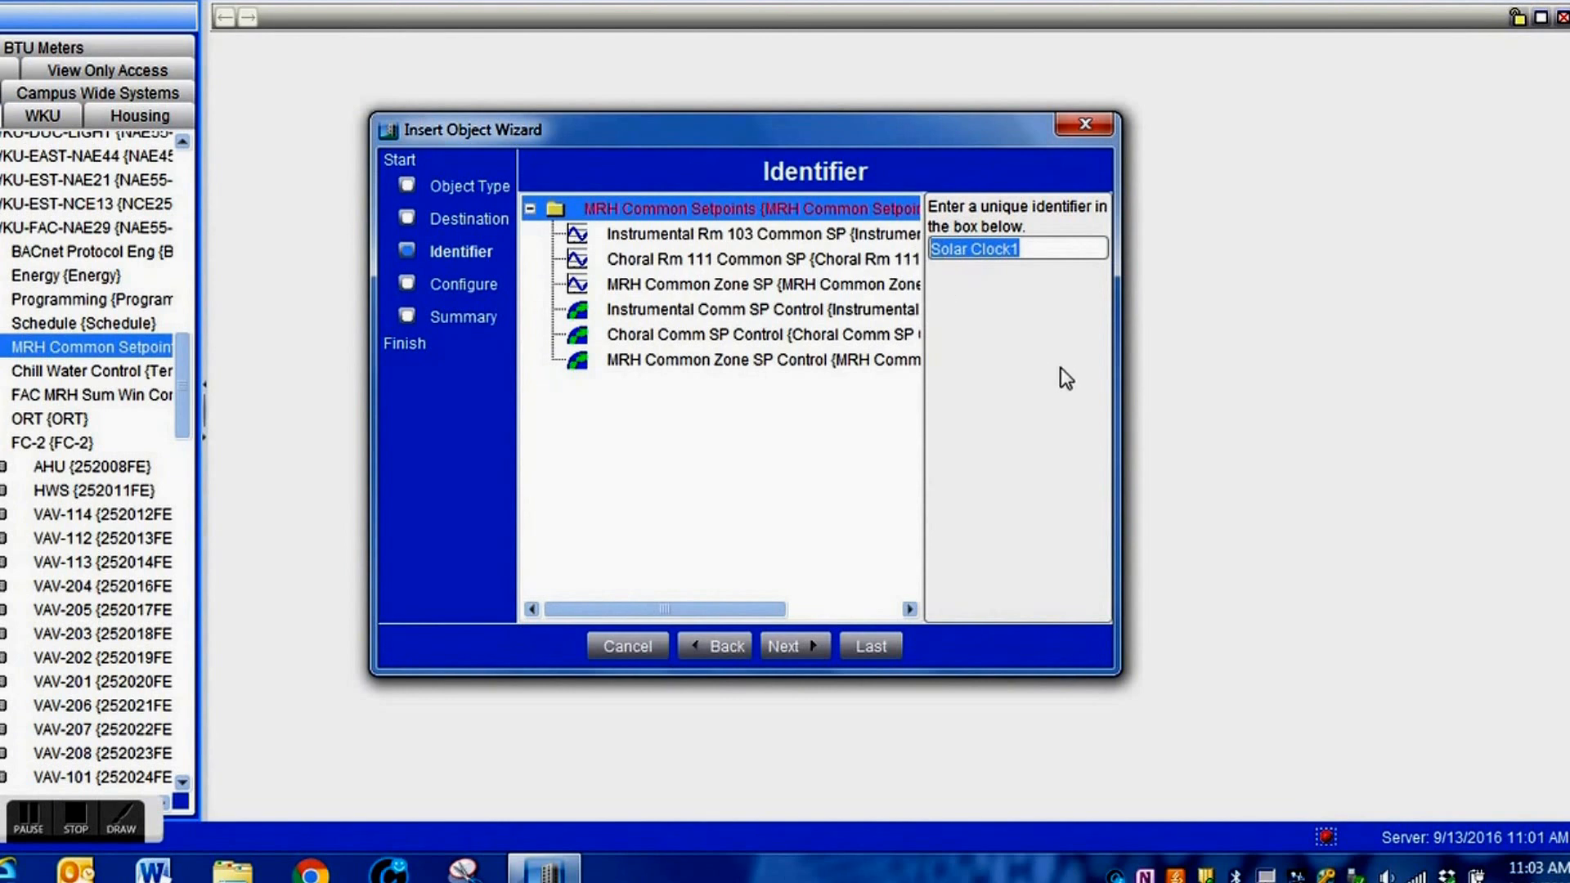
text(Exterior)
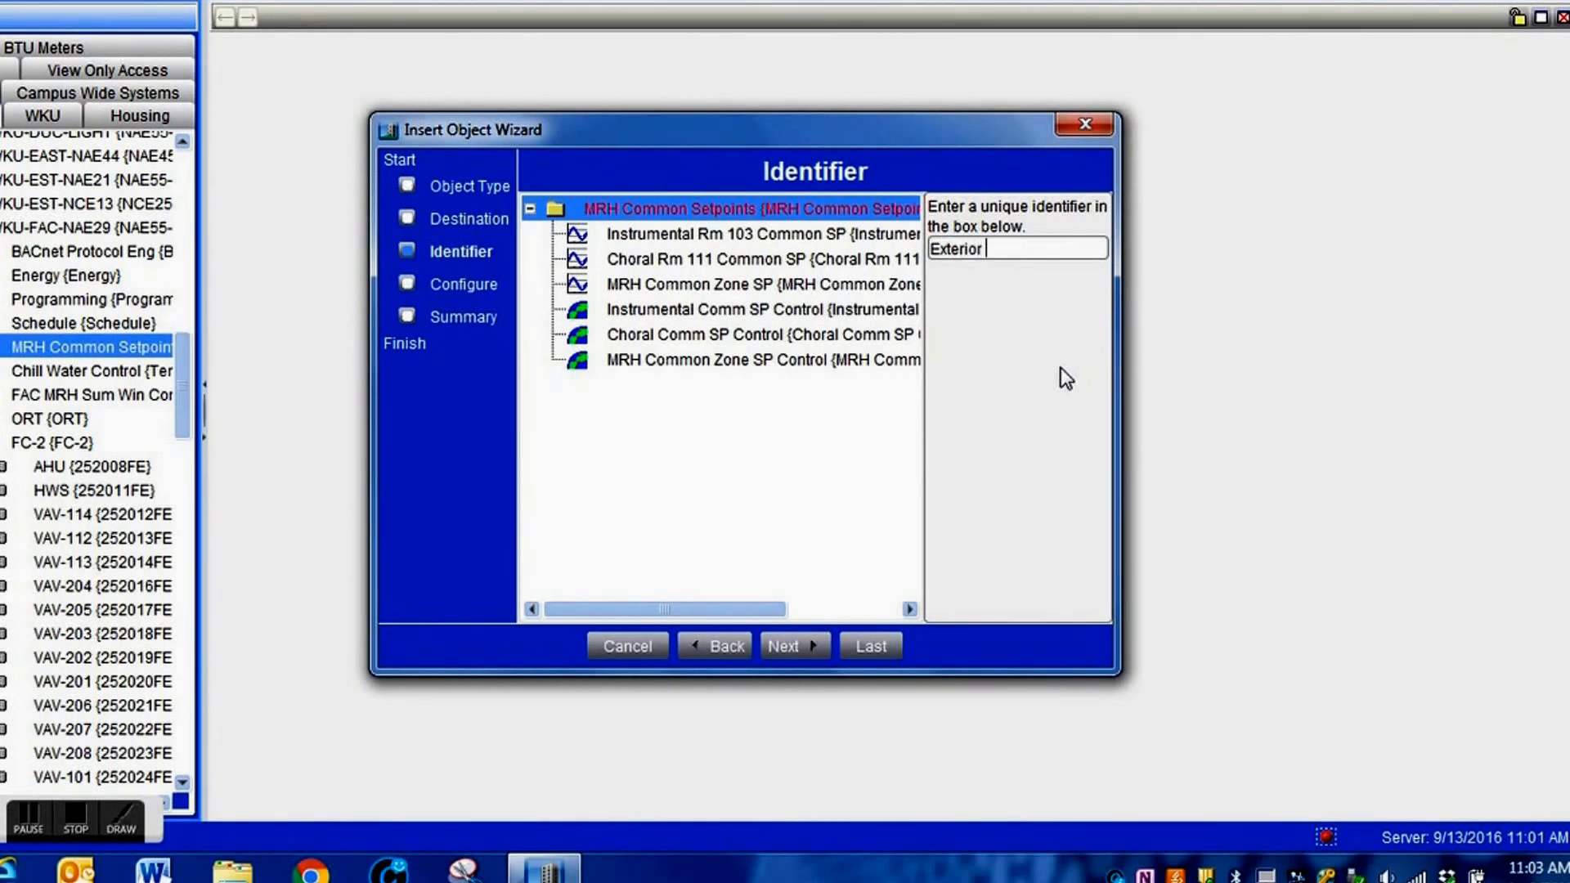
text(Lights)
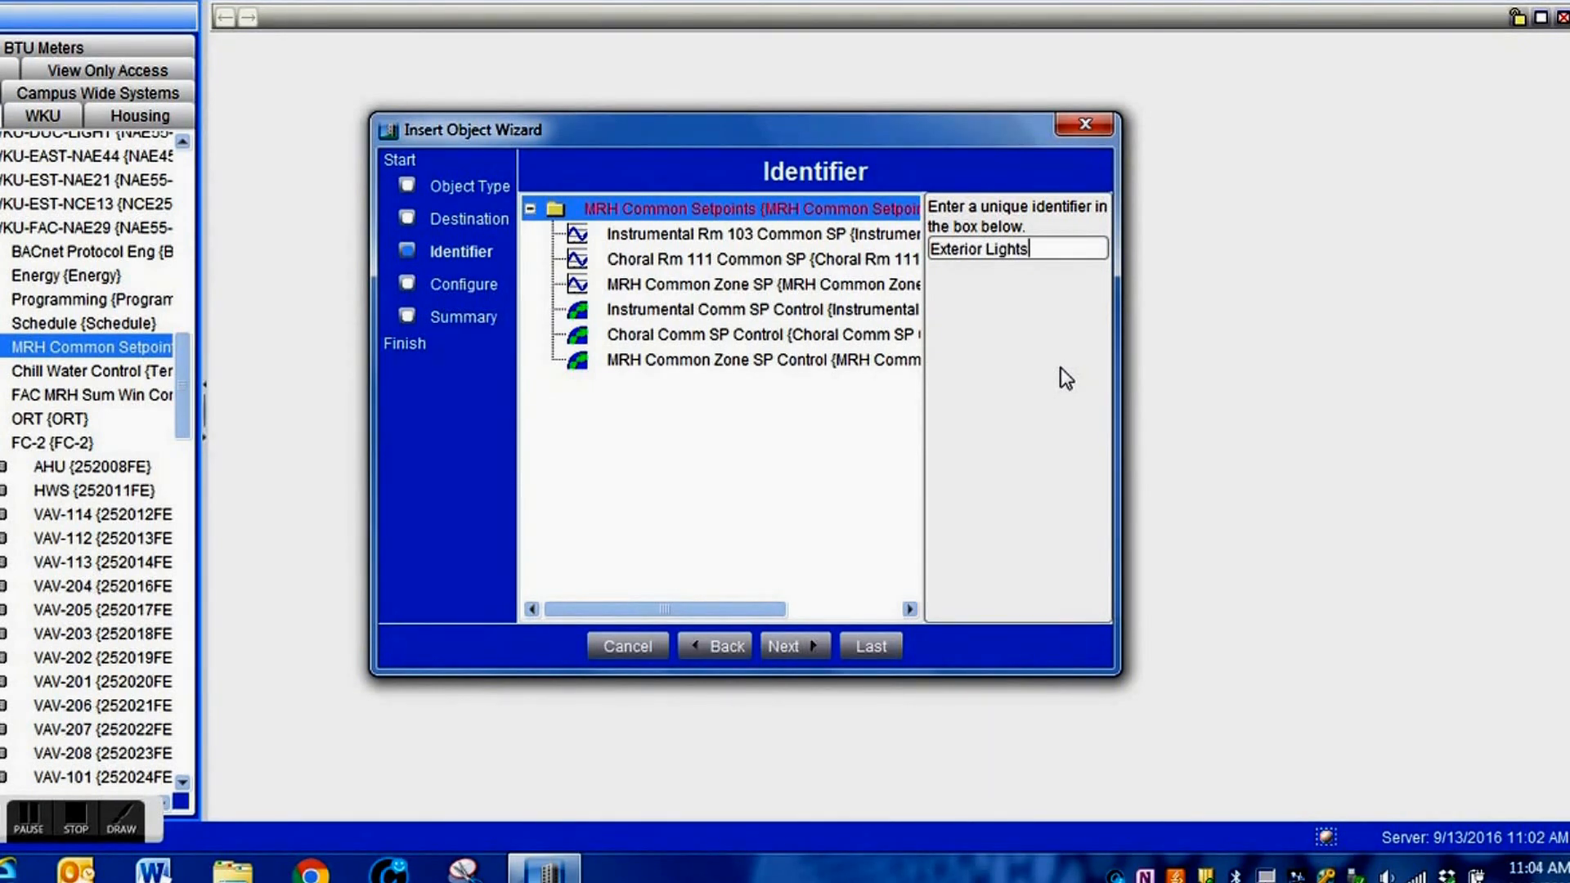
mouse_move(954, 481)
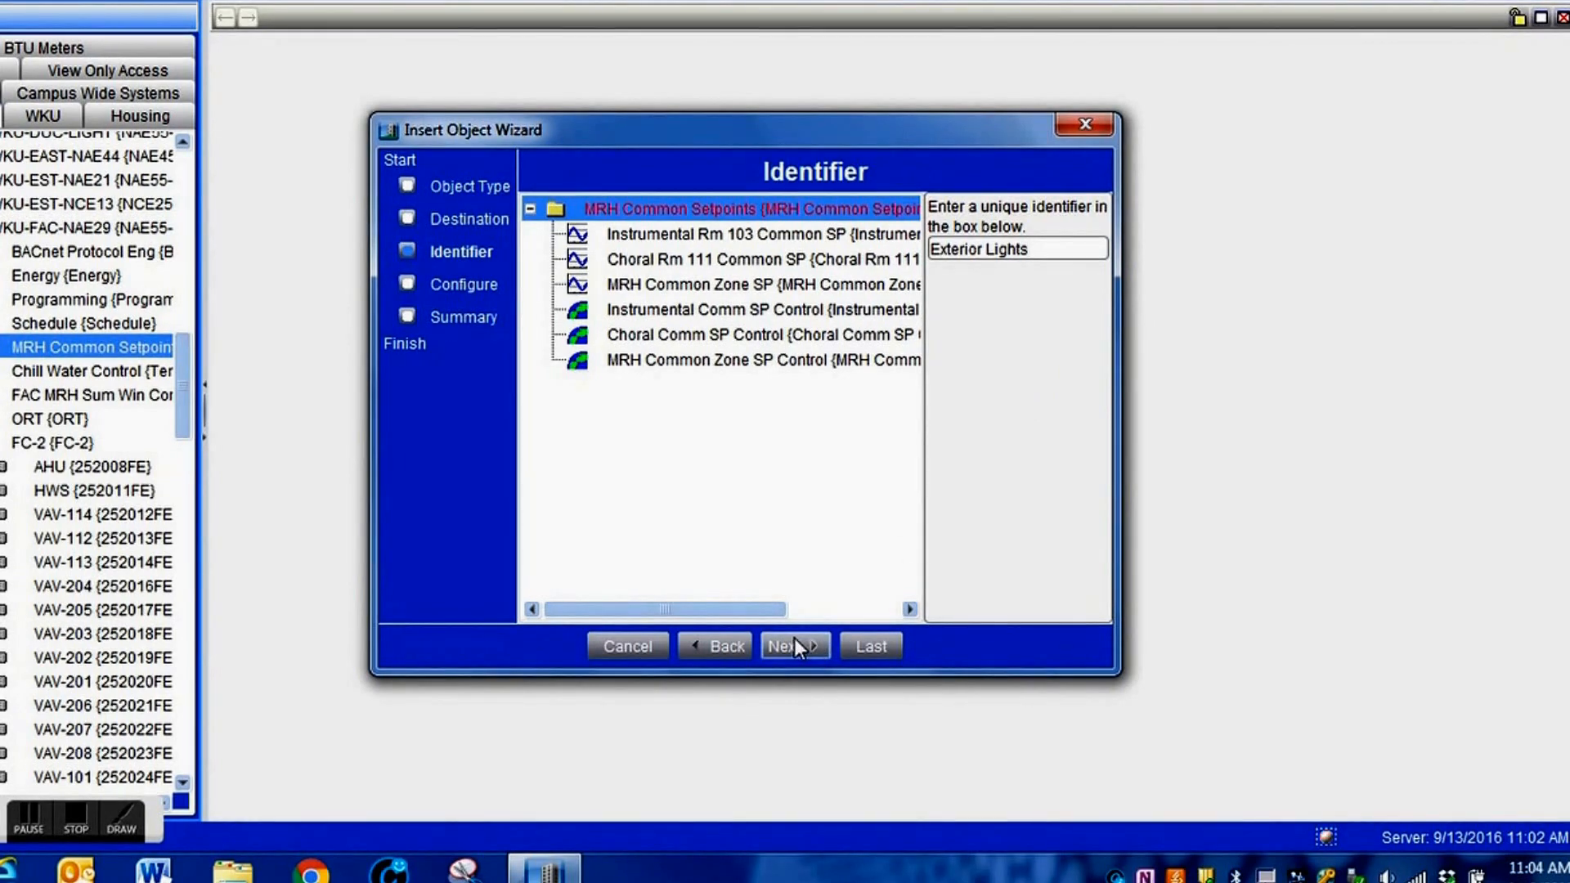
Step: Reach the Configure page and fill the description as 'MRH Exterior'
click(792, 646)
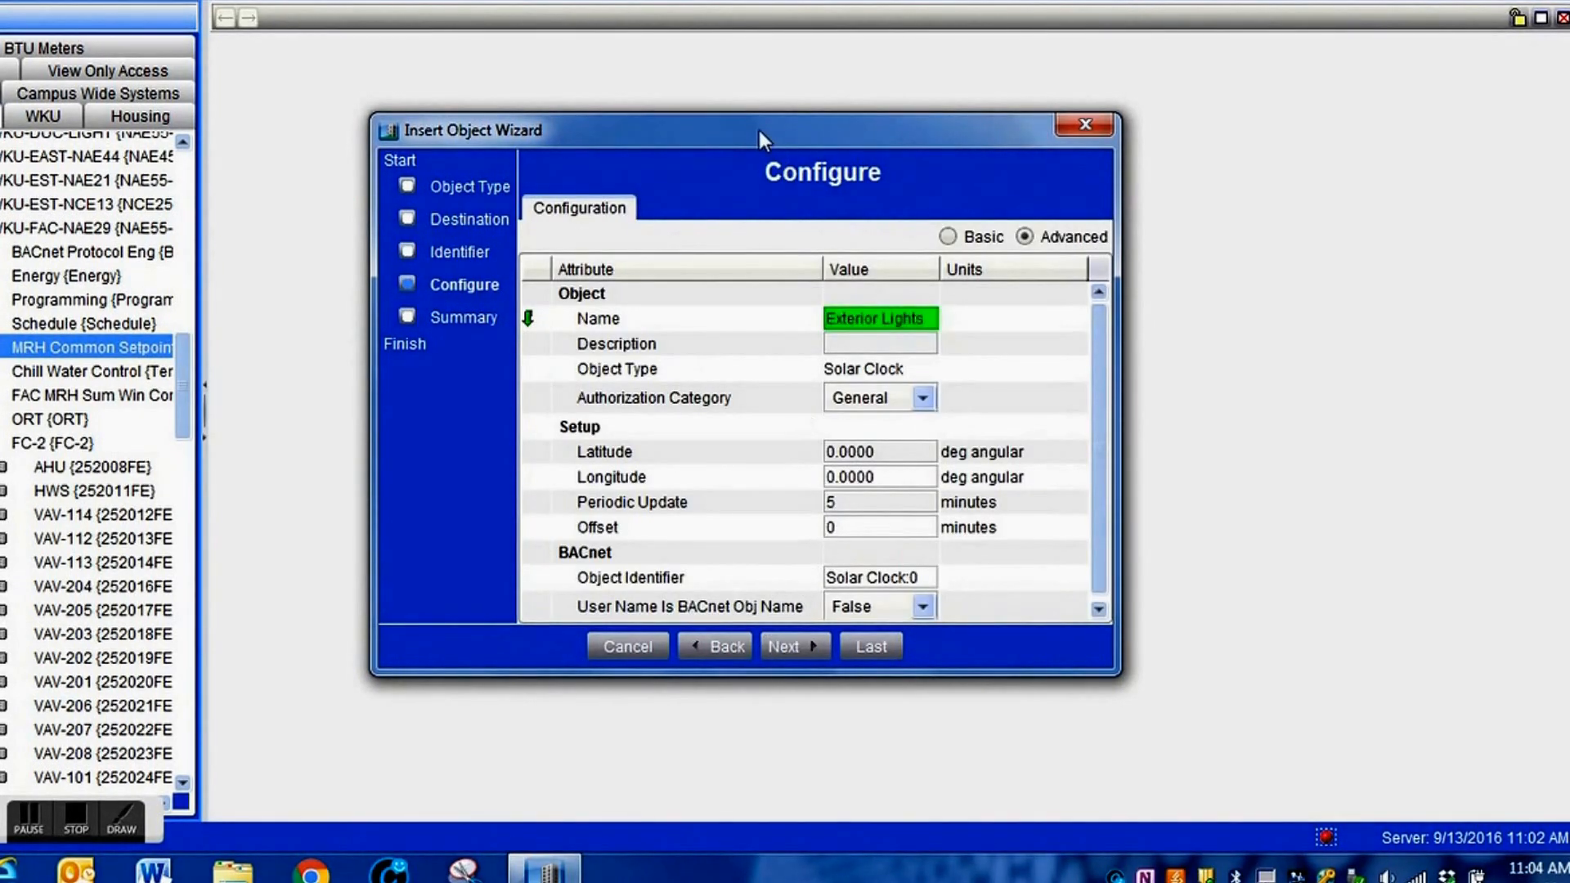
drag(761, 131, 681, 5)
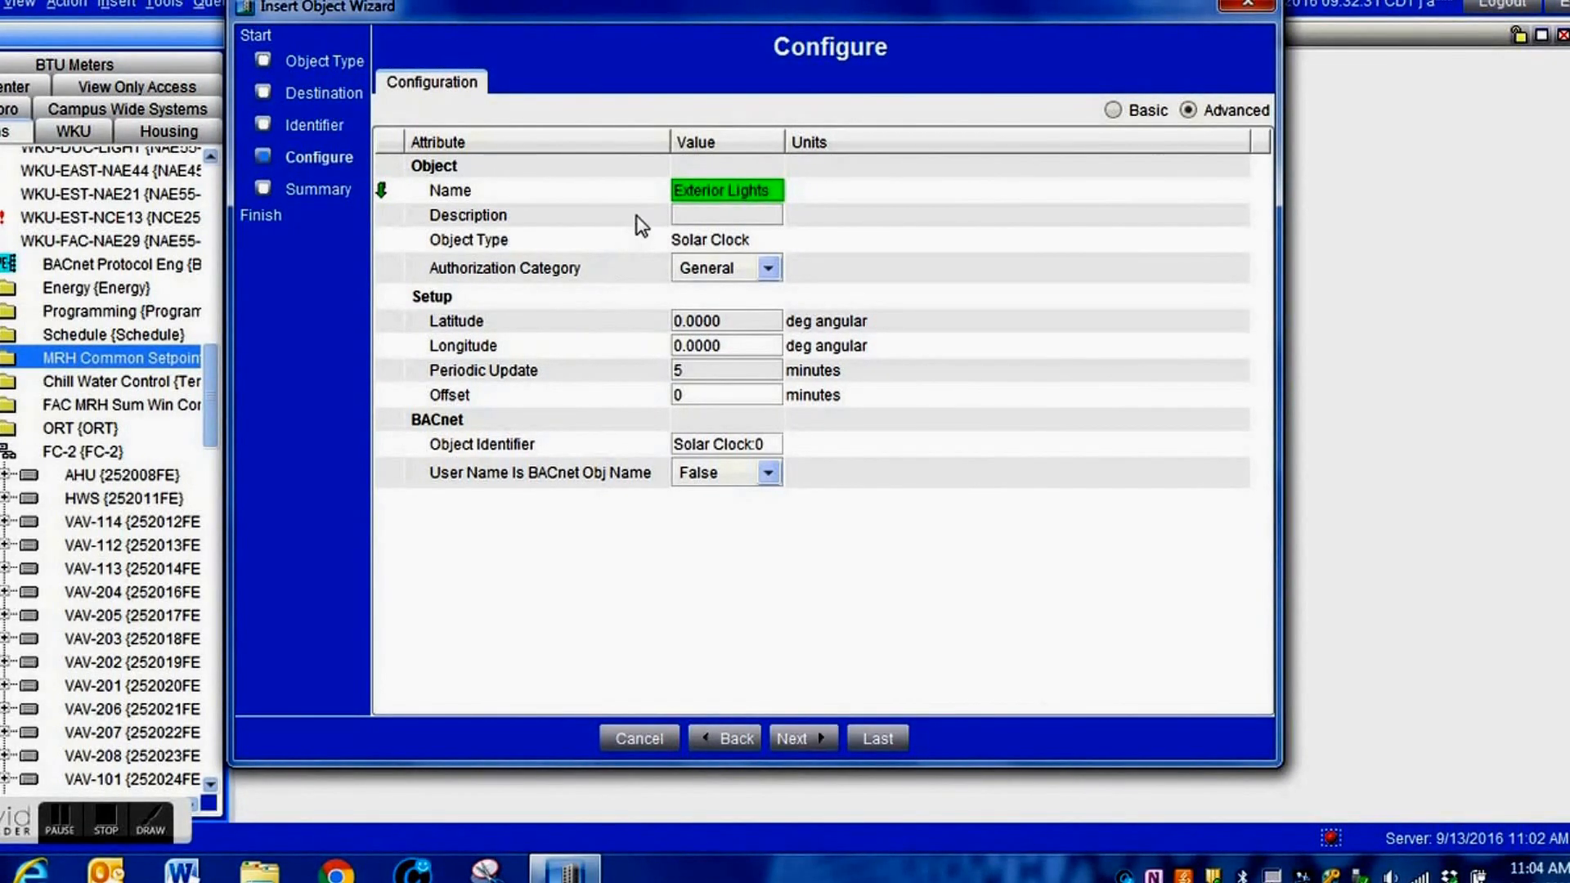
mouse_move(743, 229)
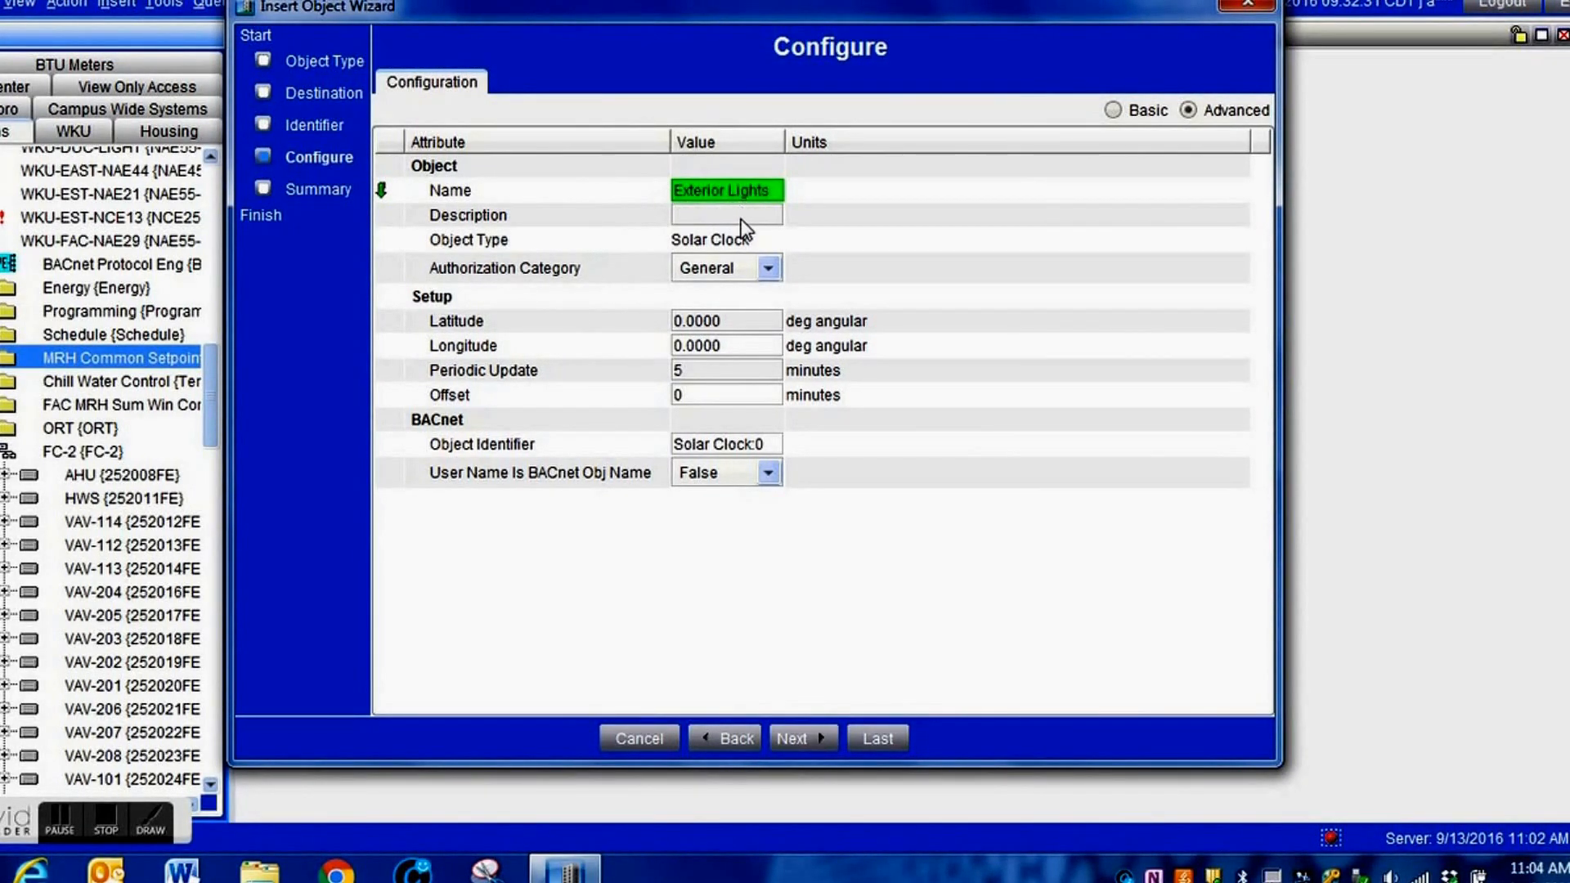
mouse_move(765, 229)
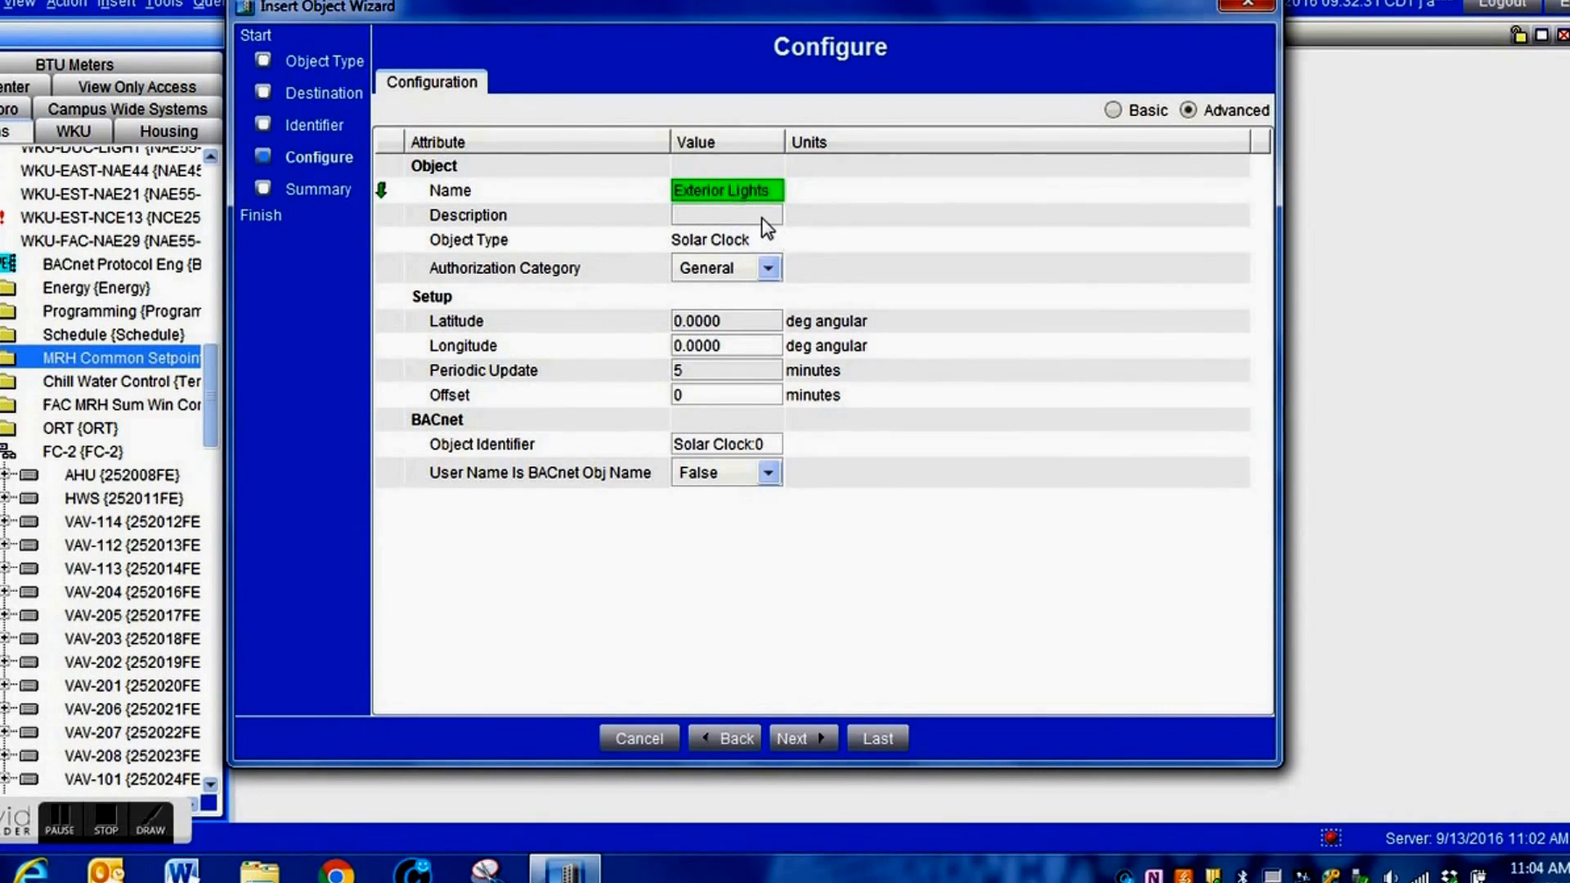
text(M)
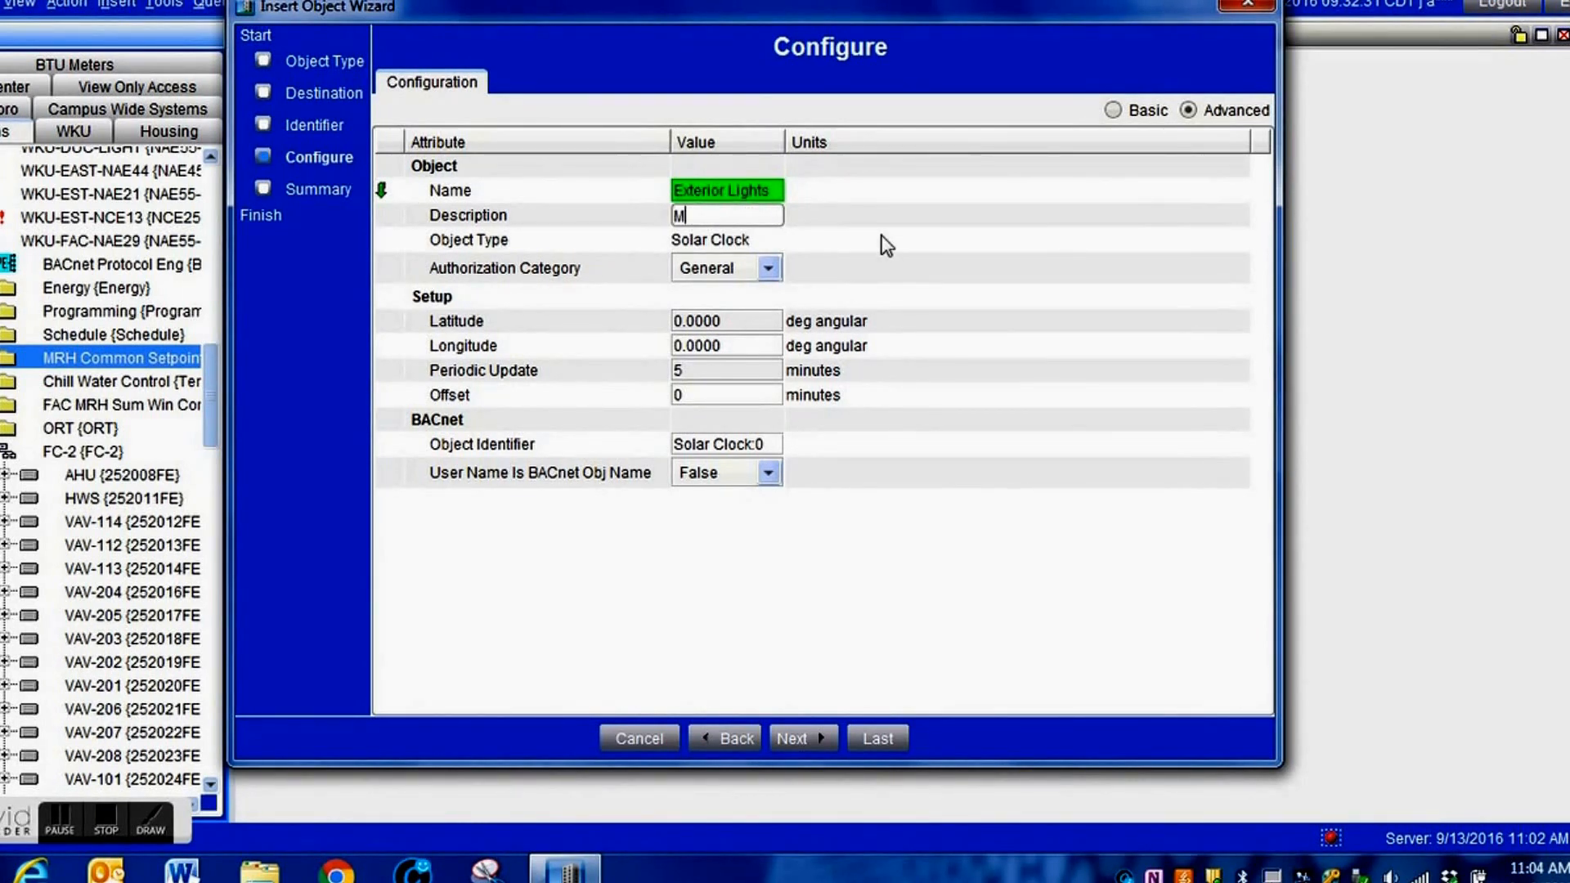
text(RH Exterior Lights)
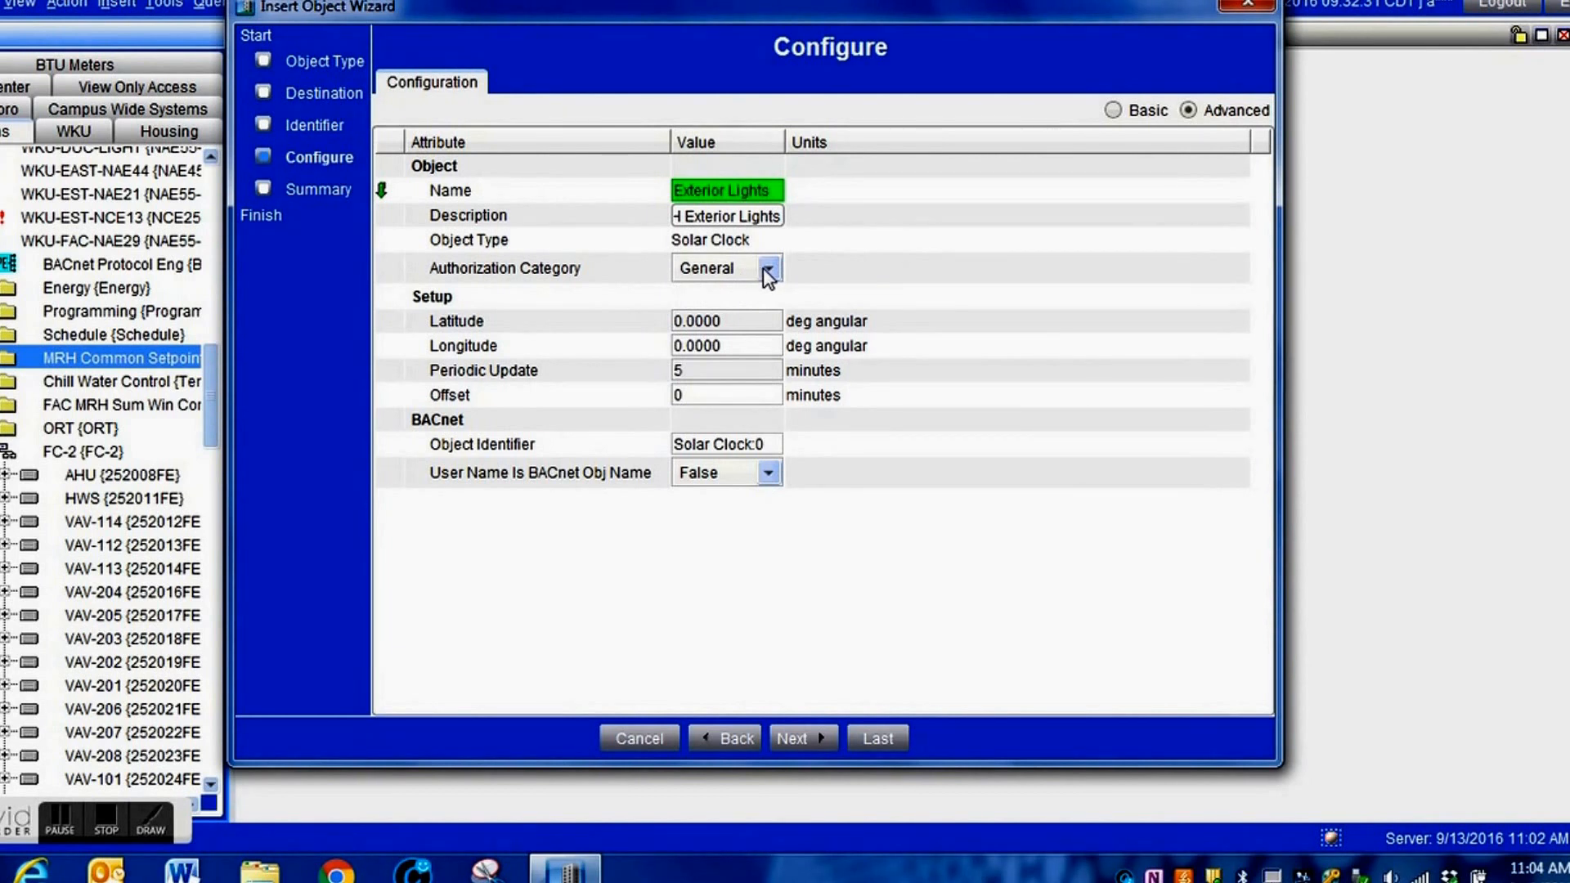
Step: Set the solar clock's Authorization Category to Lighting
click(769, 267)
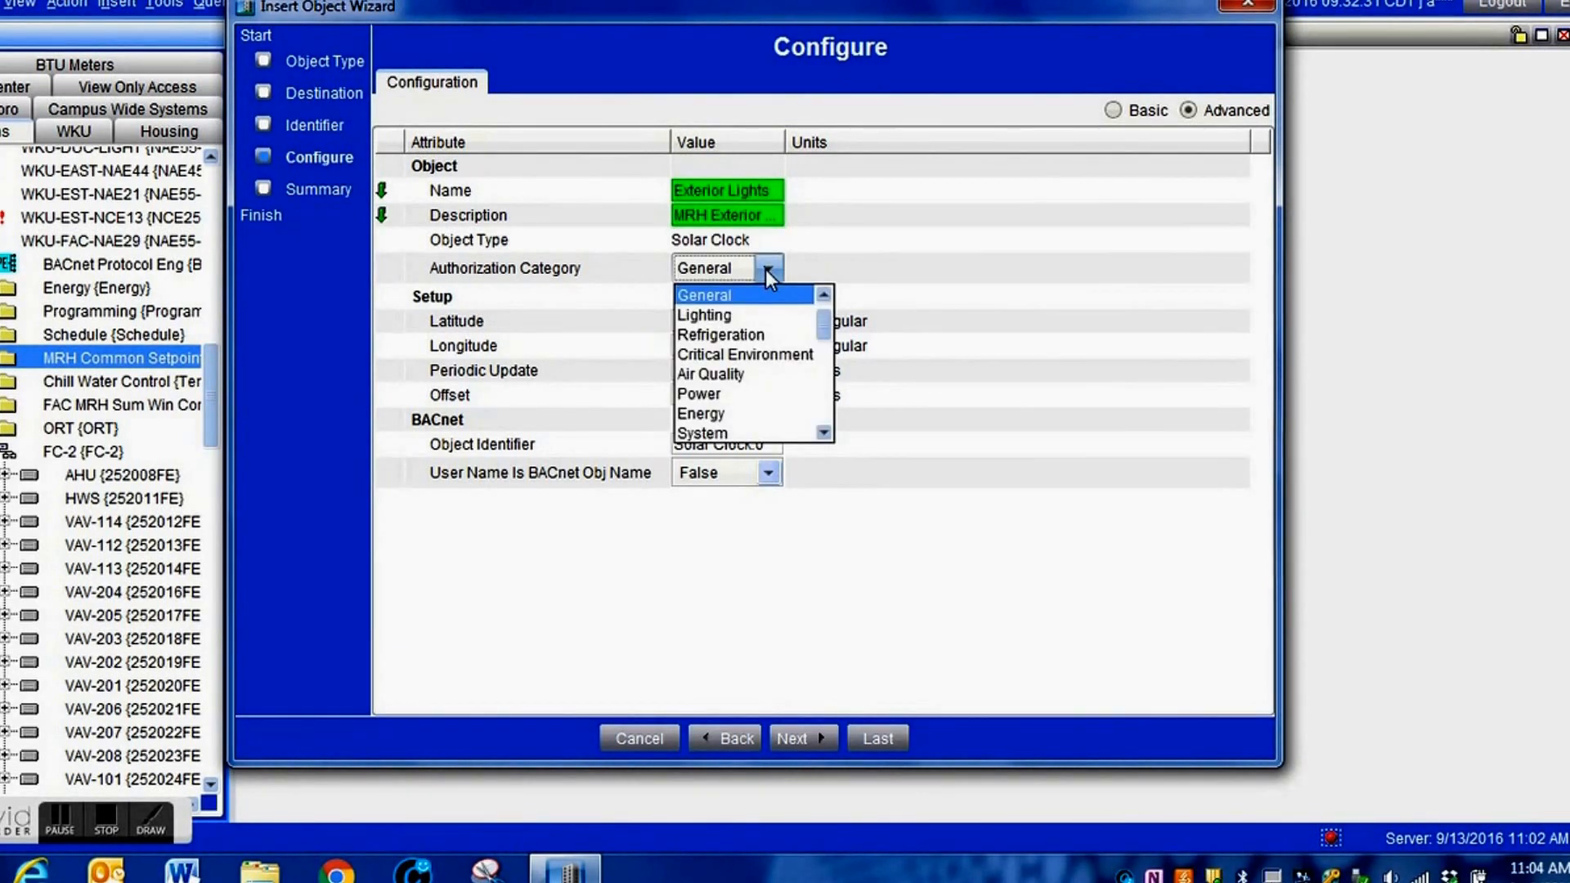
mouse_move(702, 314)
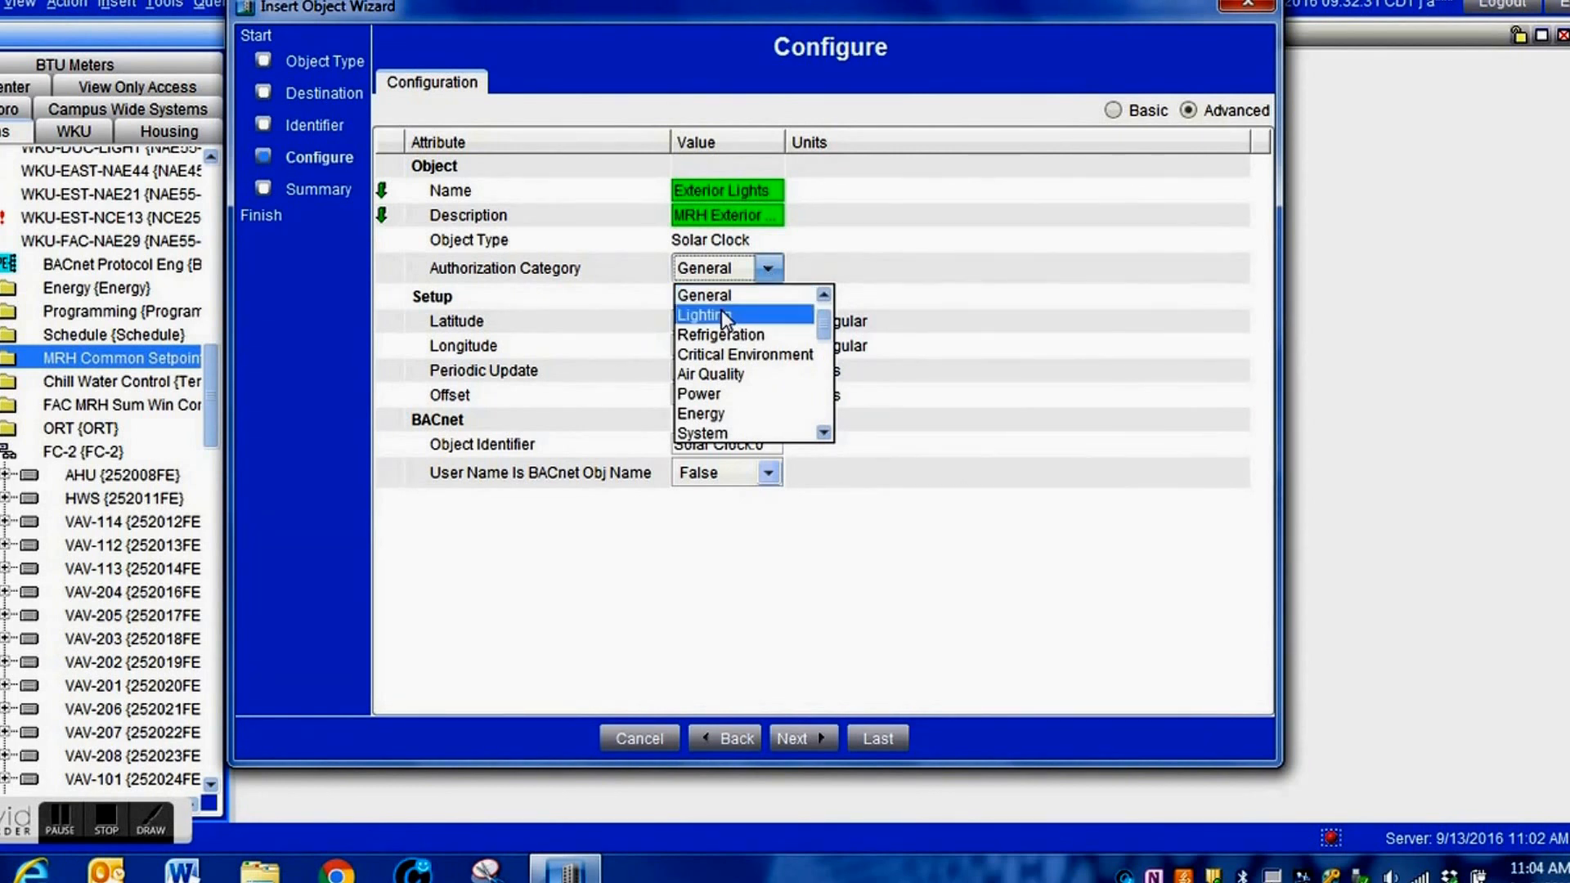
click(698, 314)
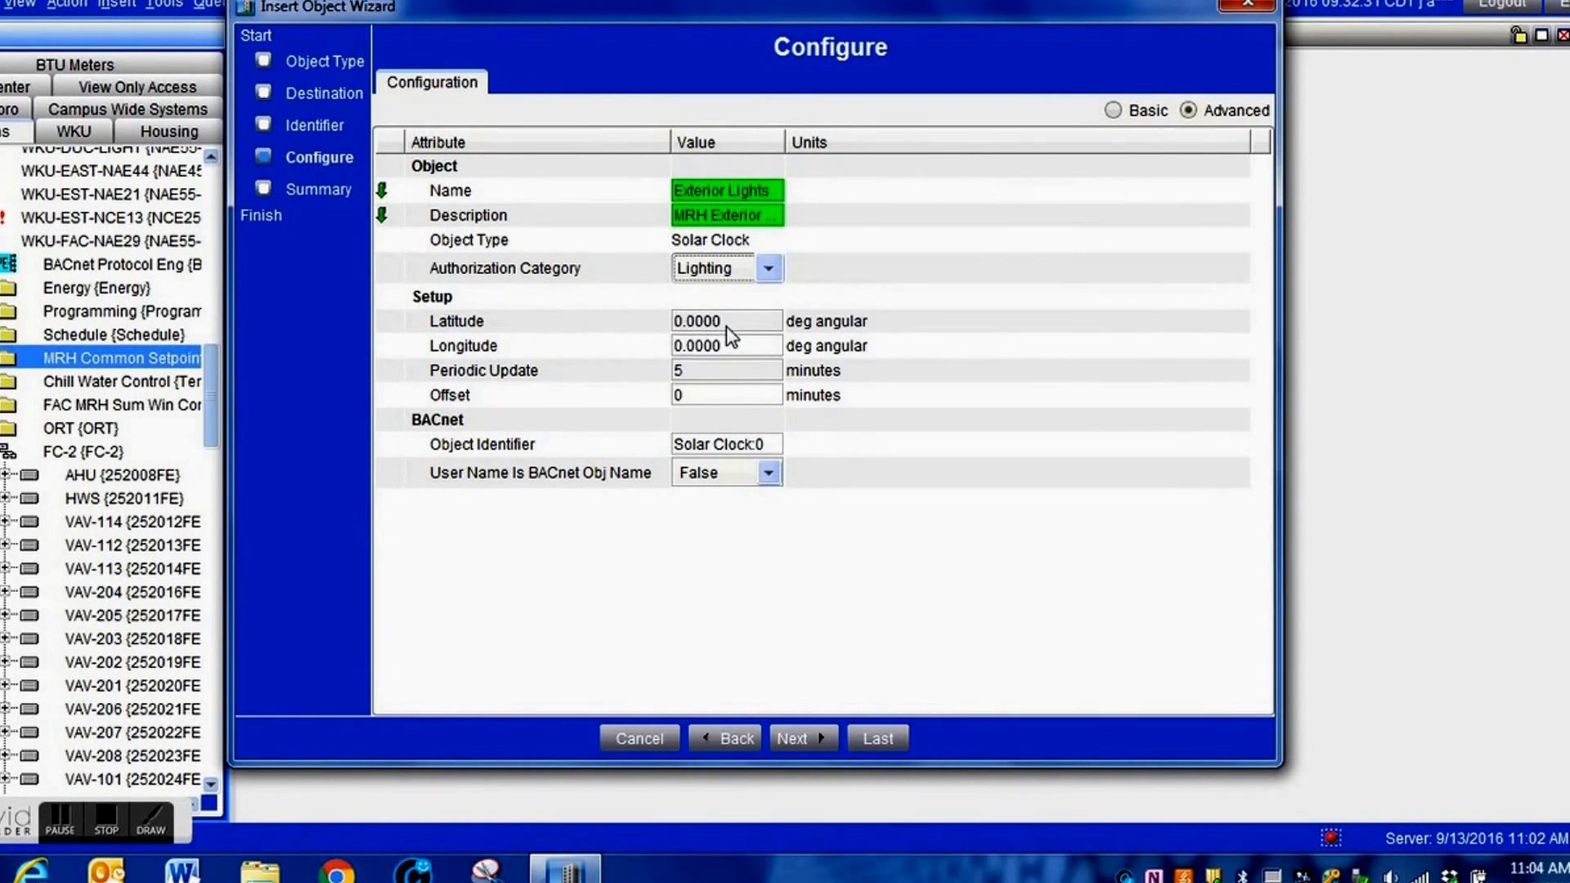
mouse_move(721, 320)
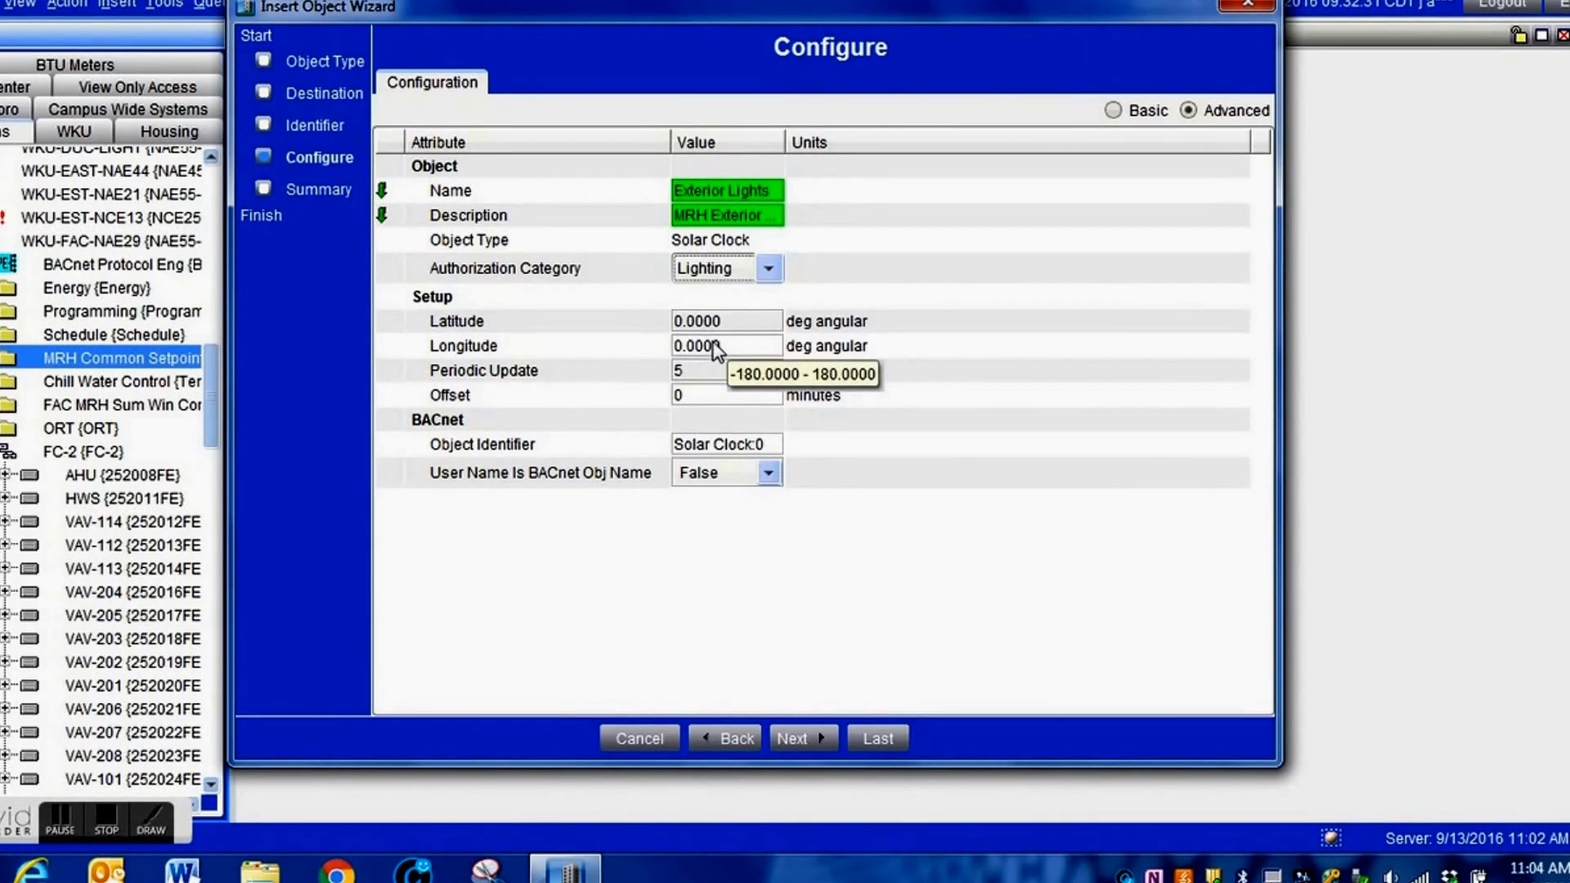
mouse_move(786, 371)
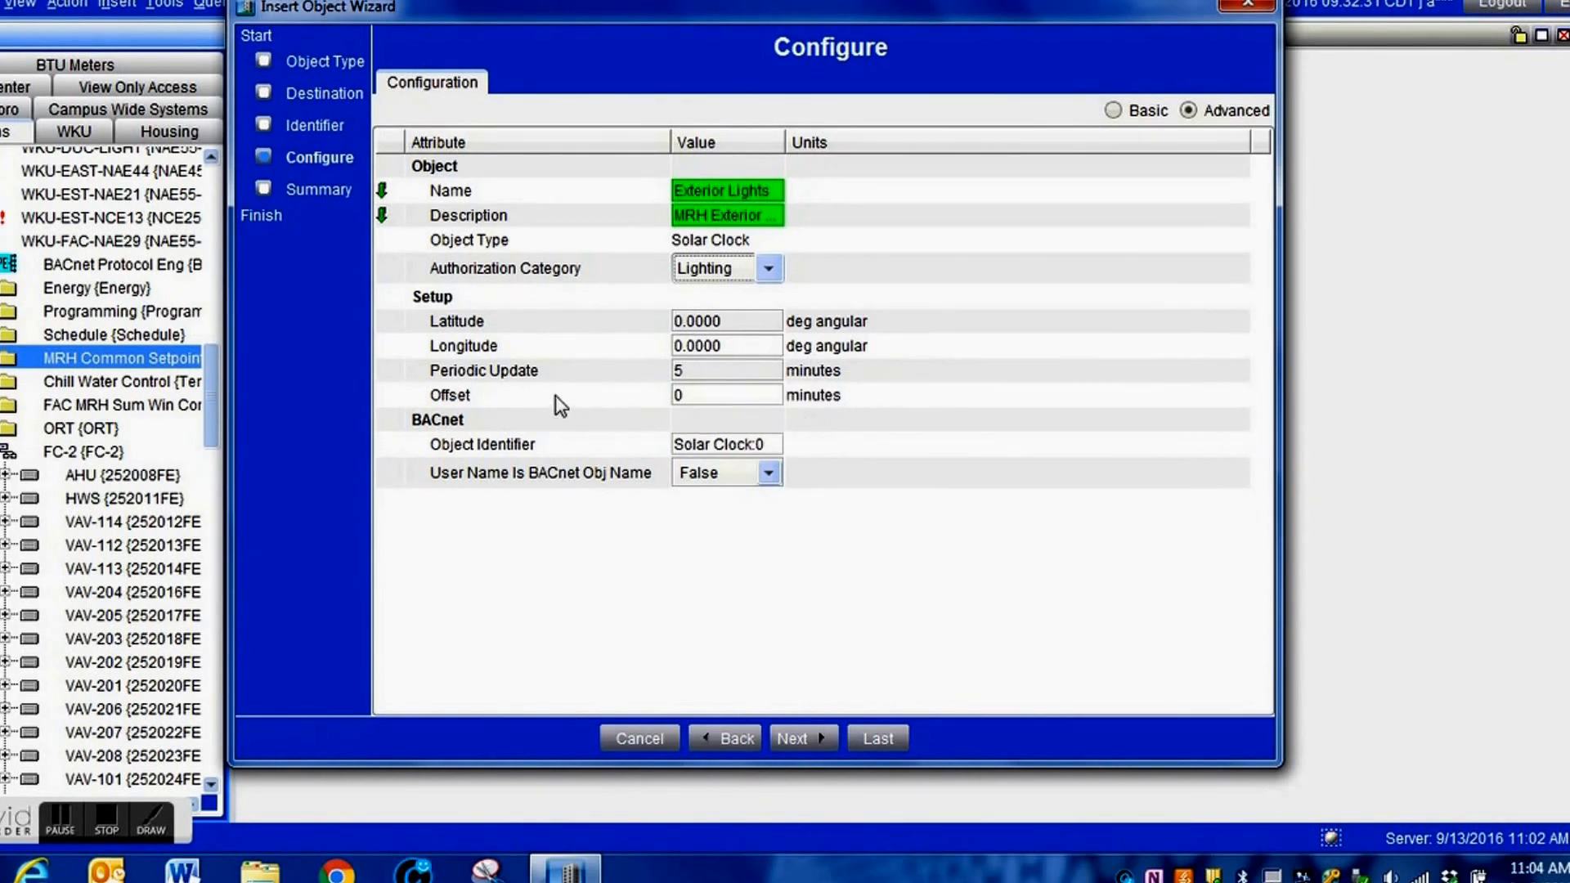
mouse_move(699, 414)
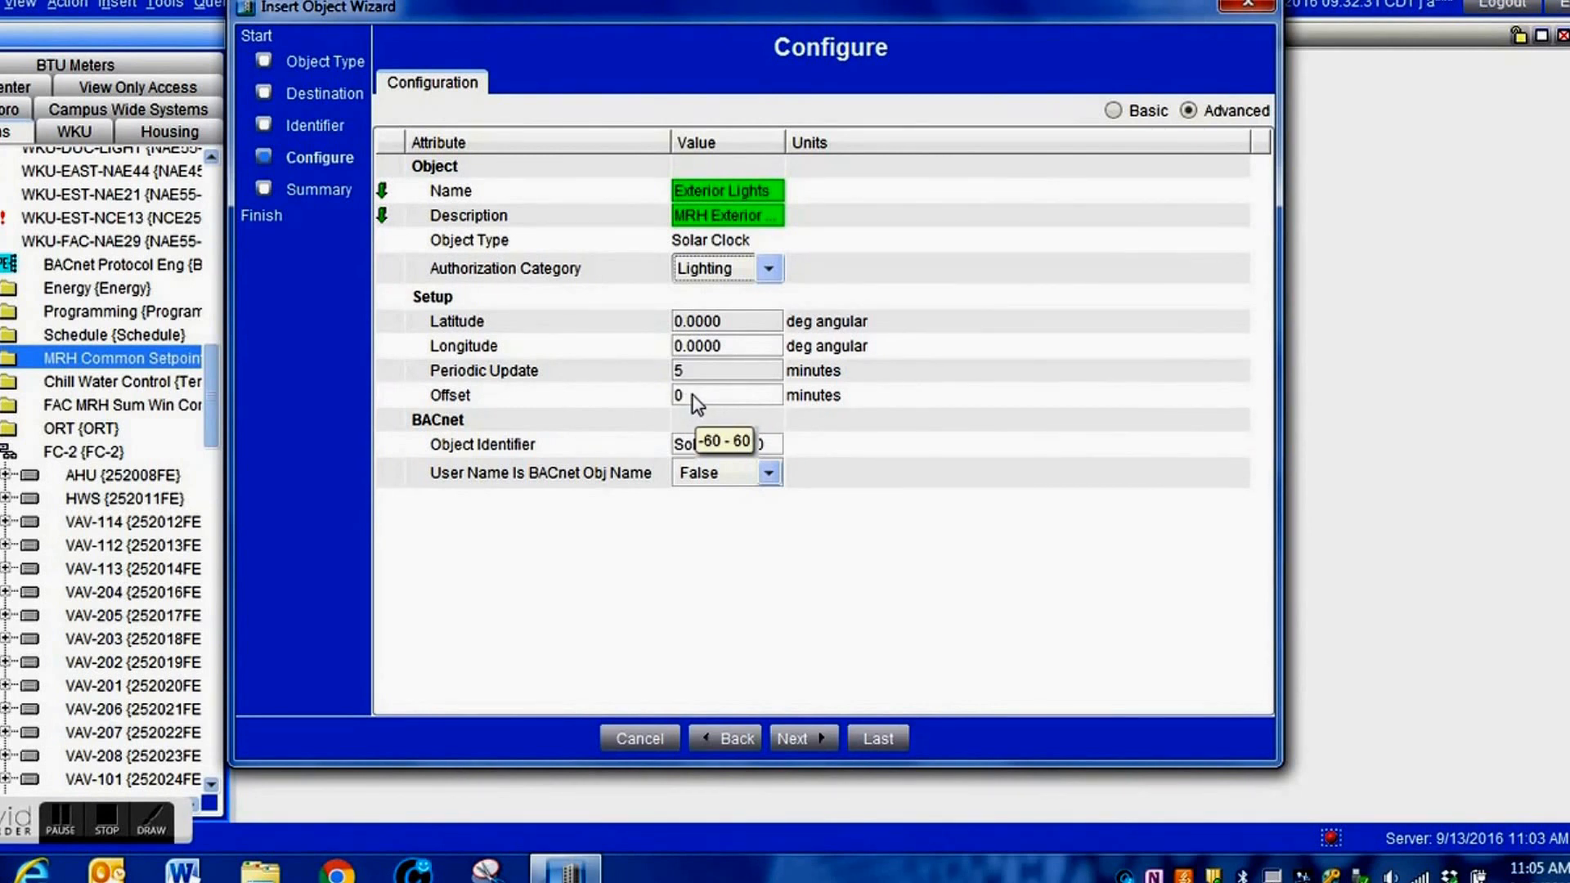
Step: Change the solar clock's Offset value to 30 minutes
click(722, 394)
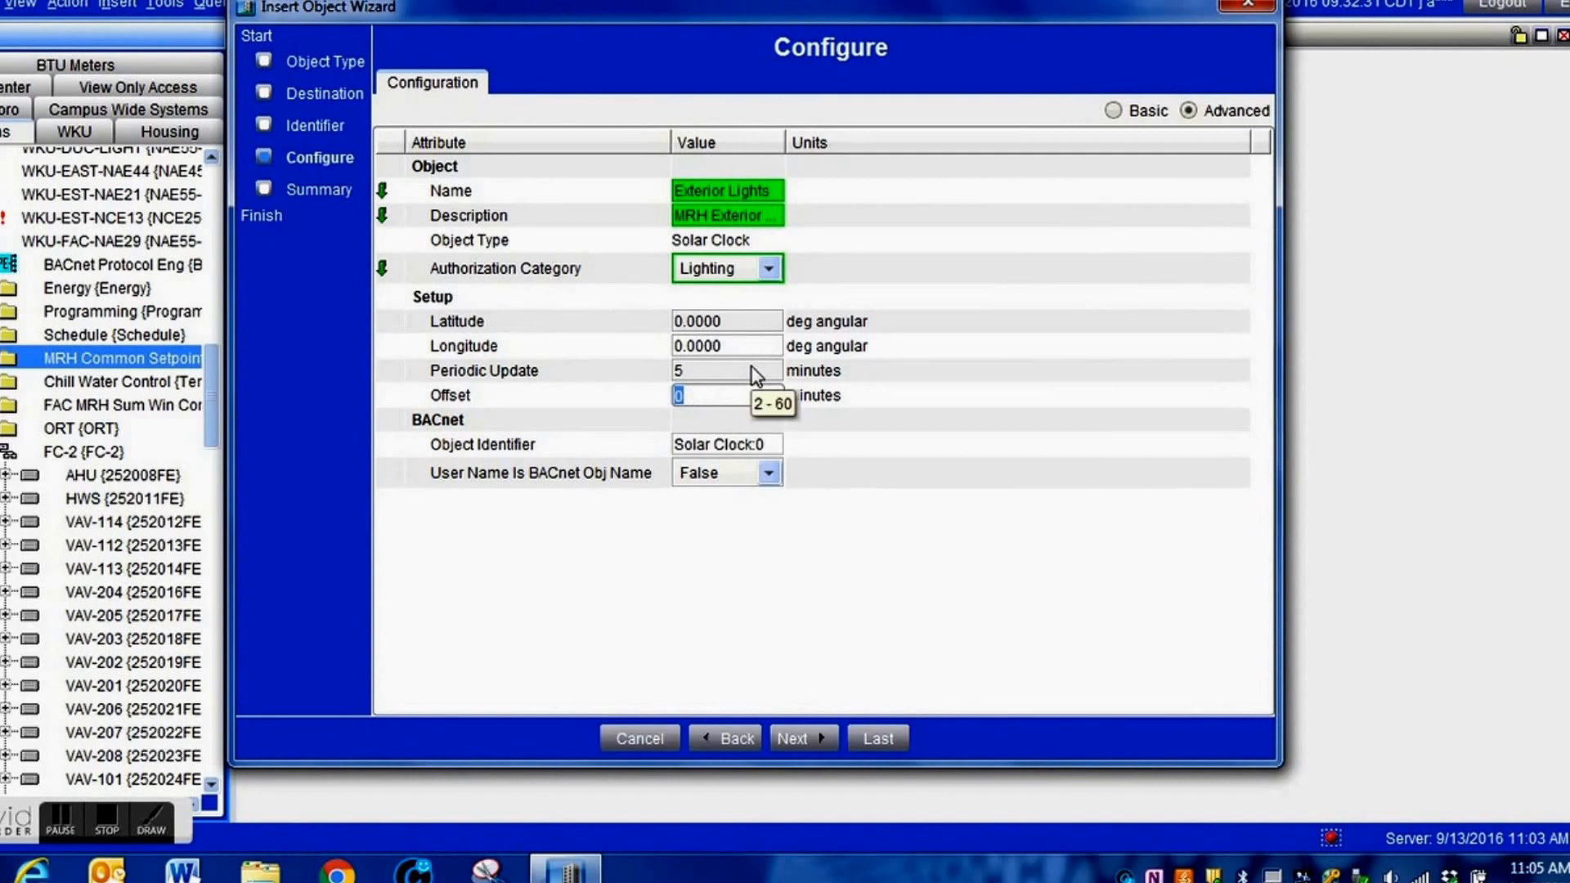
text(3)
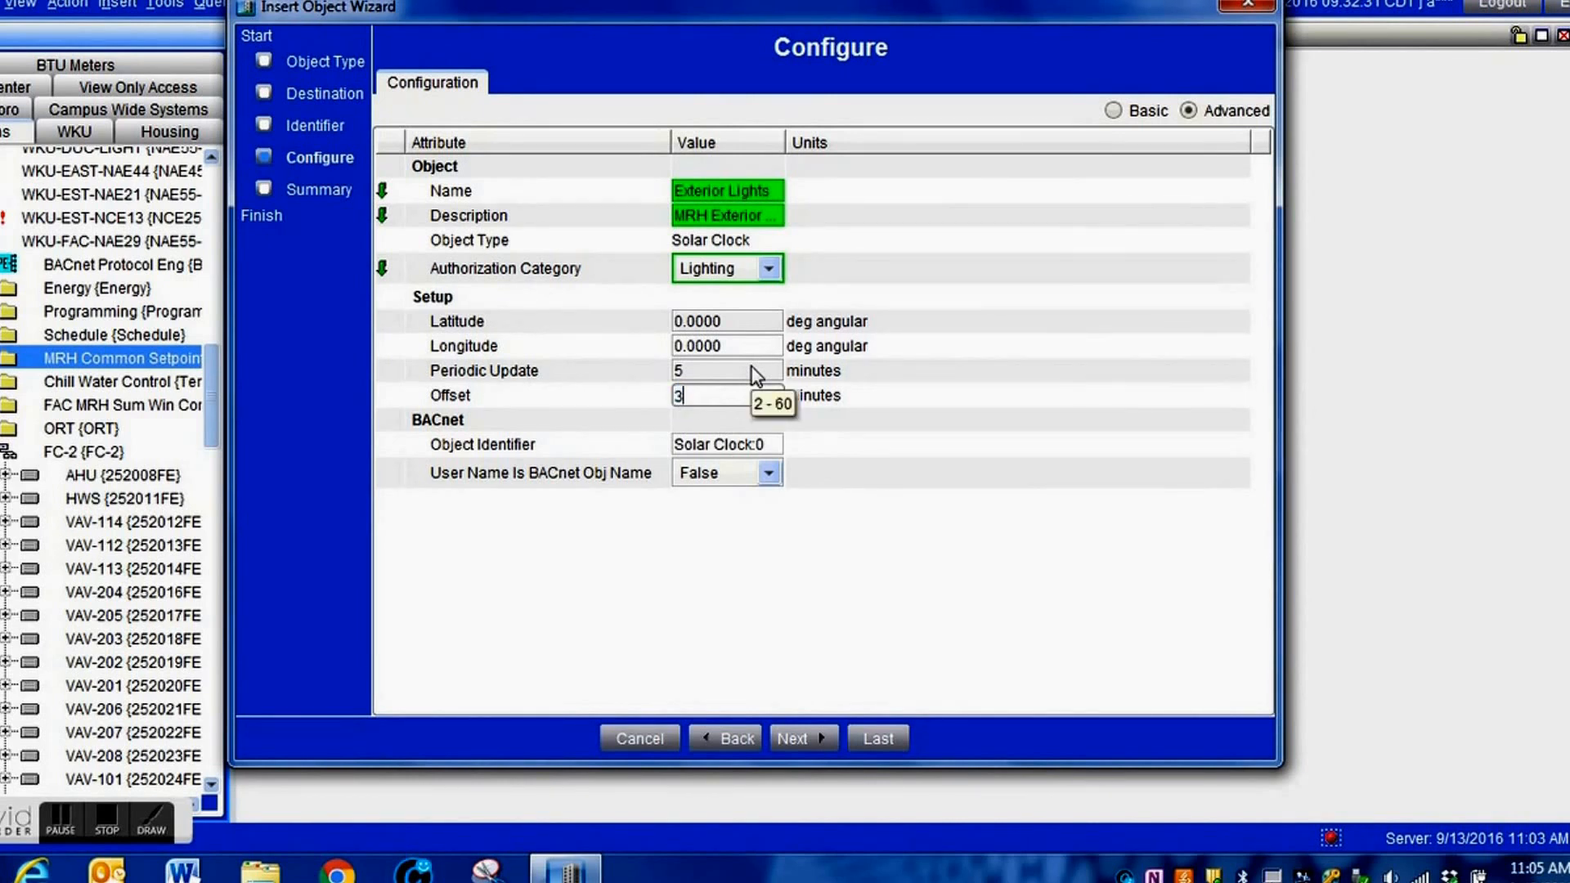
text(0)
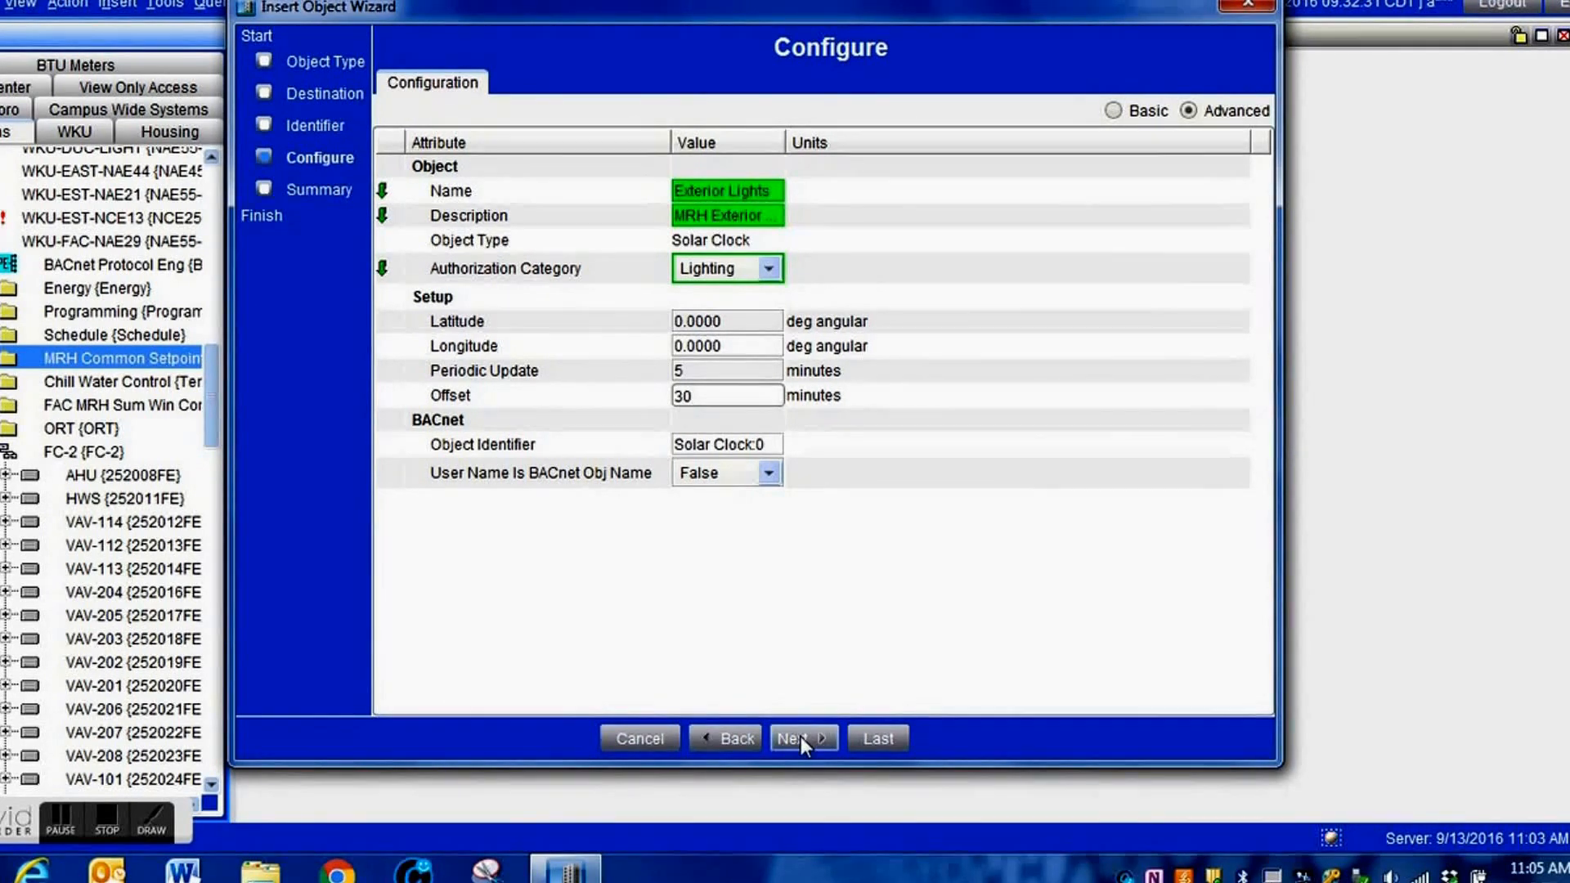
mouse_move(799, 330)
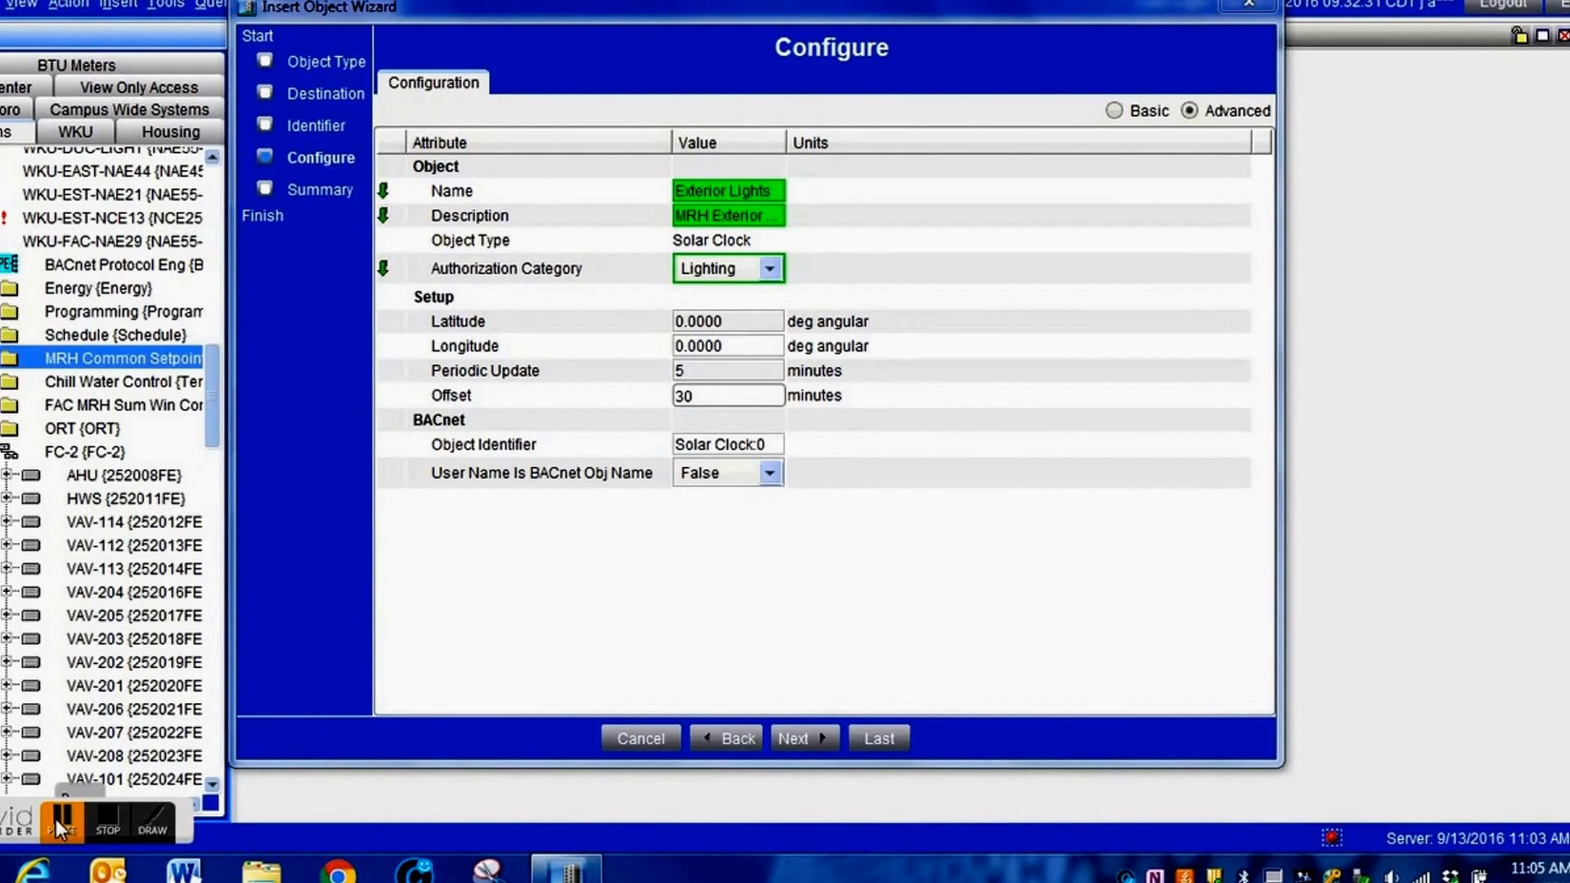
Step: Review the summary and finish creating the Exterior Lights solar clock
click(805, 737)
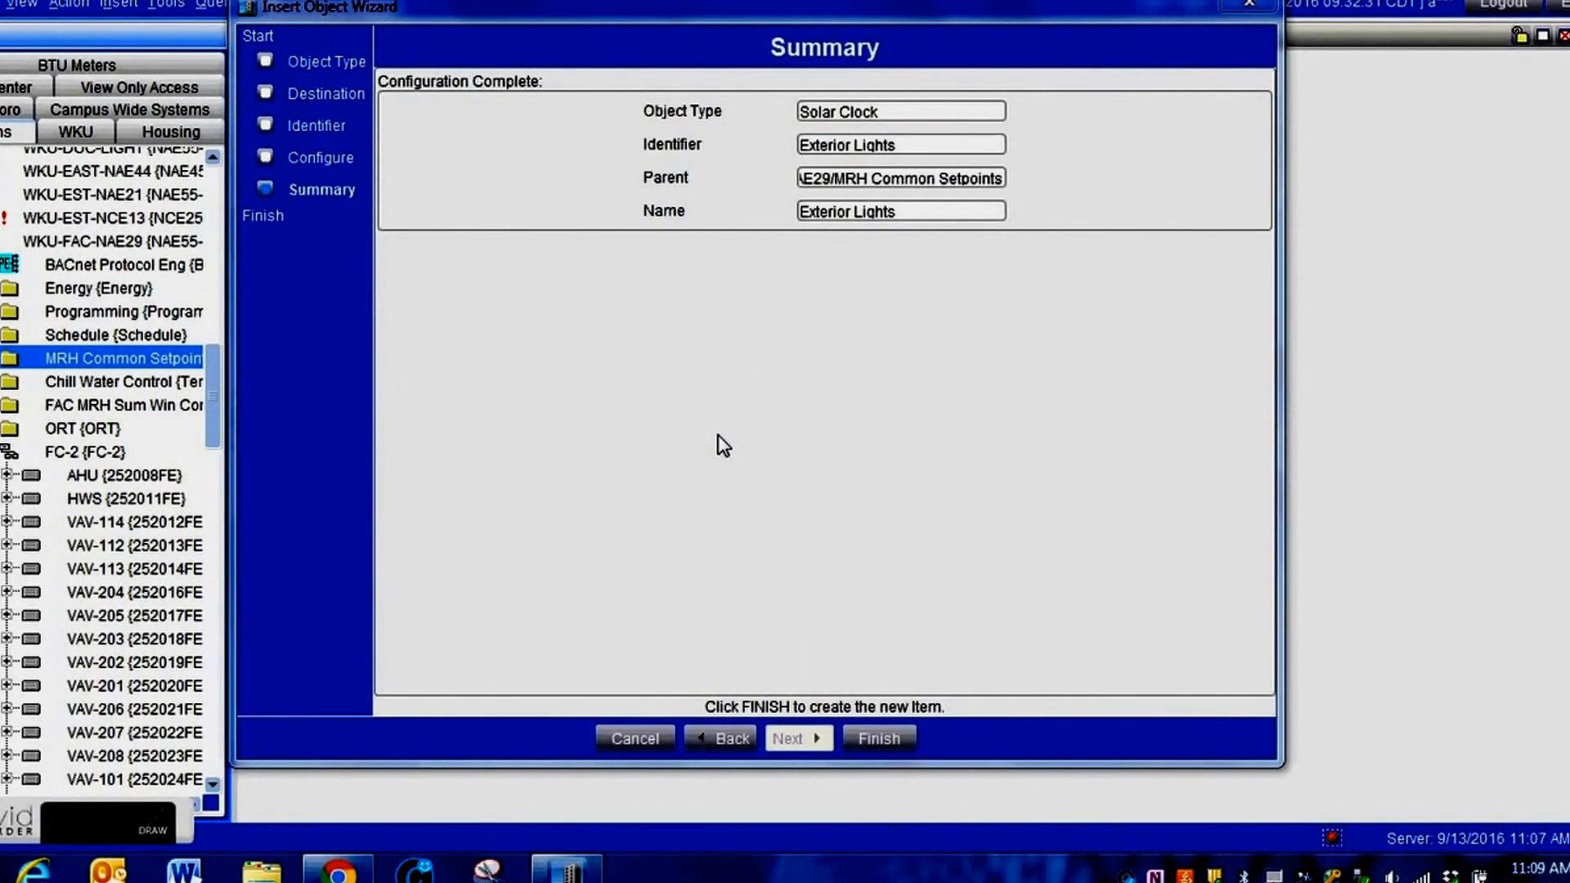
mouse_move(681, 448)
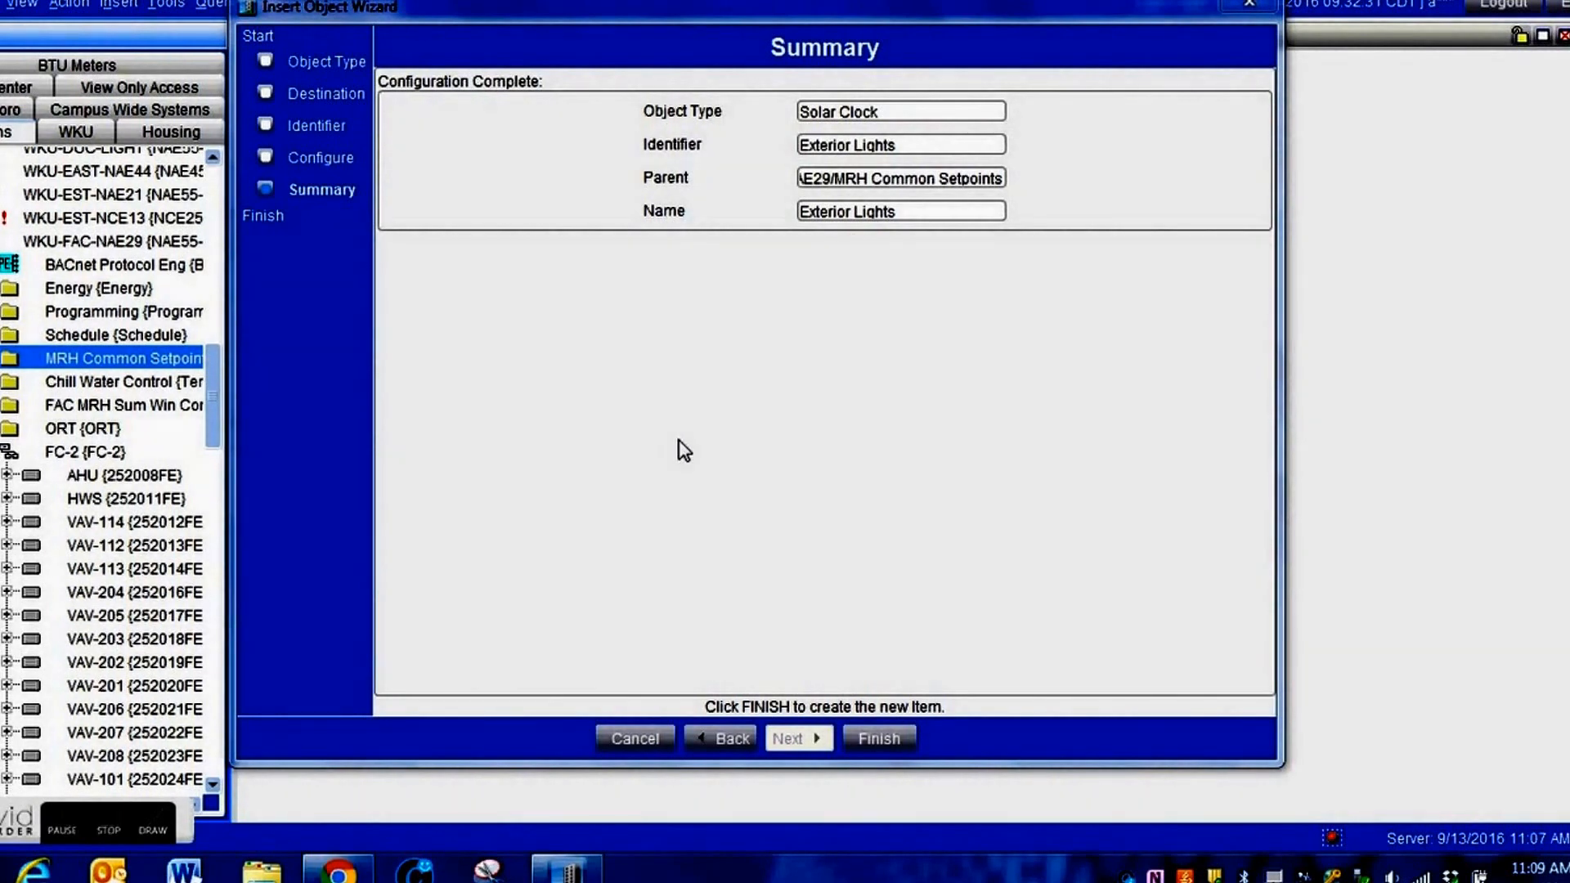
mouse_move(867, 375)
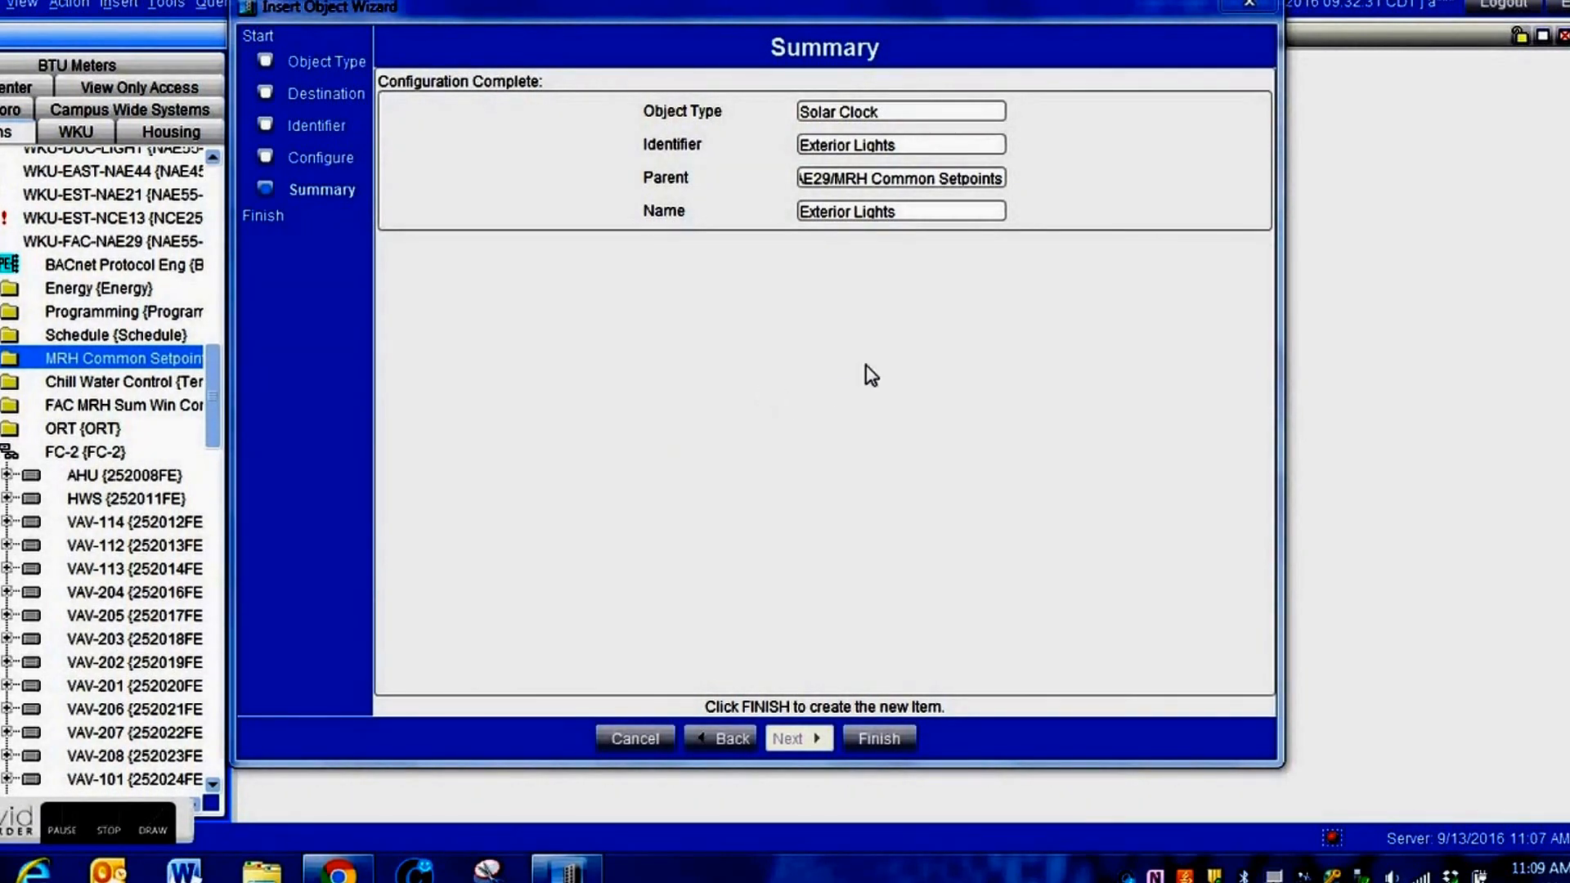
mouse_move(849, 566)
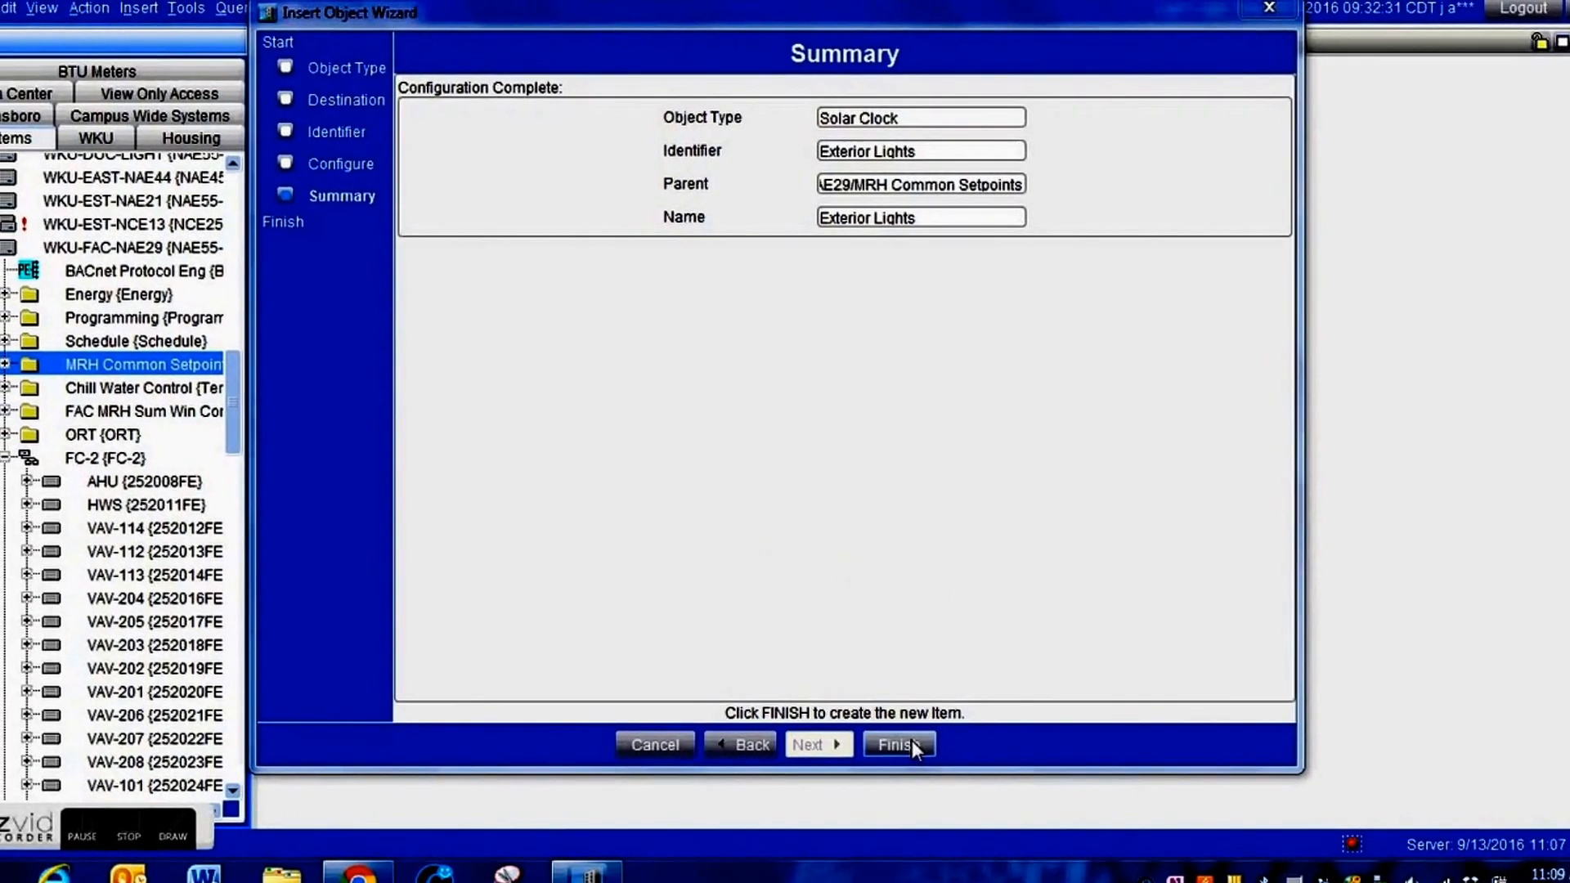
click(896, 744)
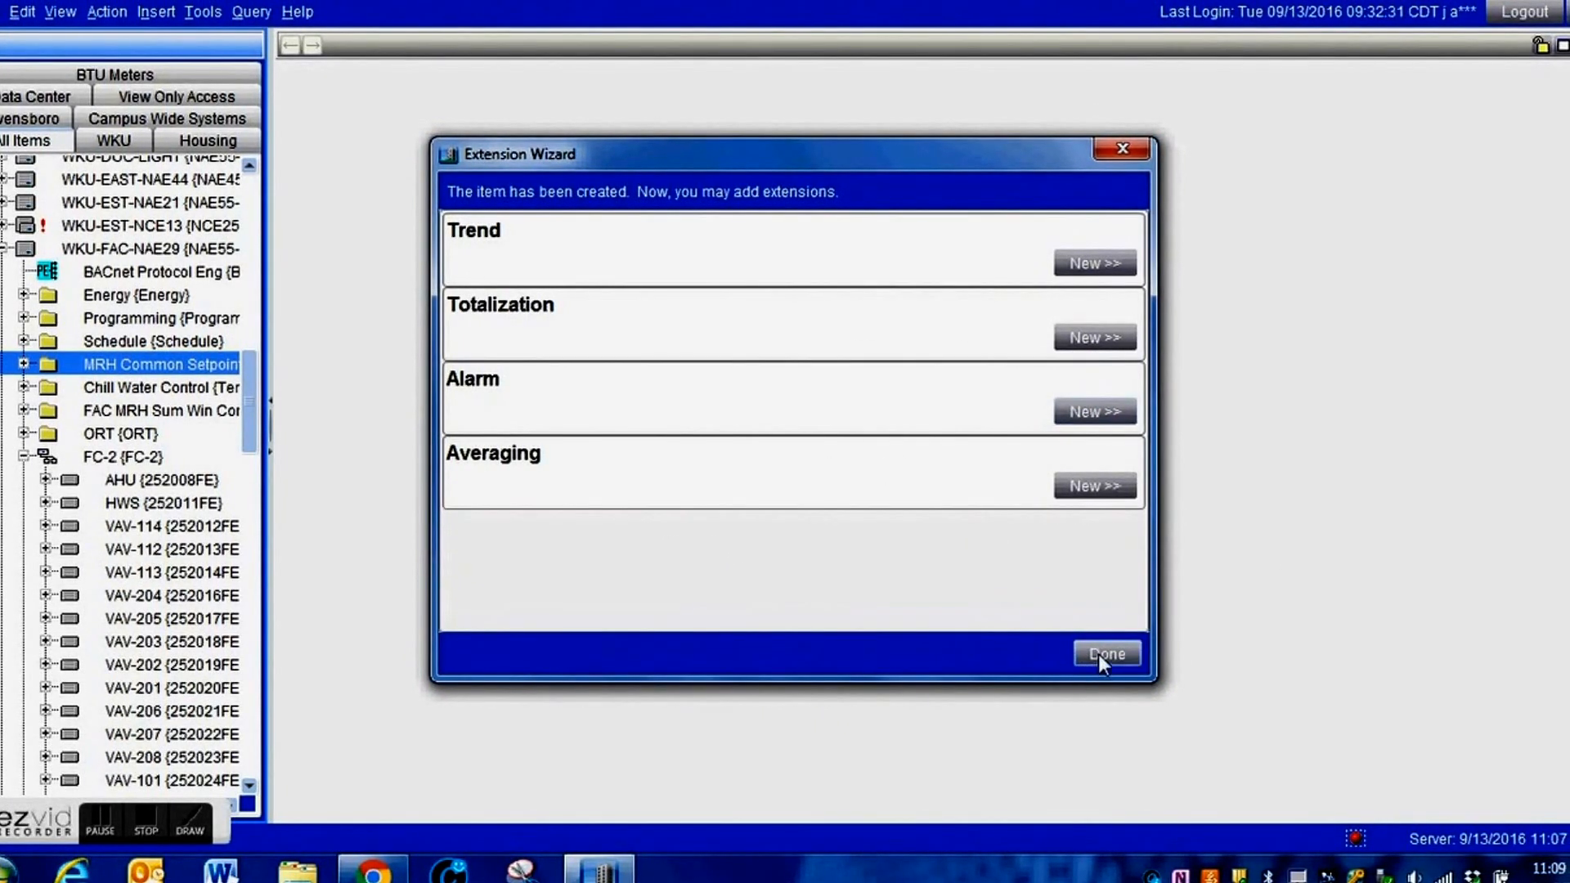
mouse_move(1106, 366)
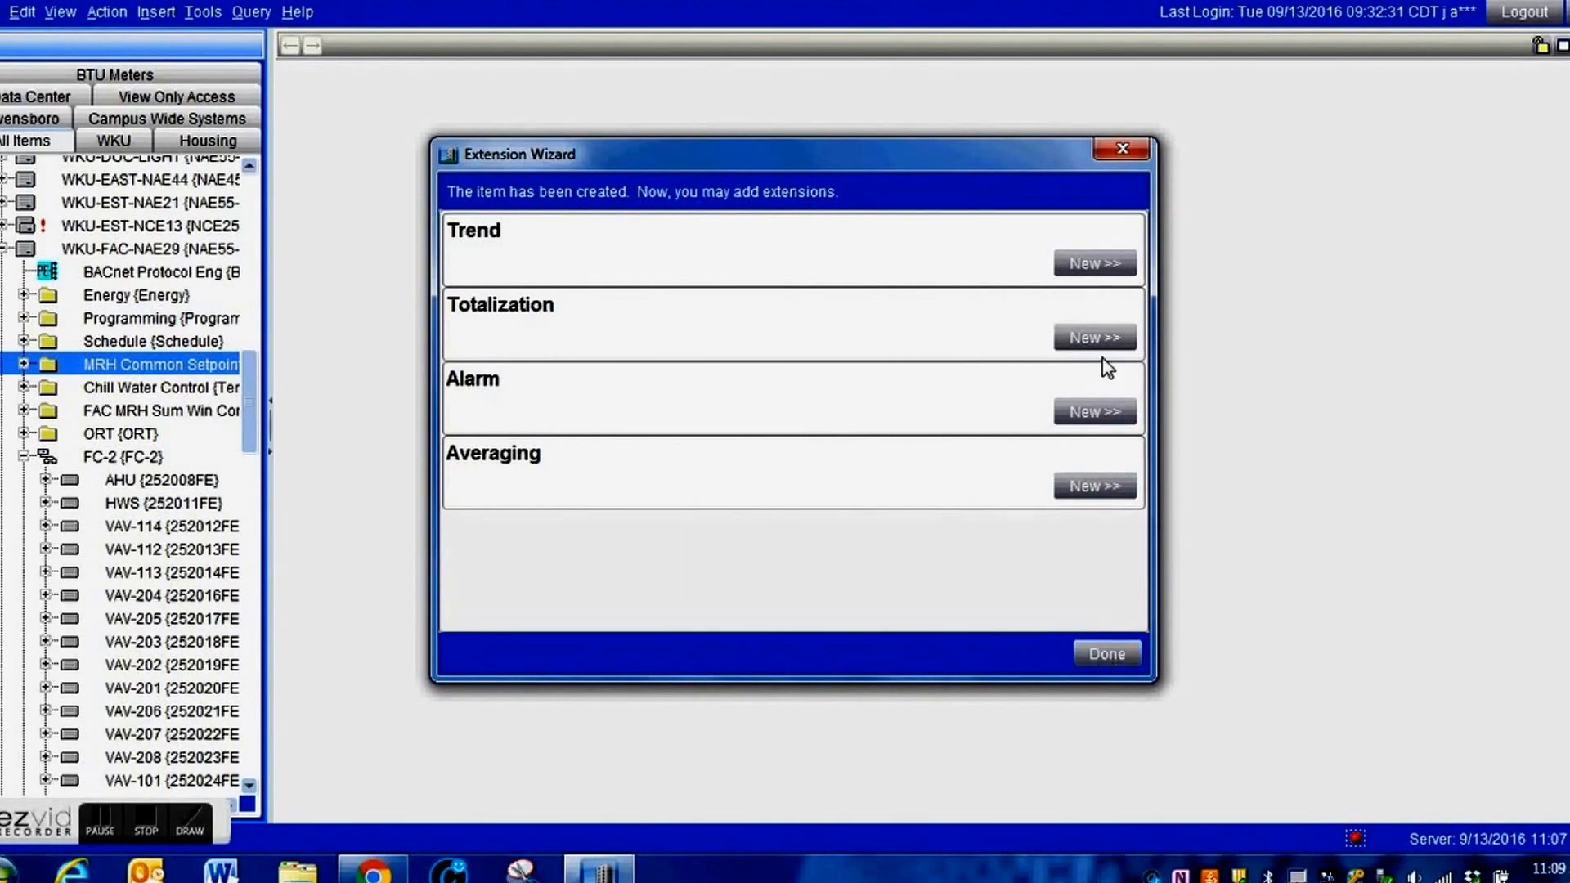
Step: Add a Present Value trend log named 'Solar Clock Trend' to the clock
click(1094, 263)
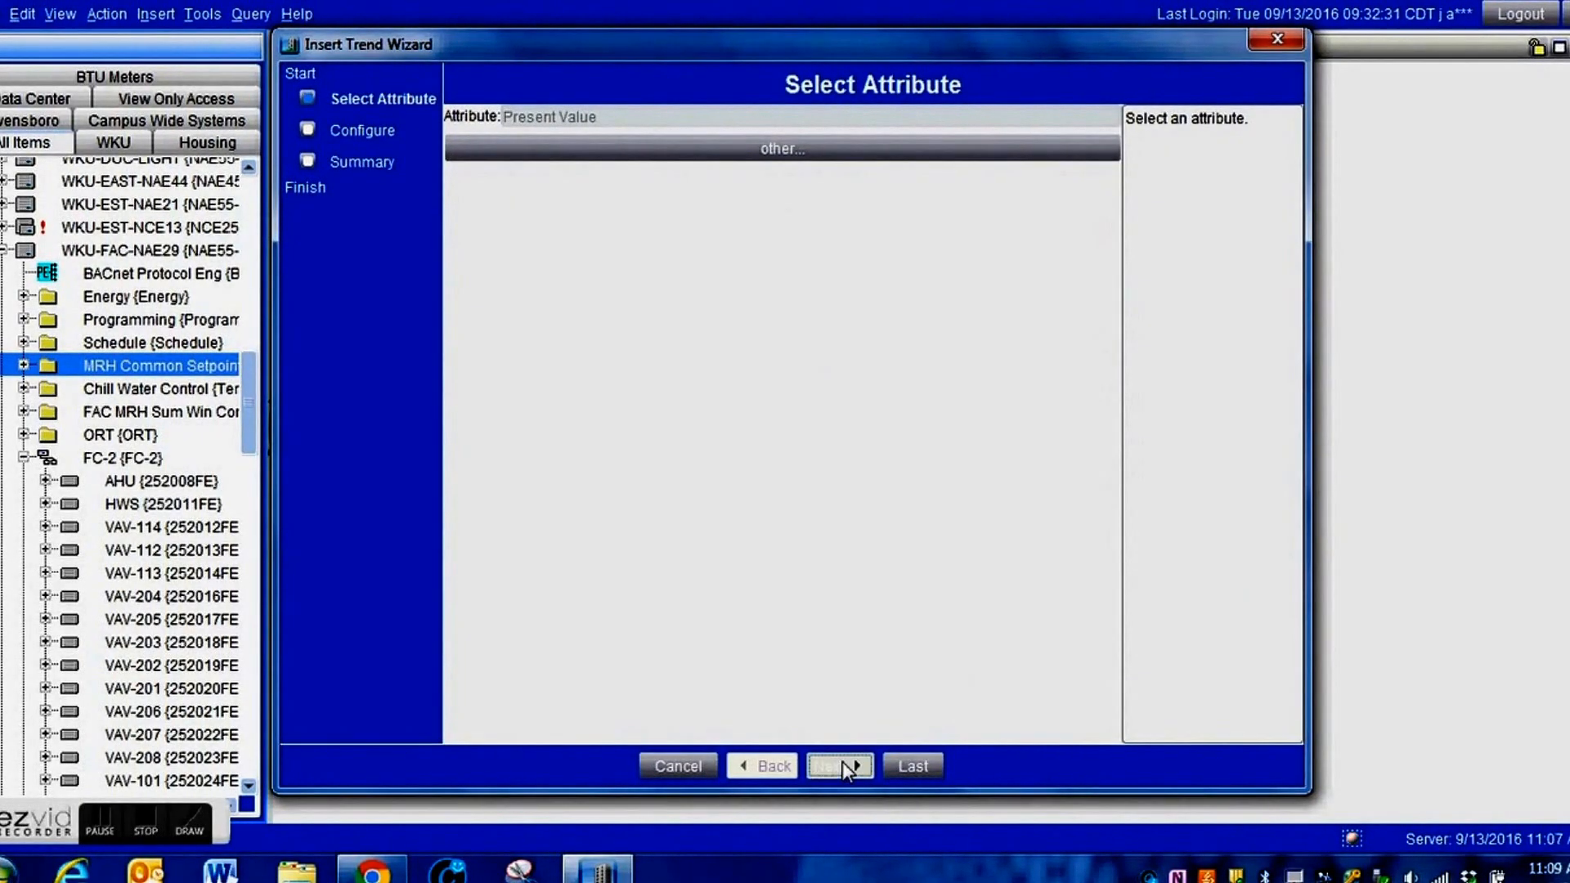
click(838, 765)
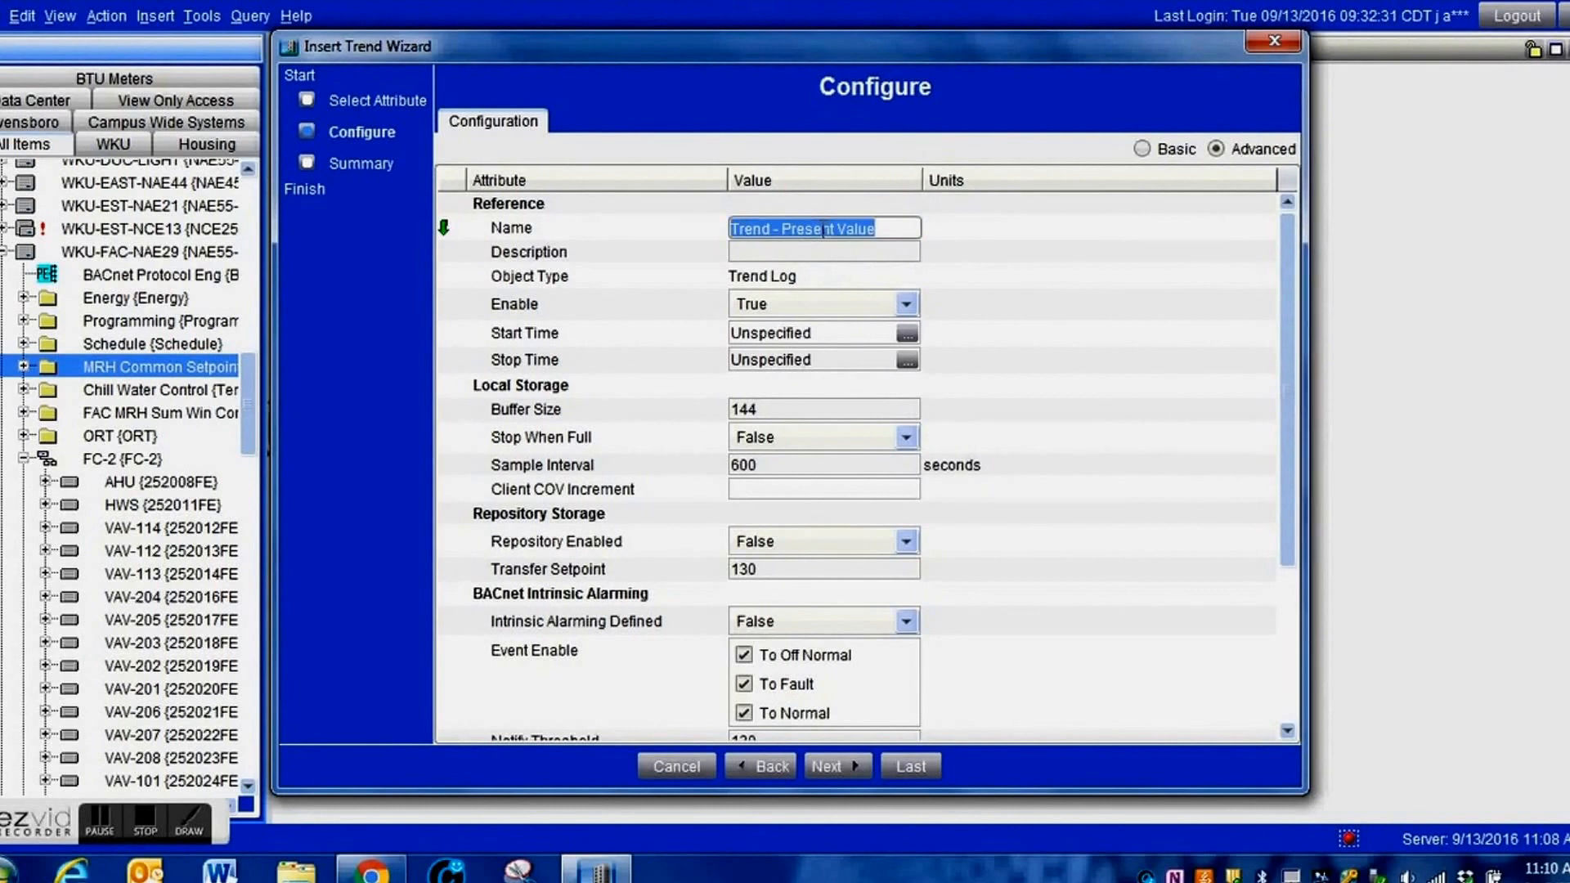
text(Co)
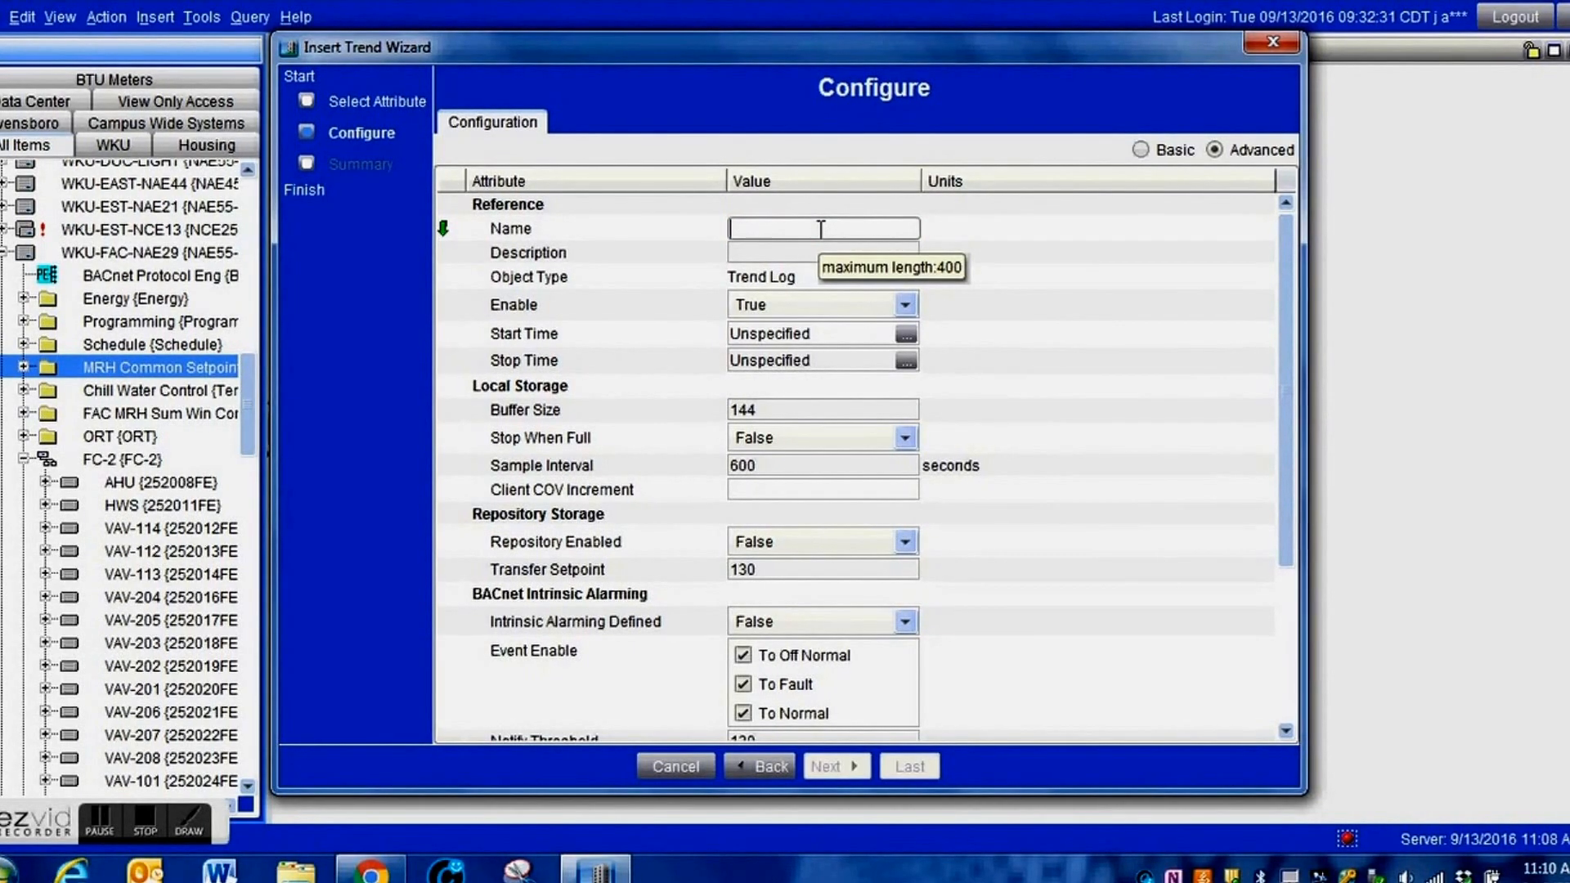
text(Solar Clock)
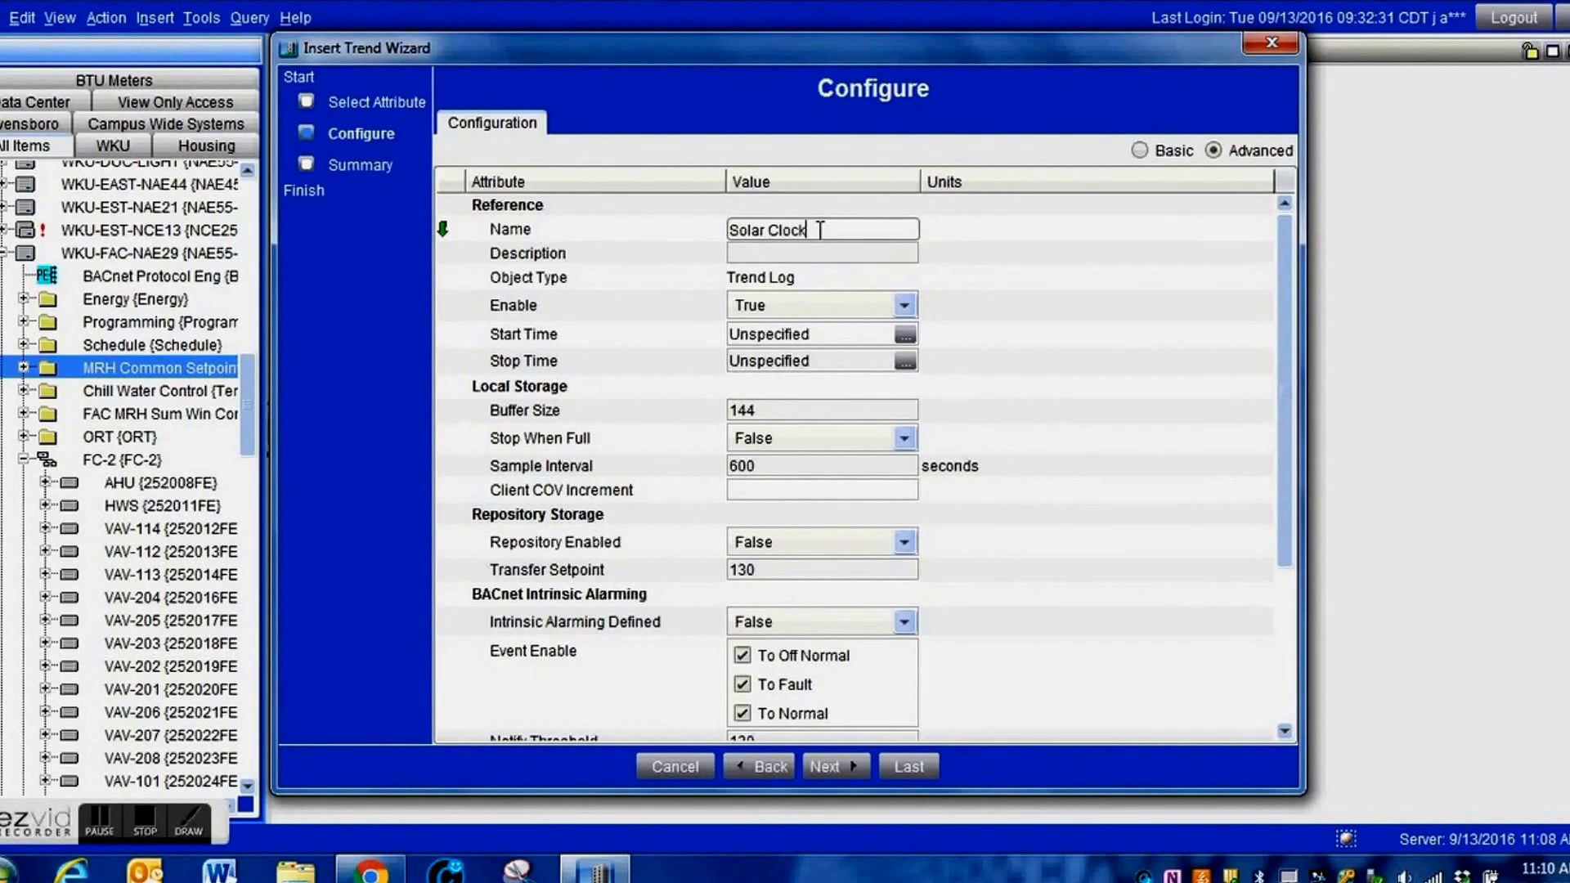
text(Trend)
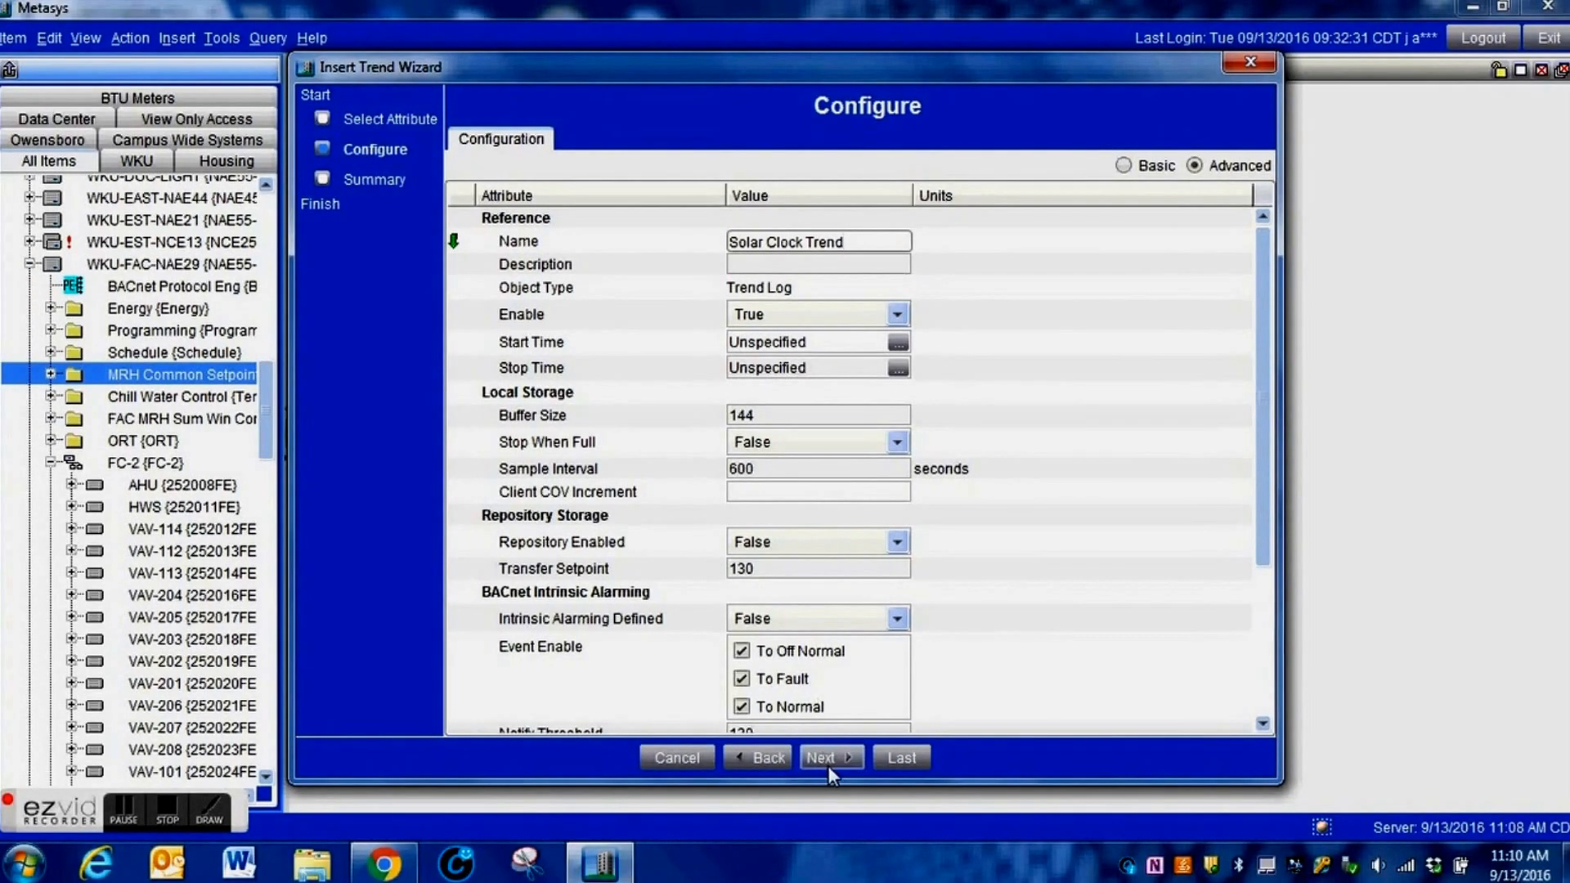
click(823, 758)
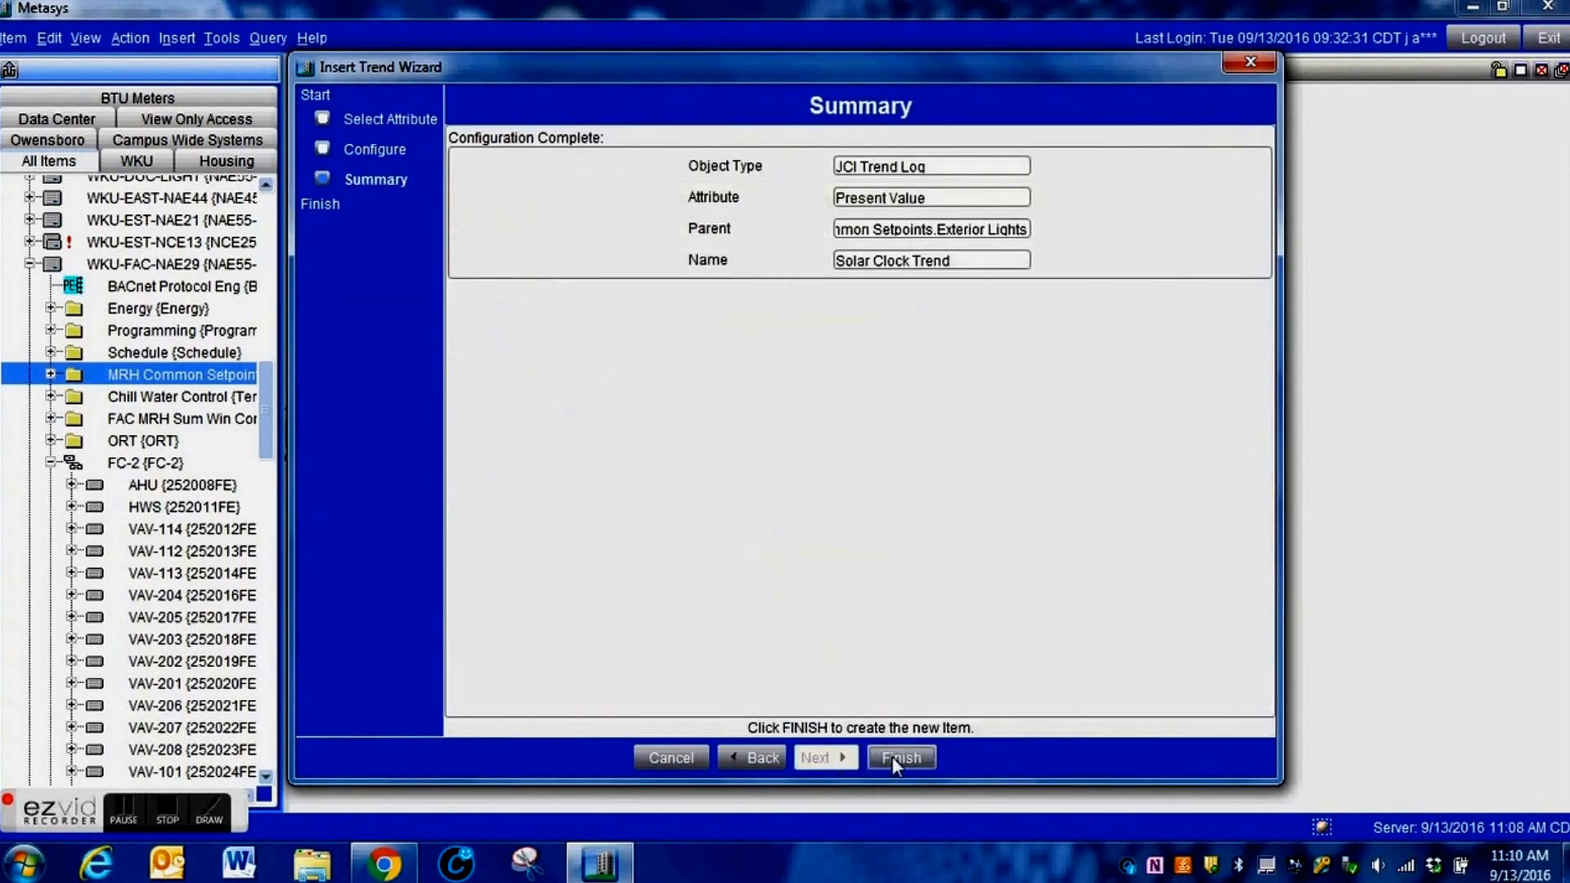
click(898, 757)
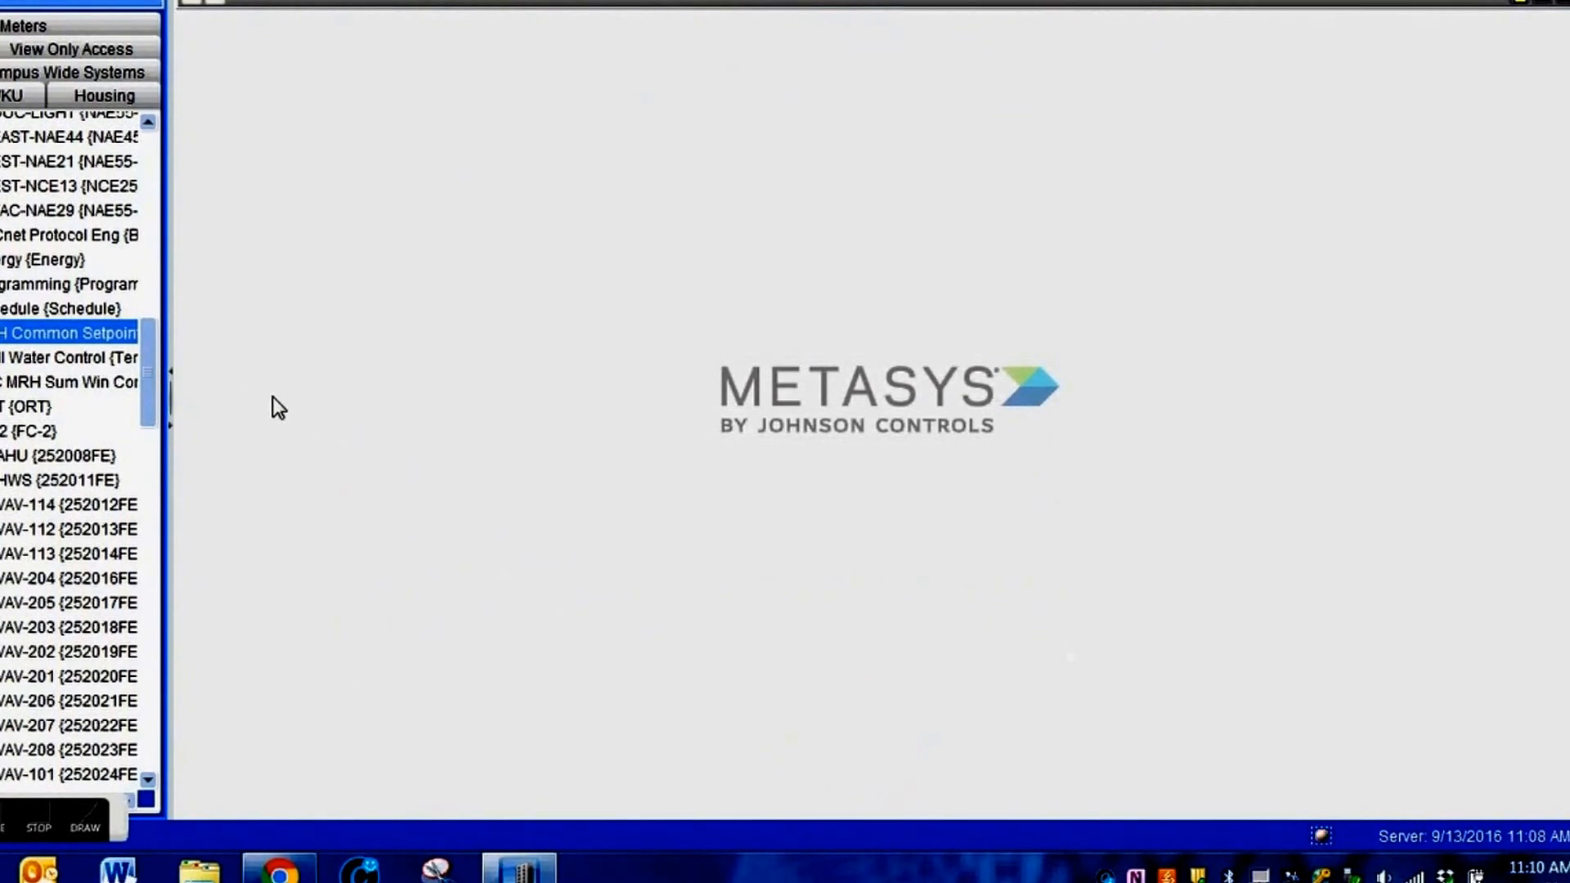
Step: Scroll the All Items tree to show Exterior Lights under MRH Common Setpoints
scroll(down, 3)
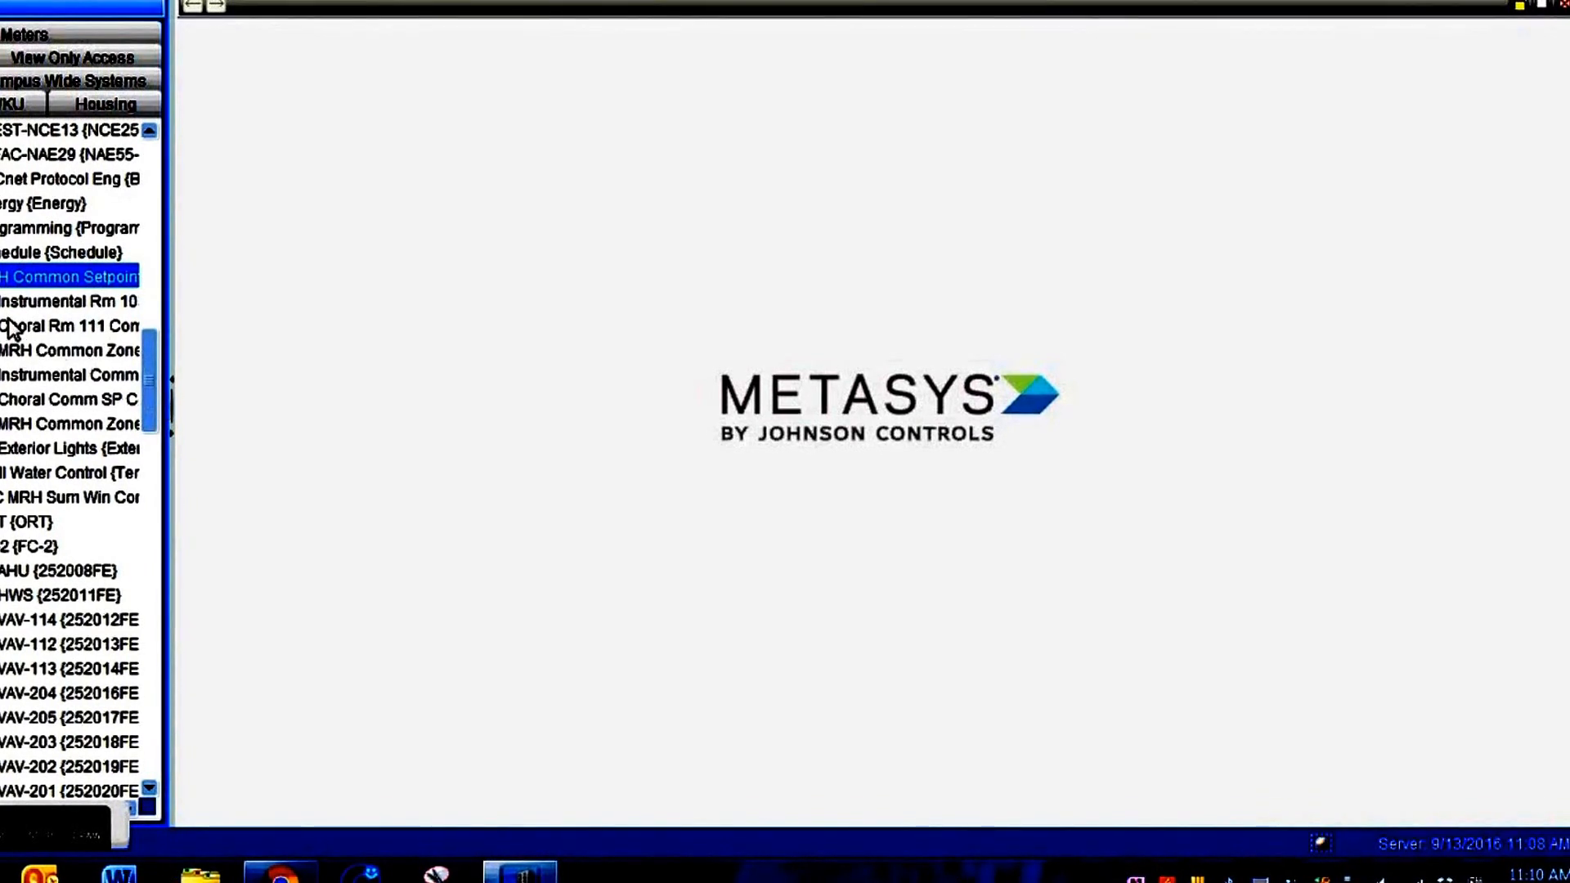
mouse_move(127, 431)
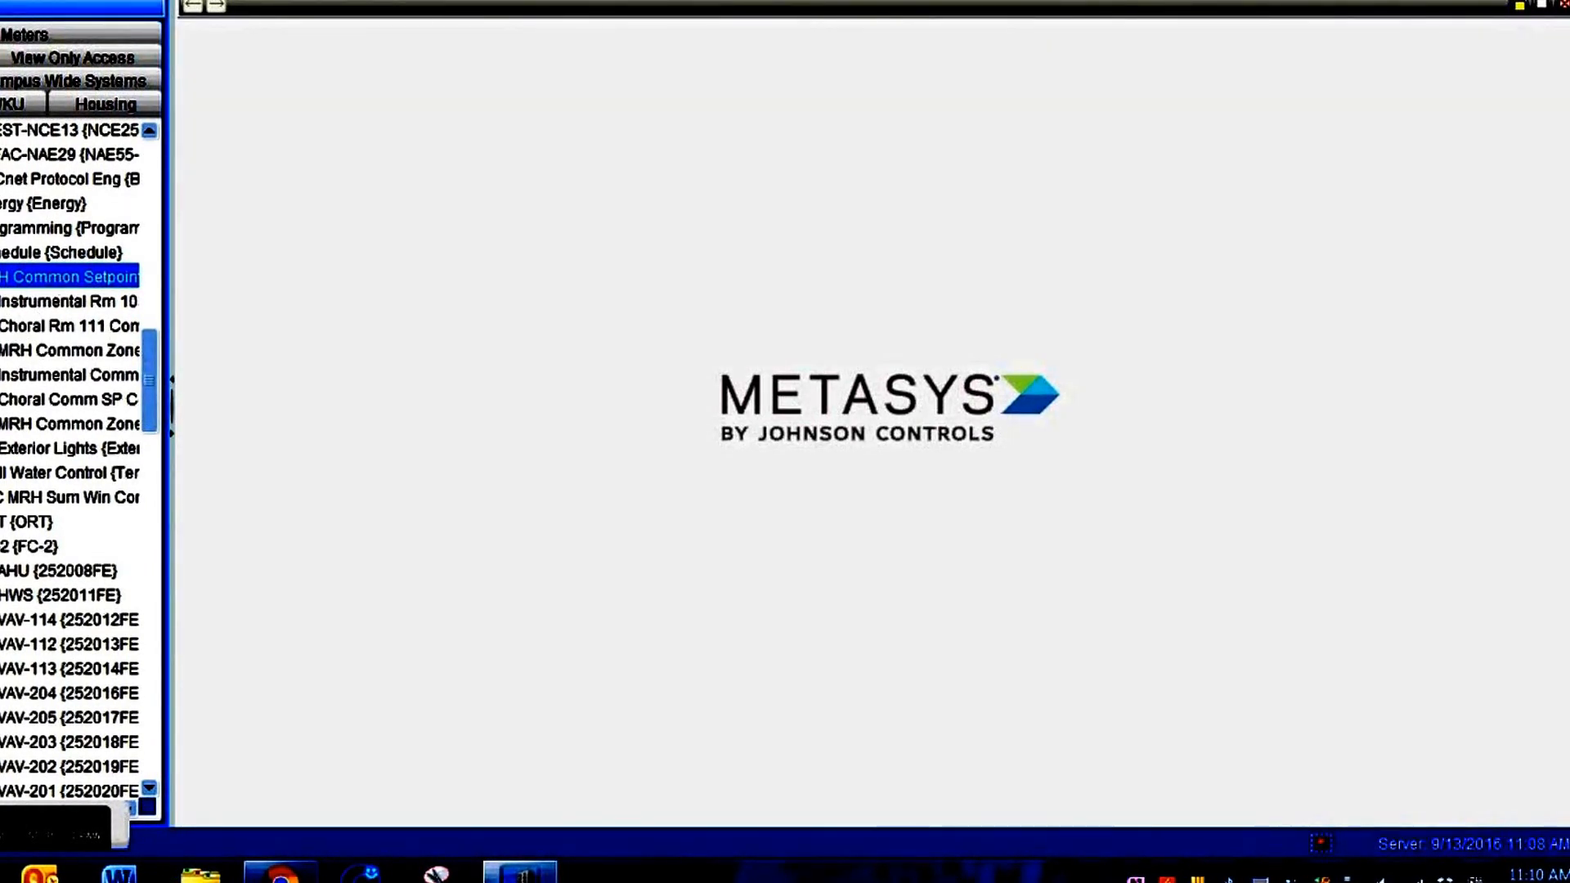
Step: Start a new Interlock object destined for MRH Common Setpoints
click(100, 7)
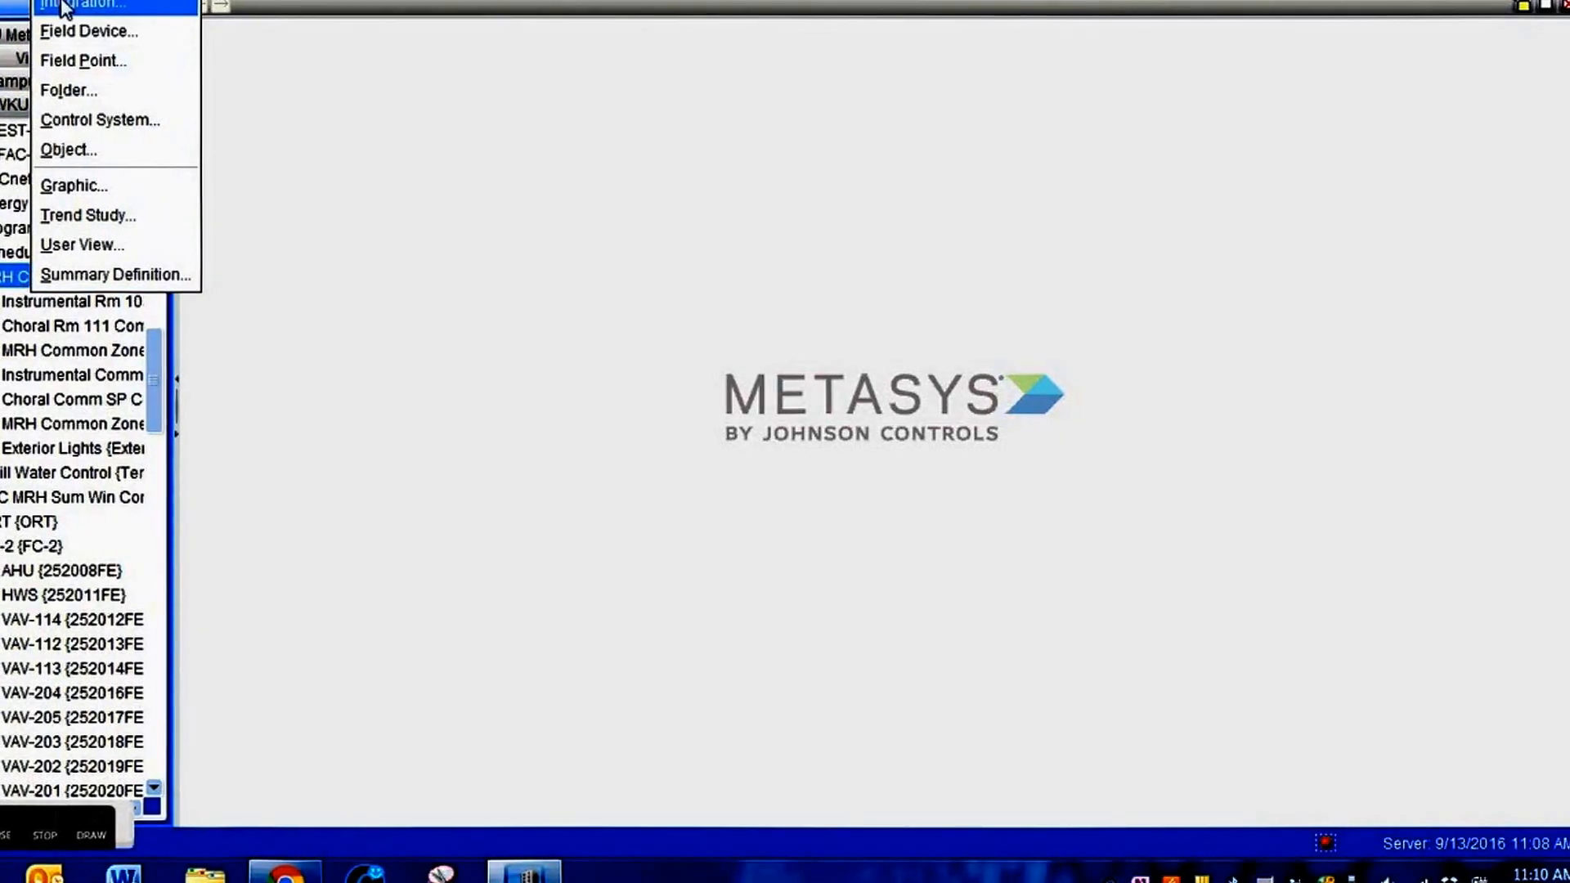
click(67, 149)
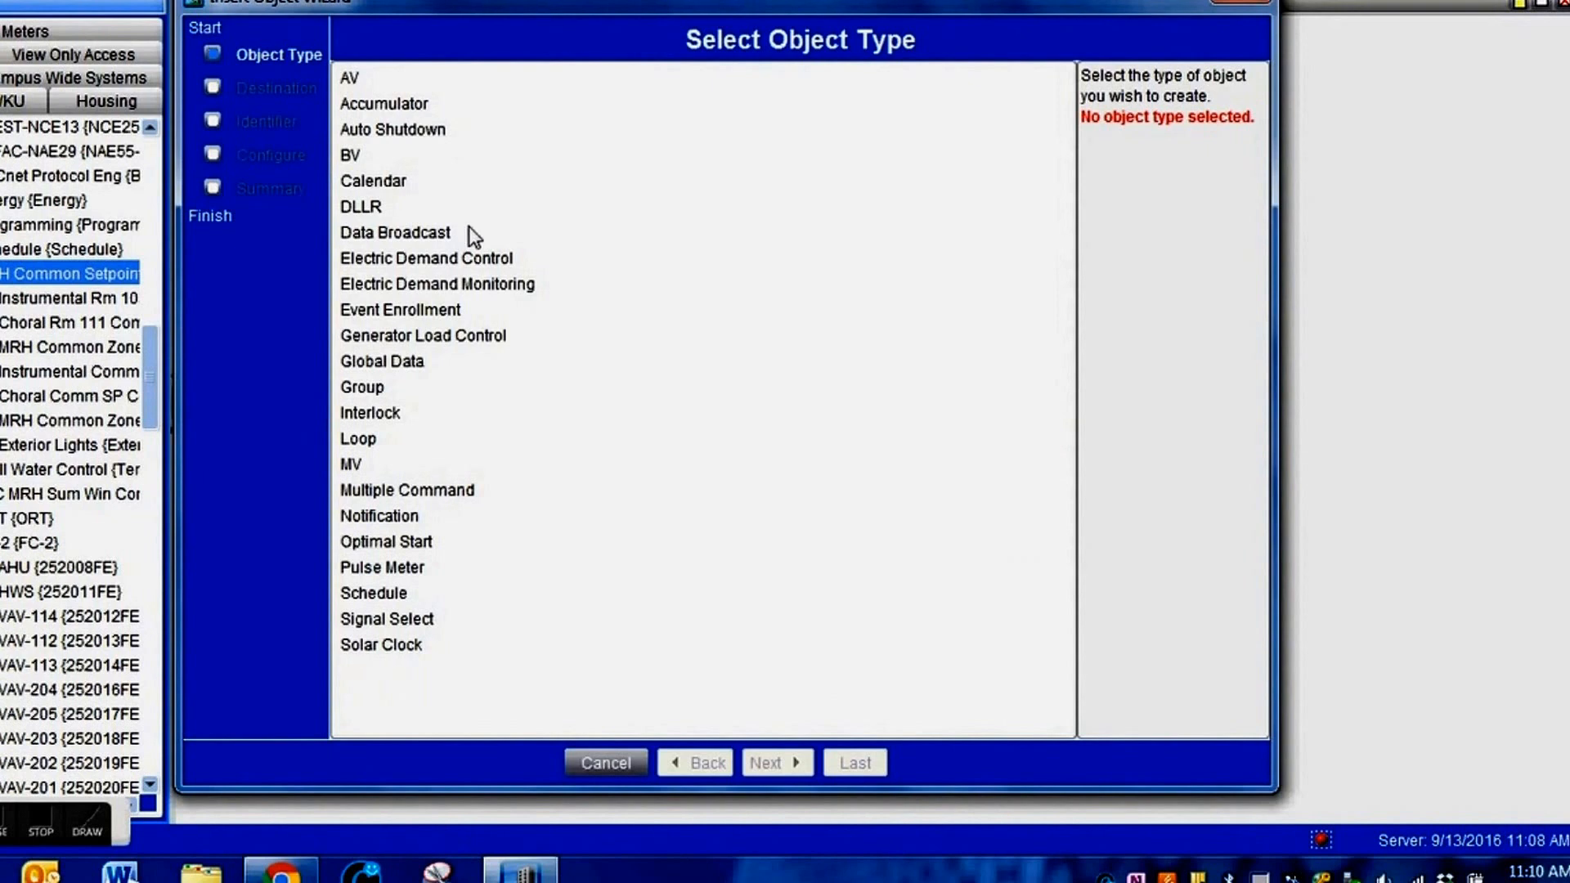
mouse_move(415, 349)
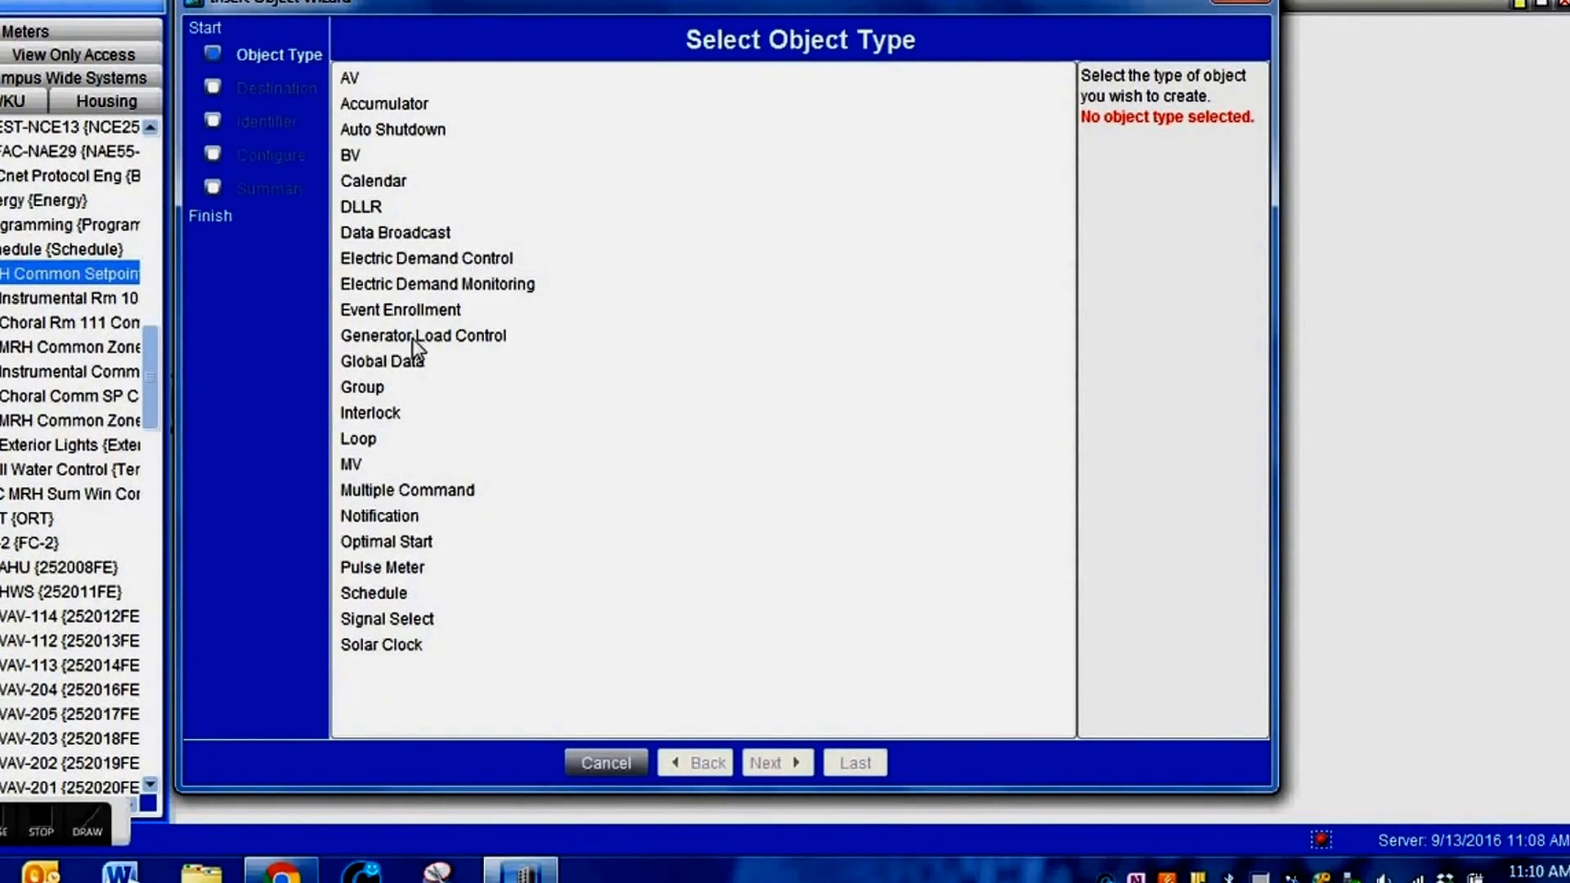
click(370, 412)
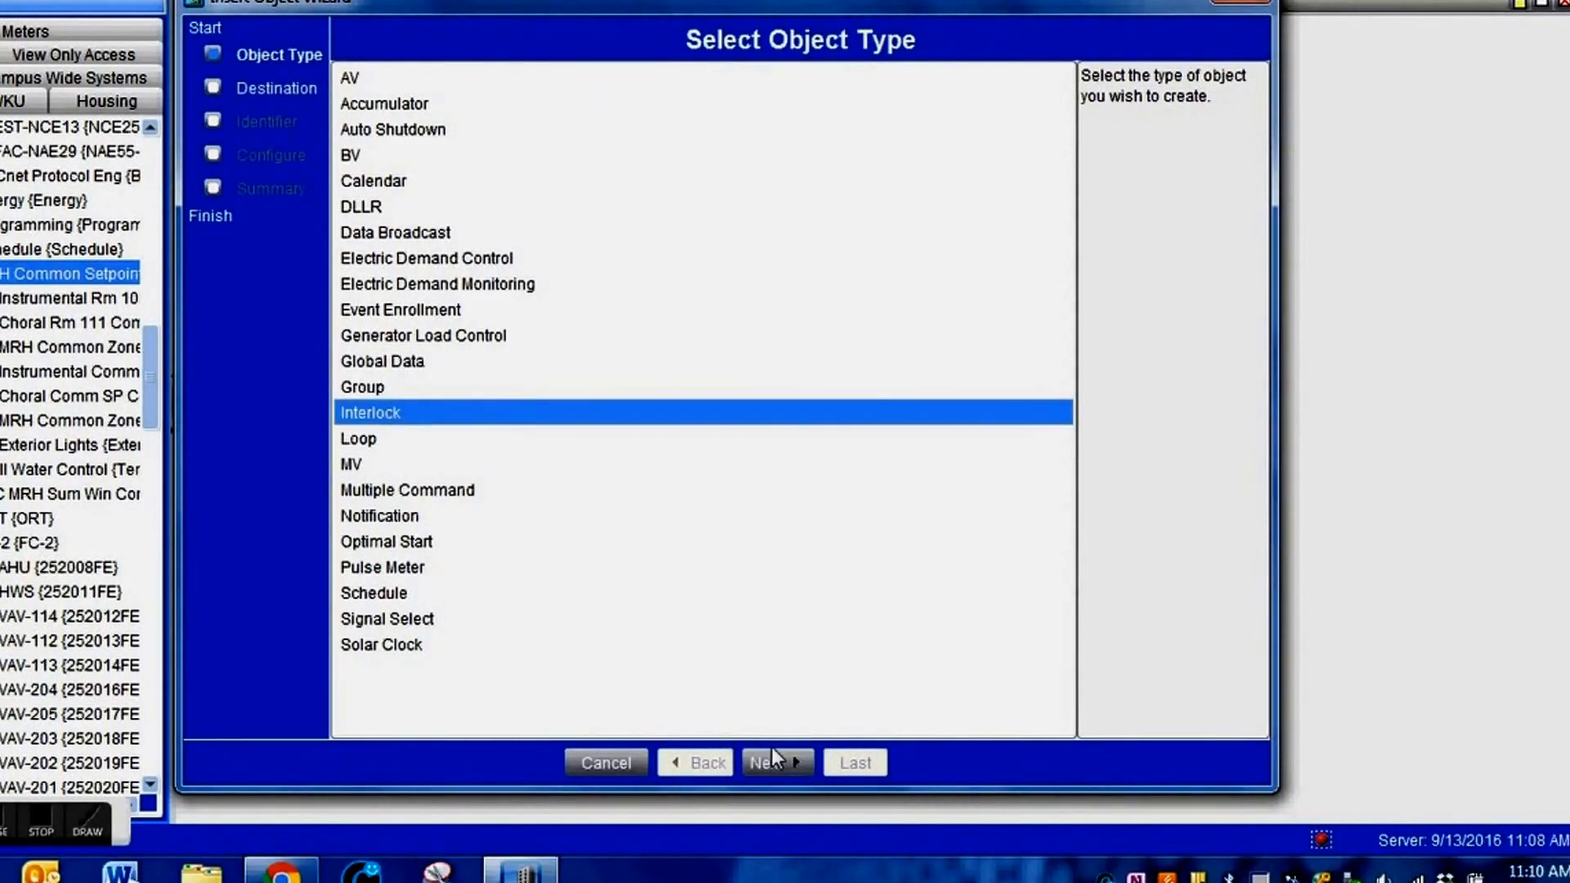
click(775, 762)
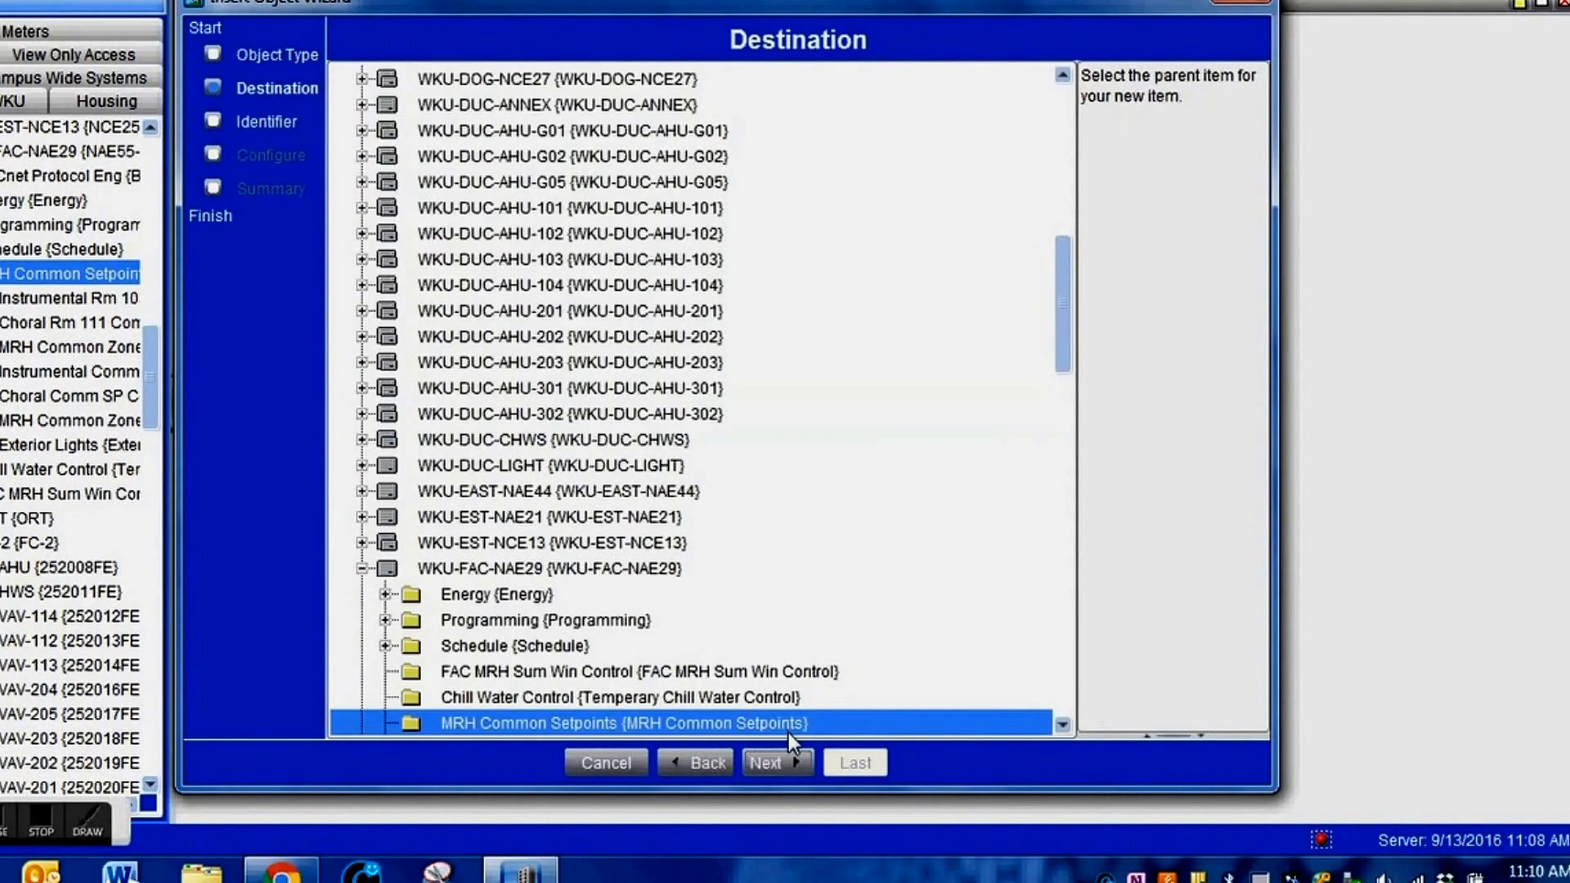
click(777, 762)
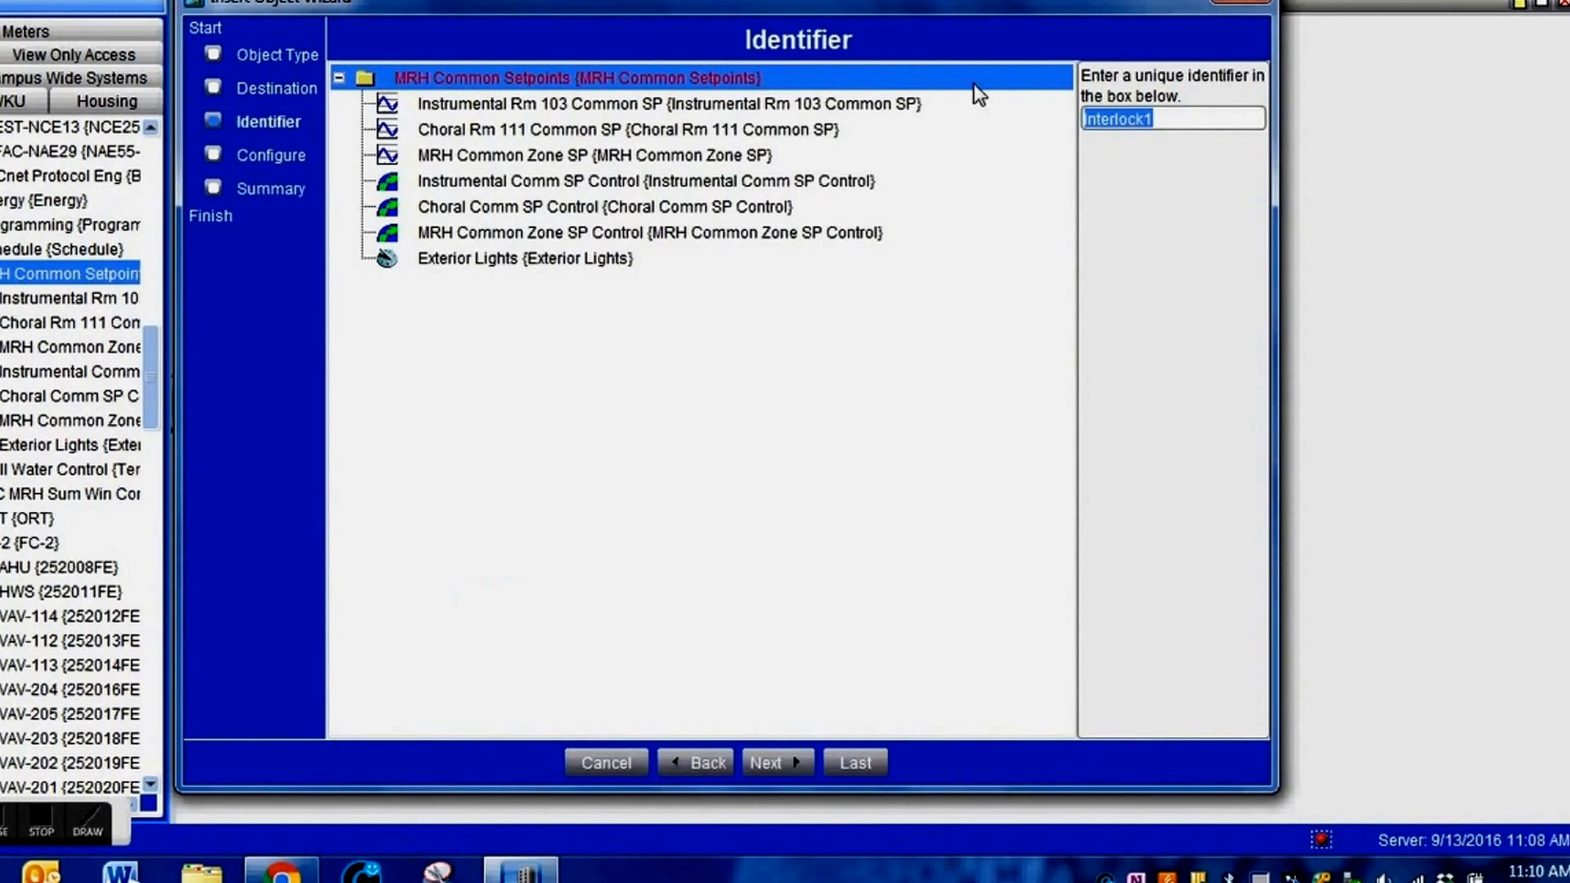
Step: Name the interlock 'MRH Exterior Lights' and continue toward its creation
text(M)
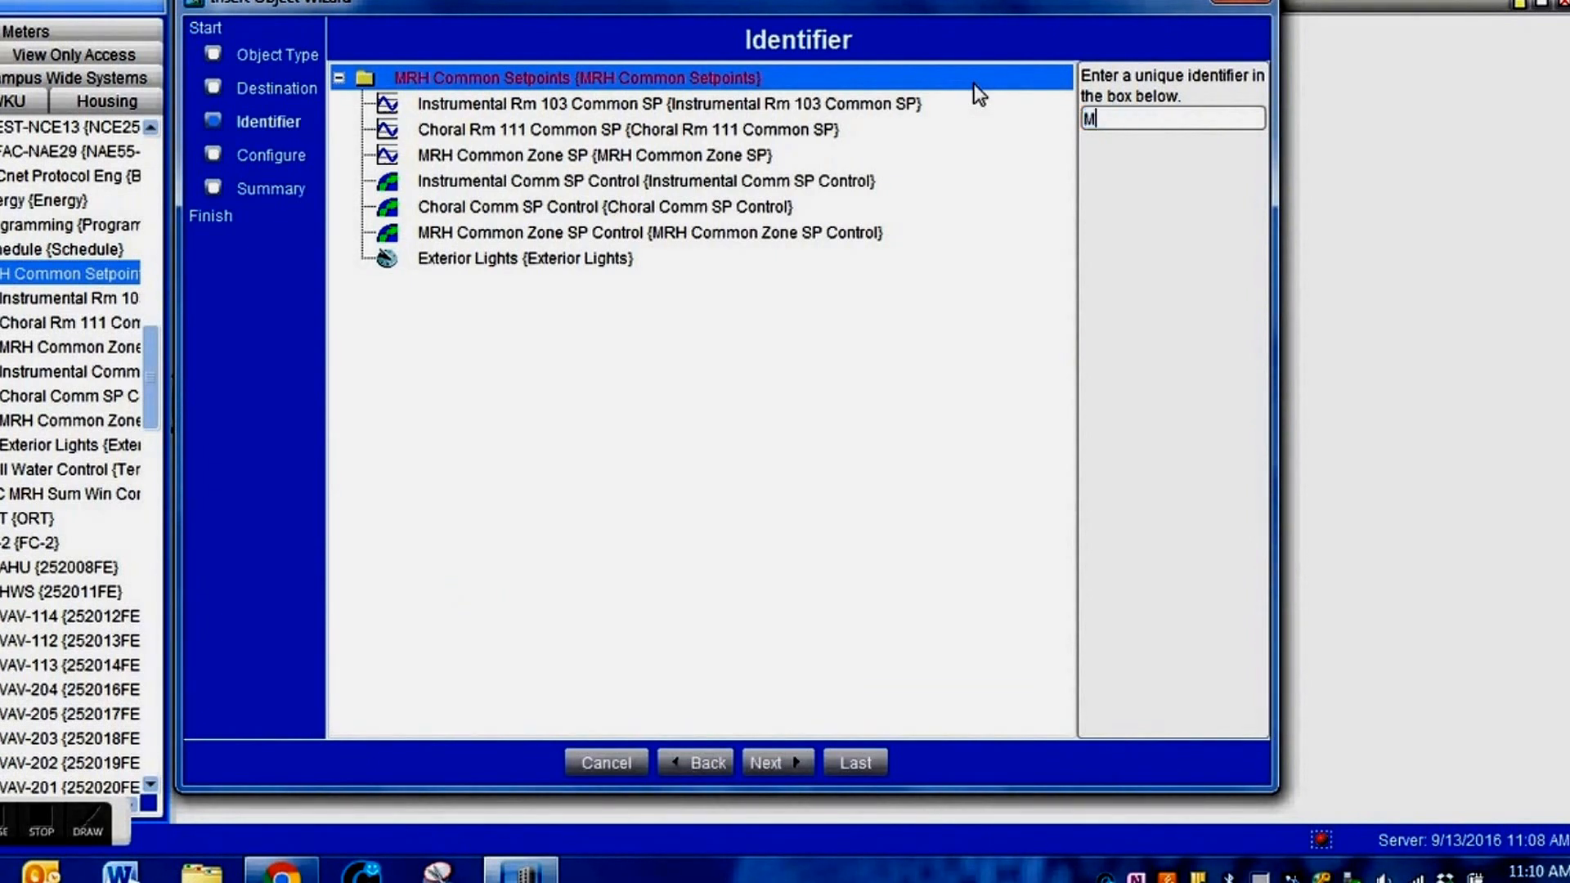
text(RH Exterior)
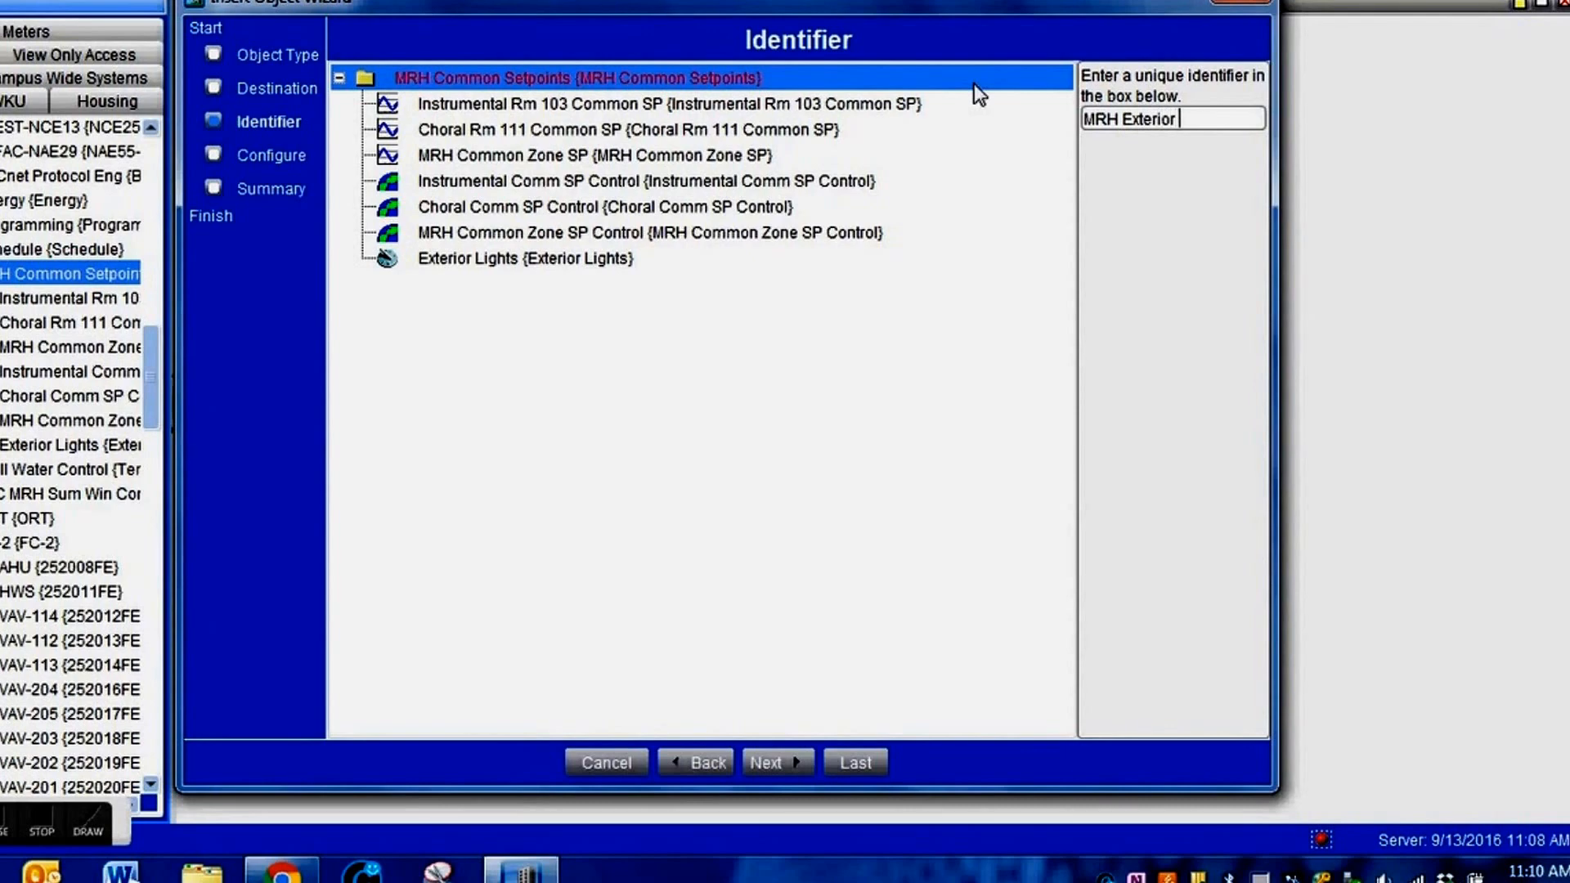
text(Lights)
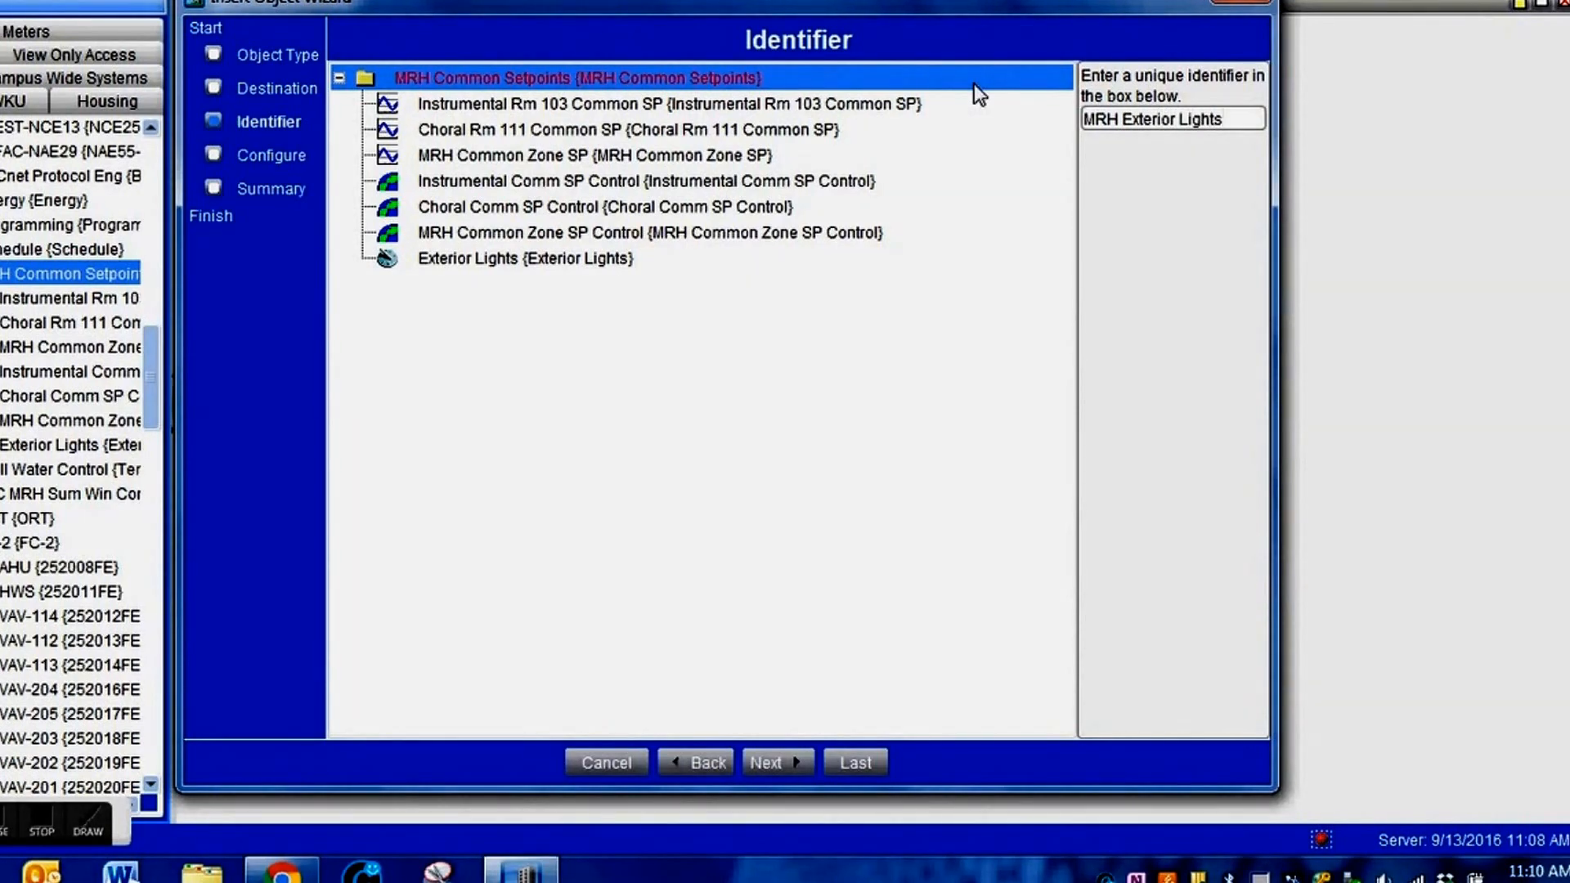
click(775, 763)
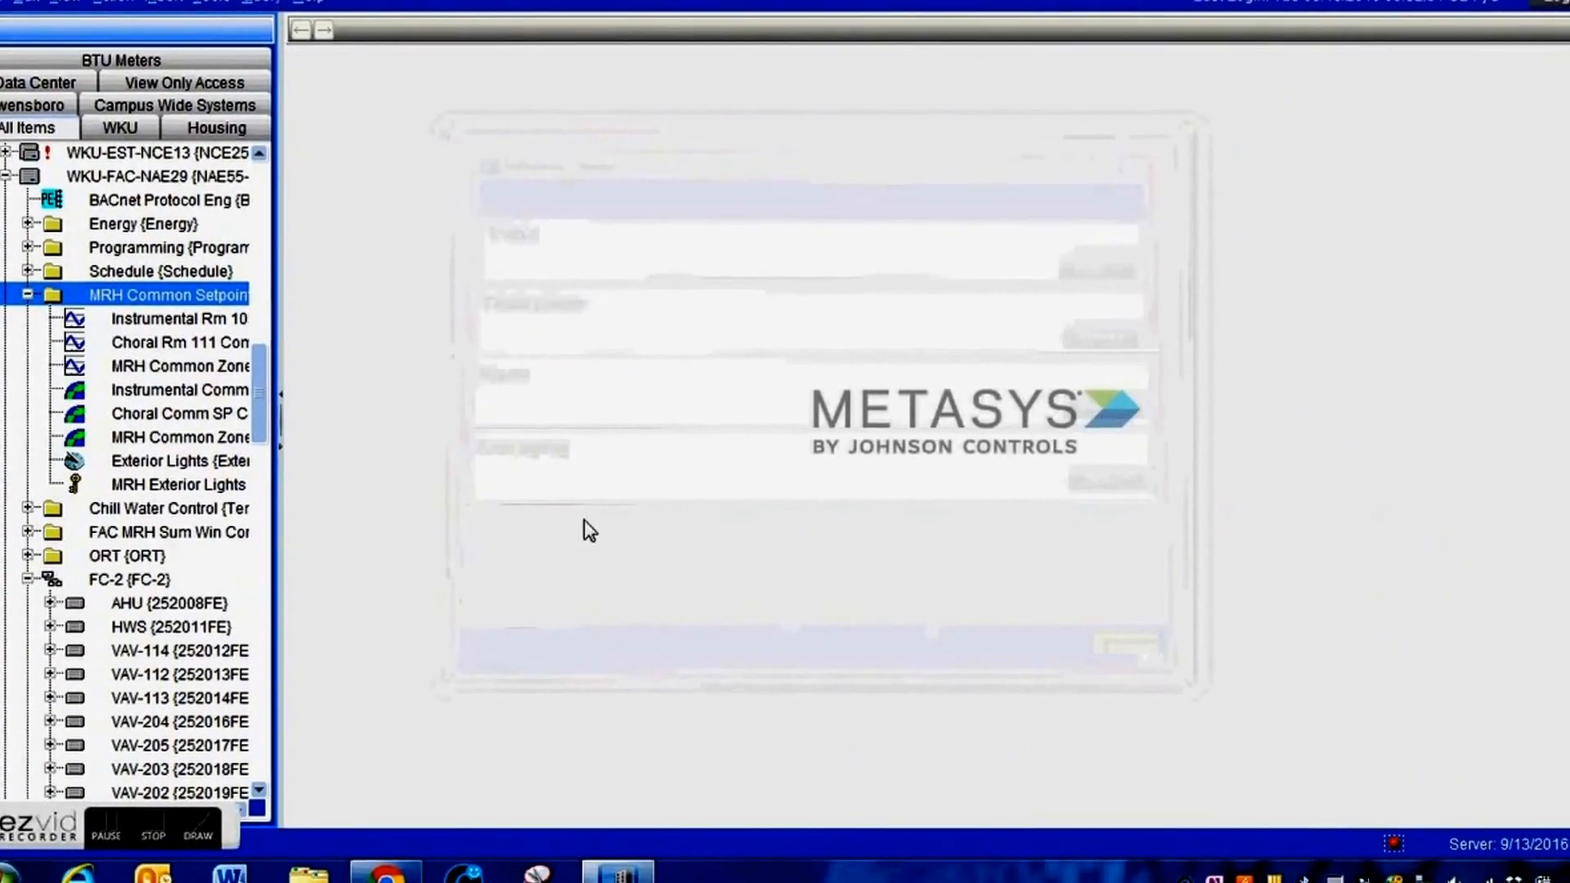
Step: Open MRH Exterior Lights and put its Interlock Definition into edit mode
click(170, 494)
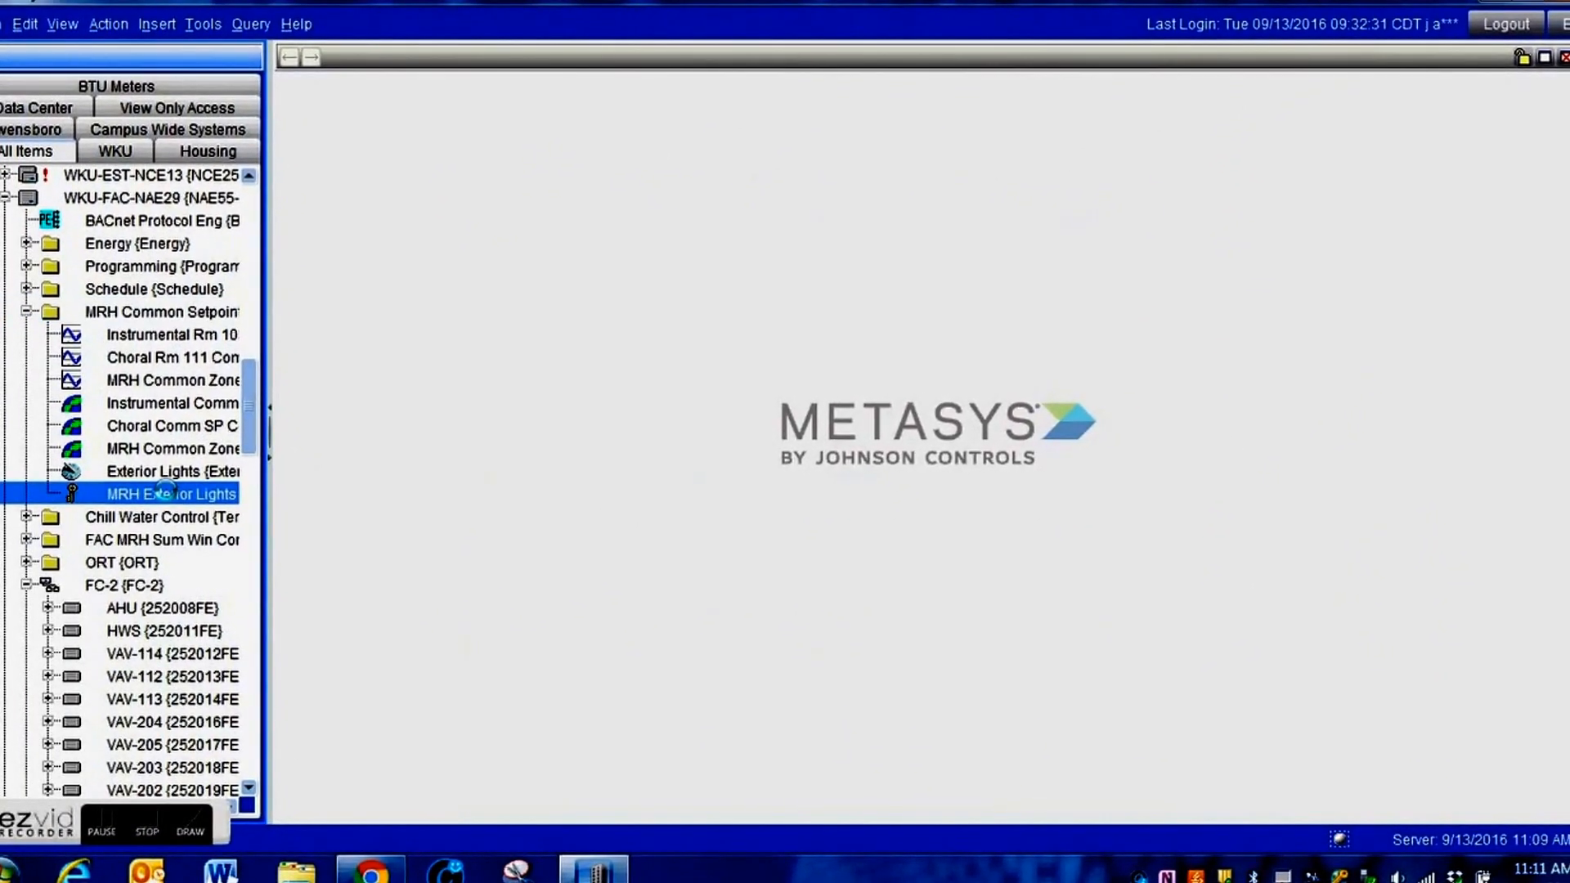
double_click(172, 494)
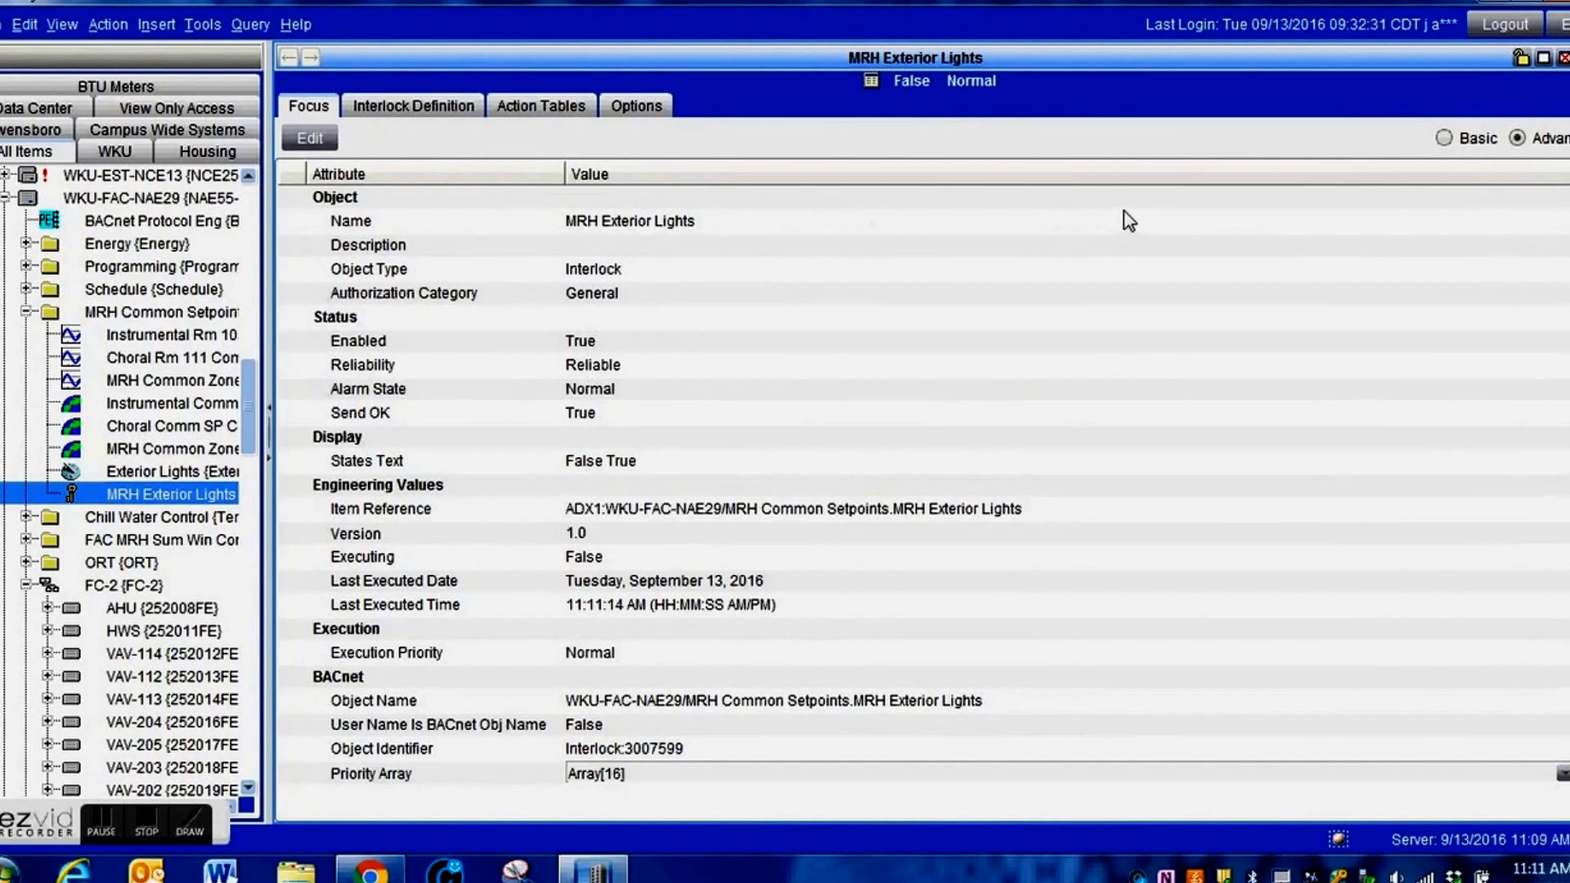
click(413, 104)
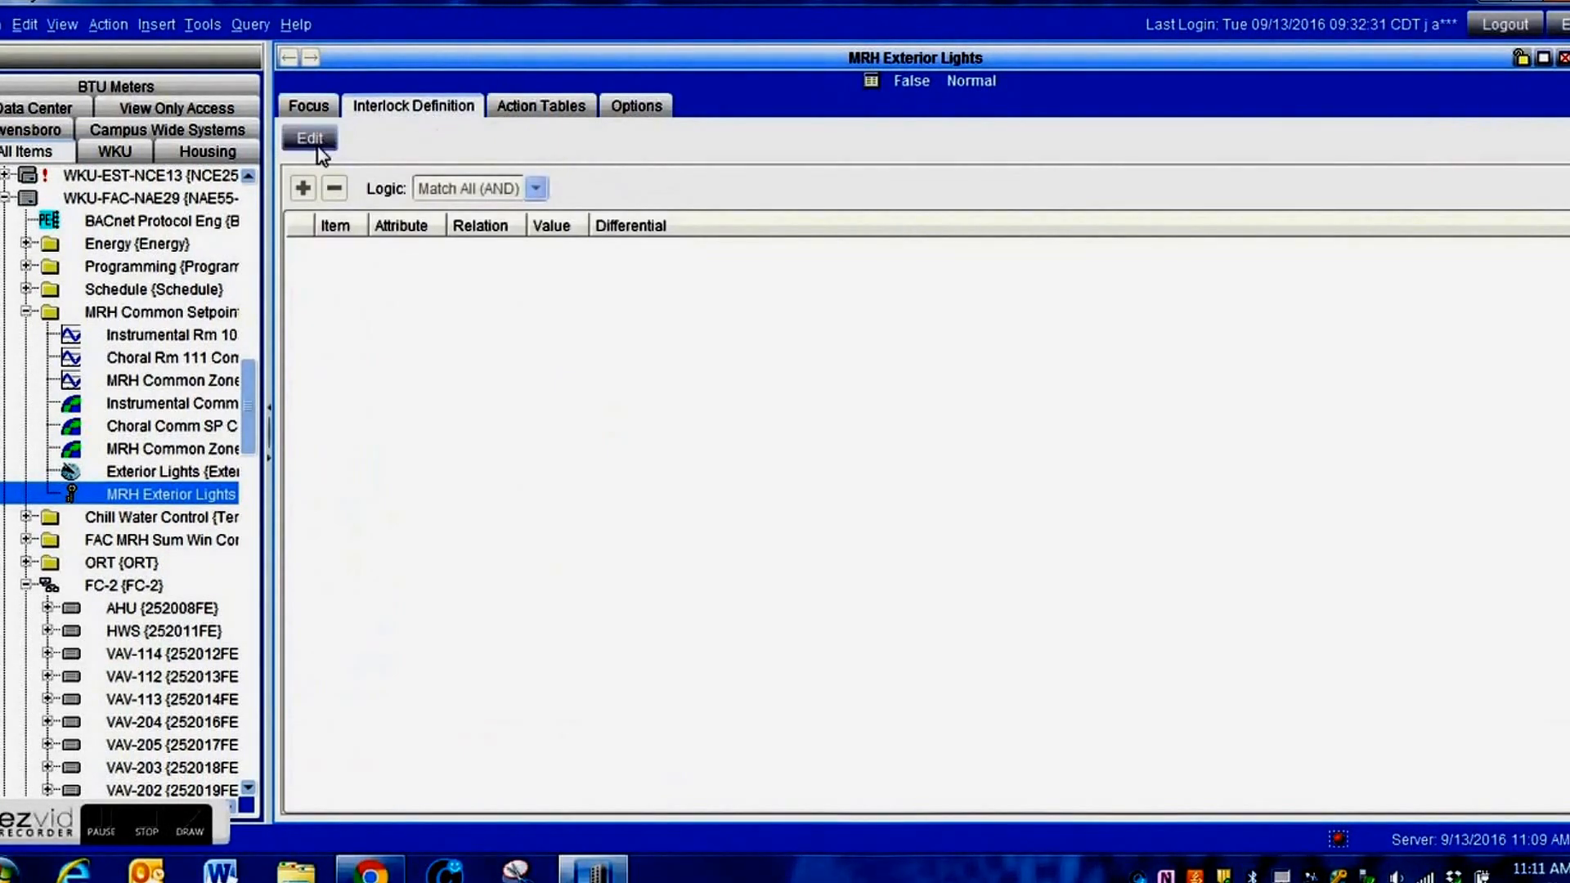
click(309, 137)
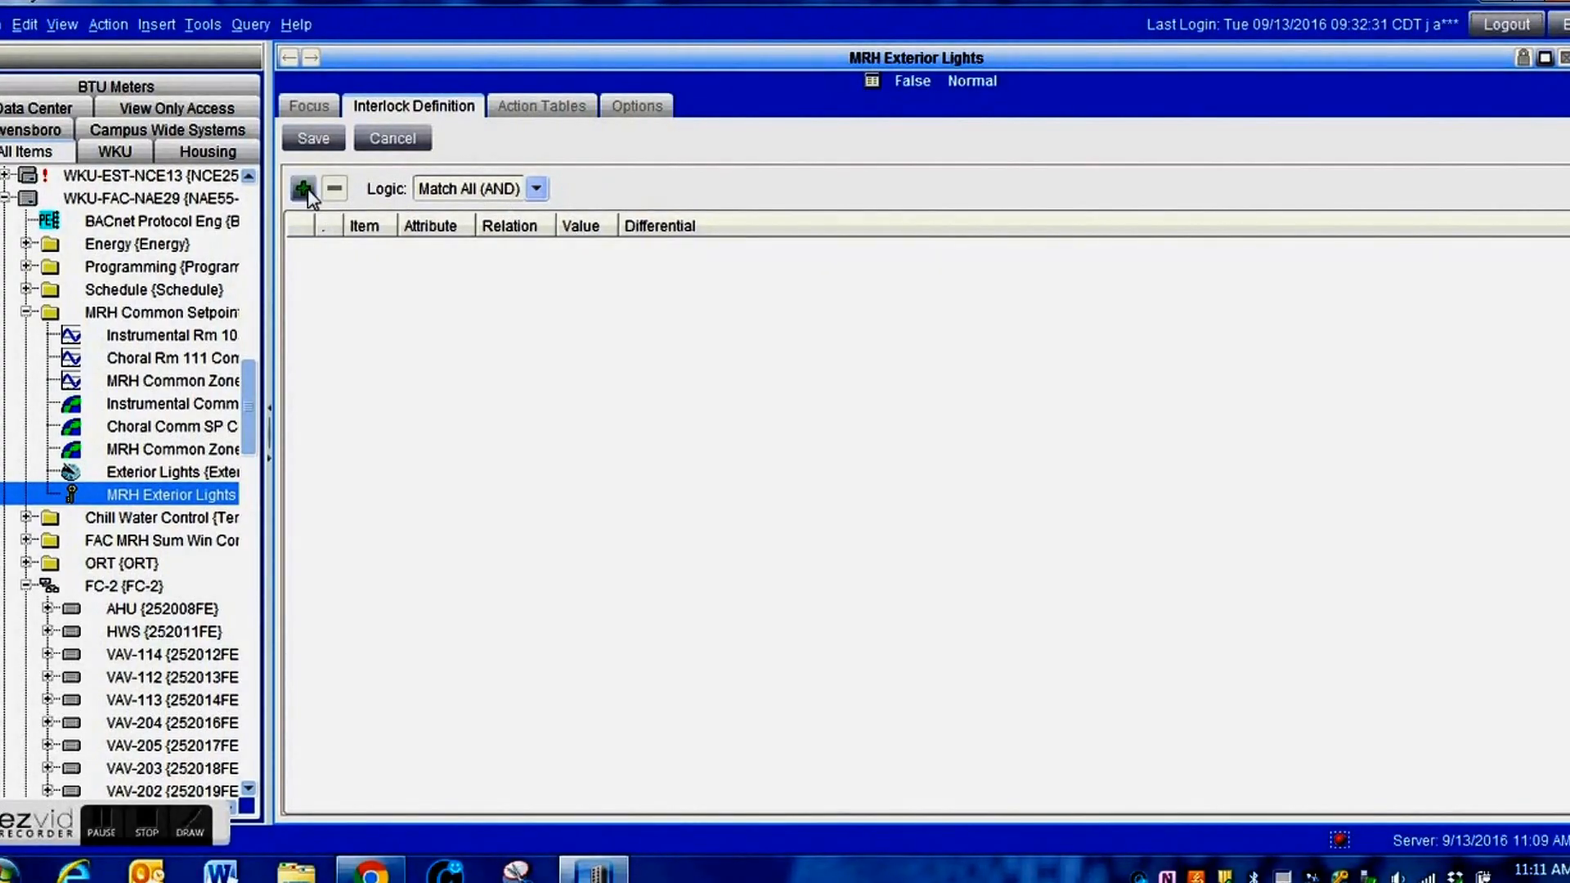
Step: Add Exterior Lights under MRH Common Setpoints as the interlock's first trigger condition
click(304, 188)
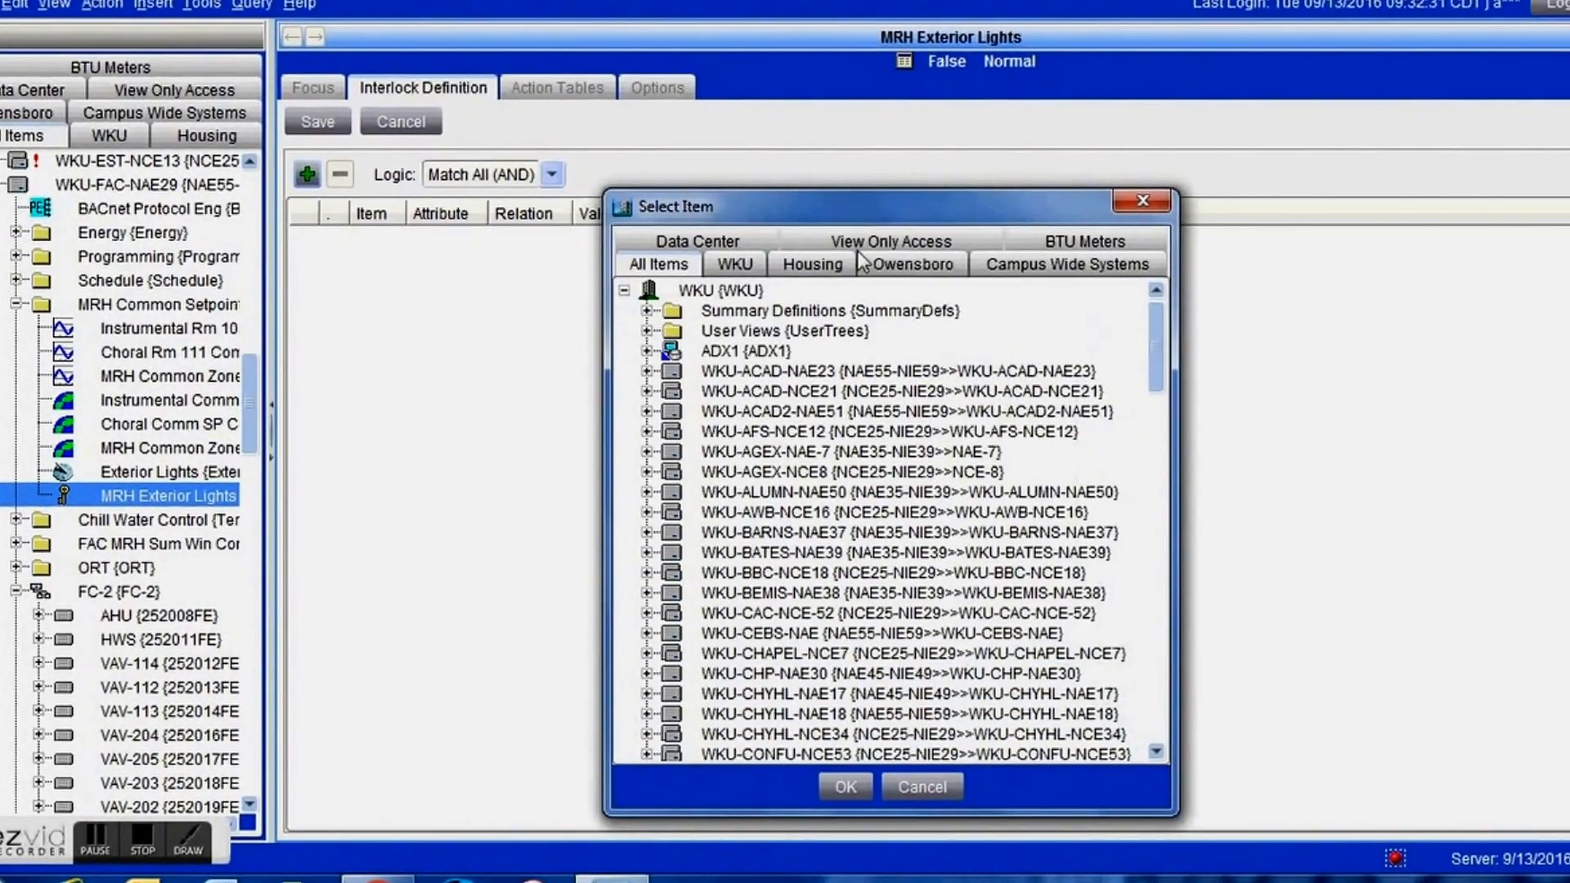
drag(884, 206, 608, 39)
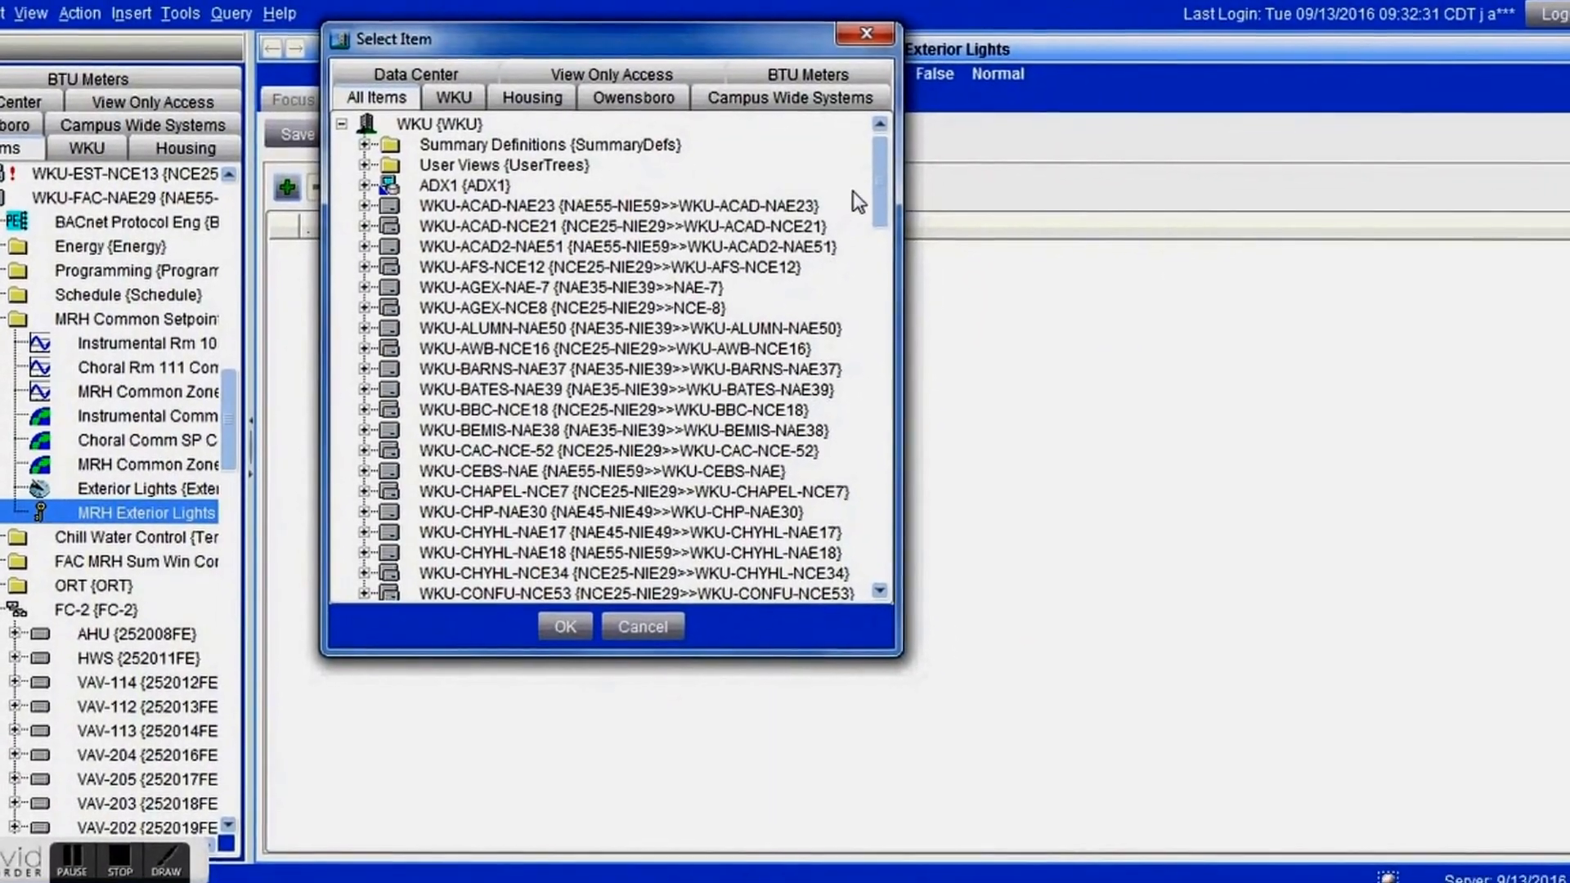
scroll(down, 3)
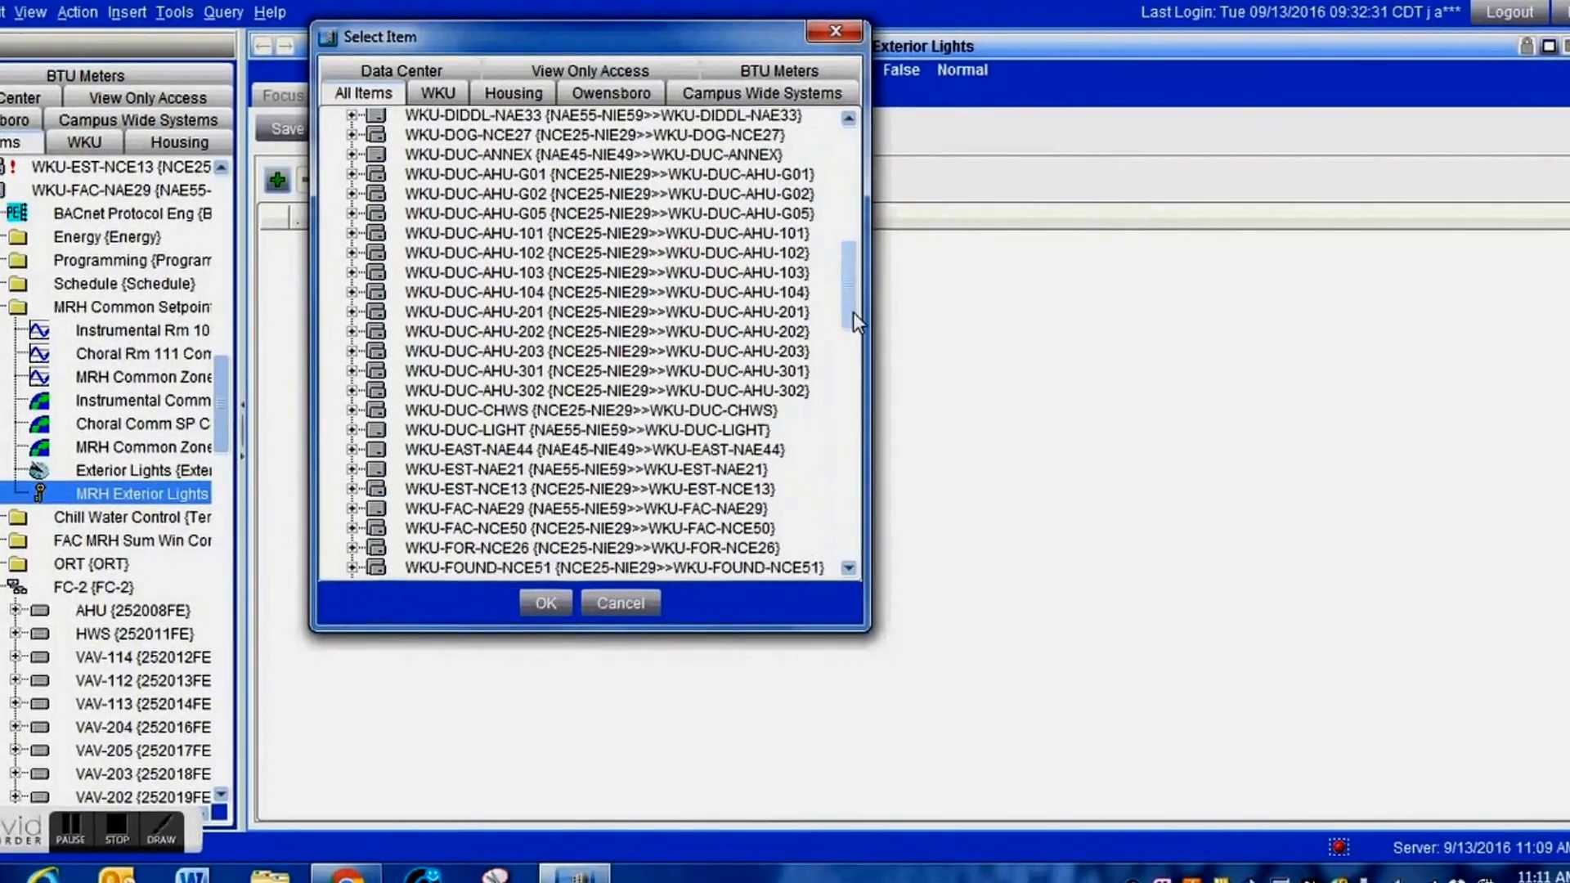
scroll(down, 3)
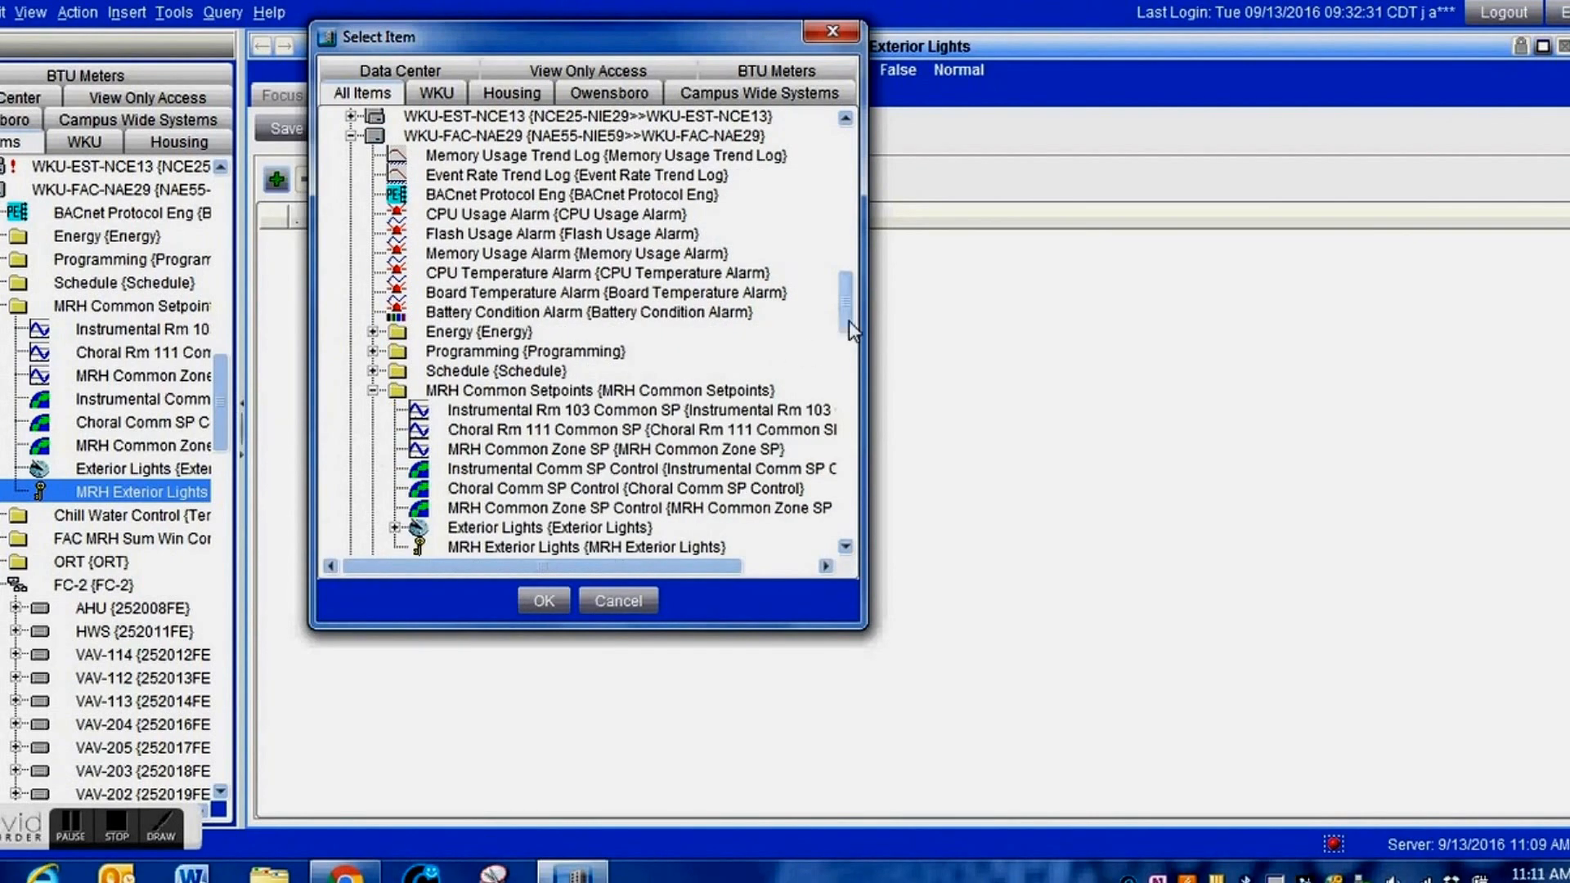
scroll(down, 3)
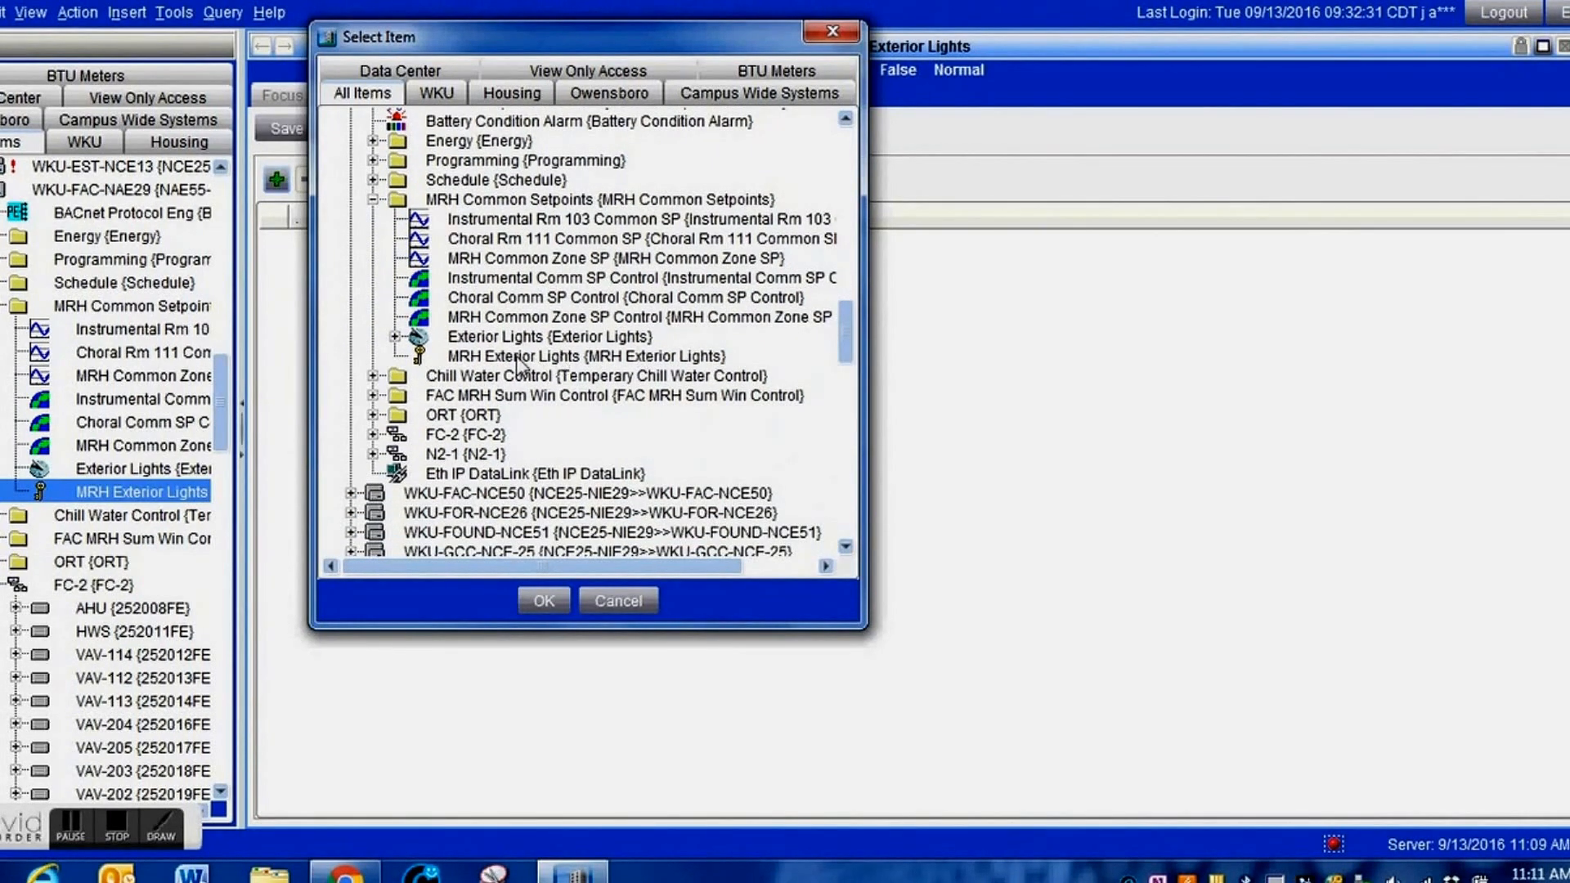
click(549, 337)
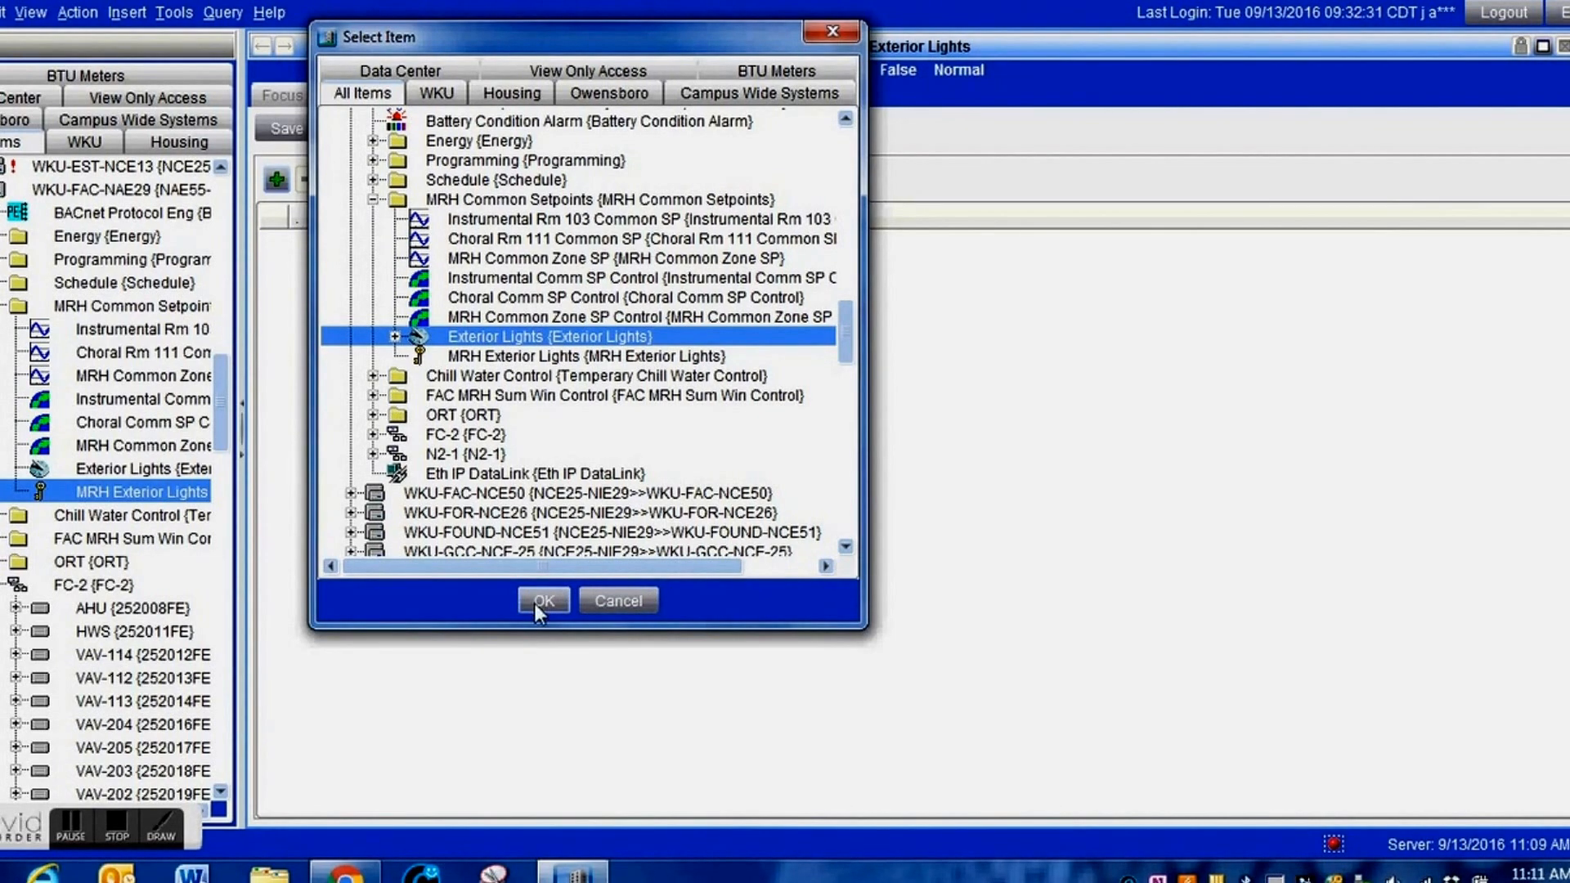
click(543, 601)
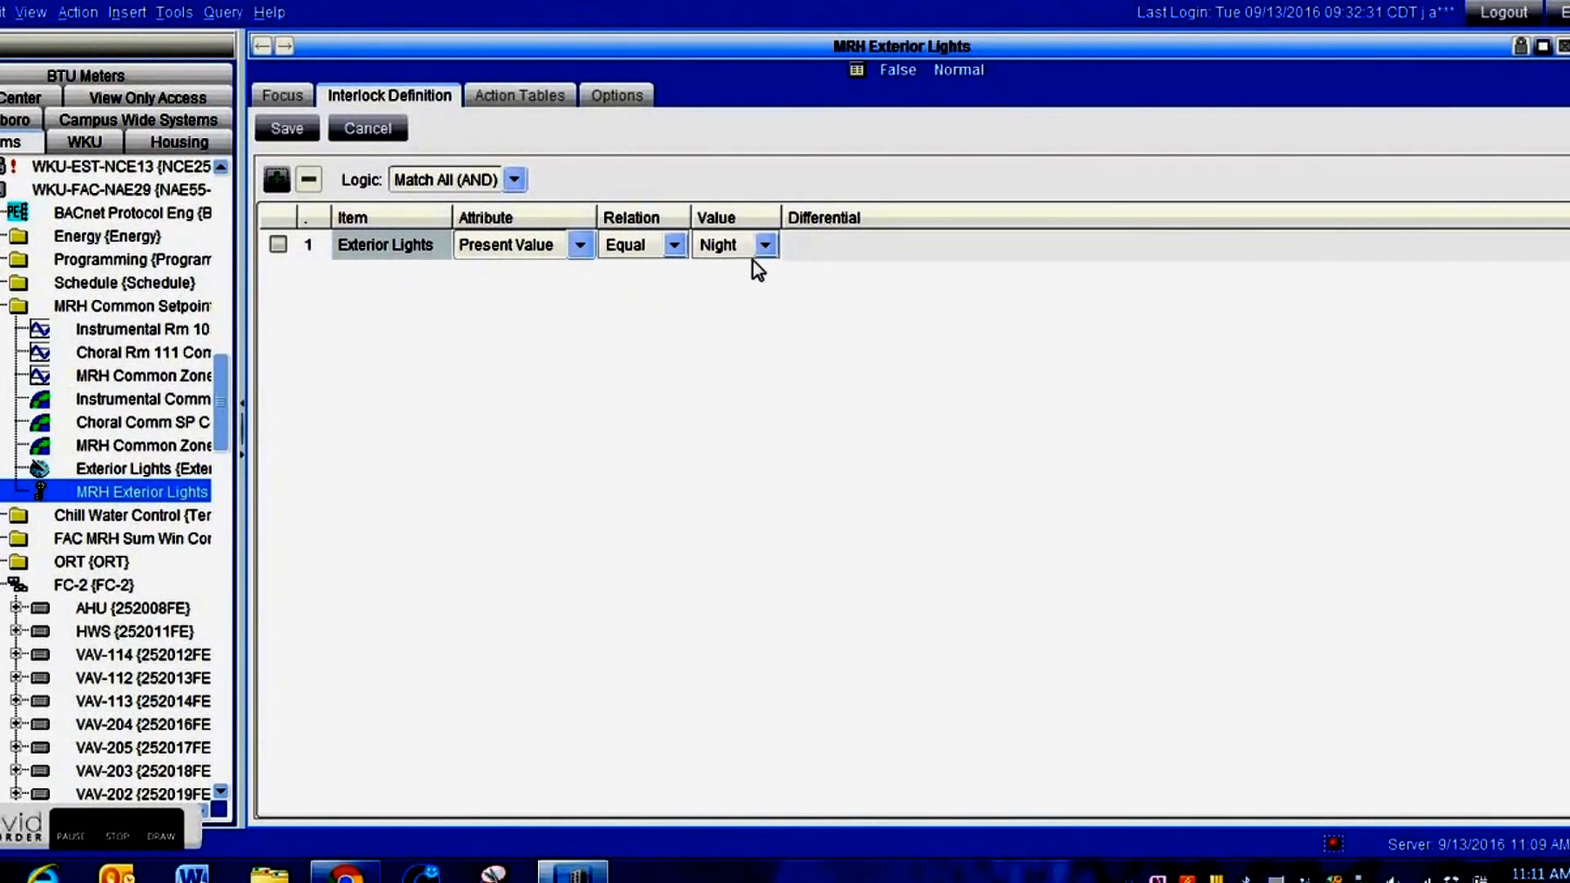
Step: Keep the condition as present value Equal to Night and save the interlock definition
click(763, 243)
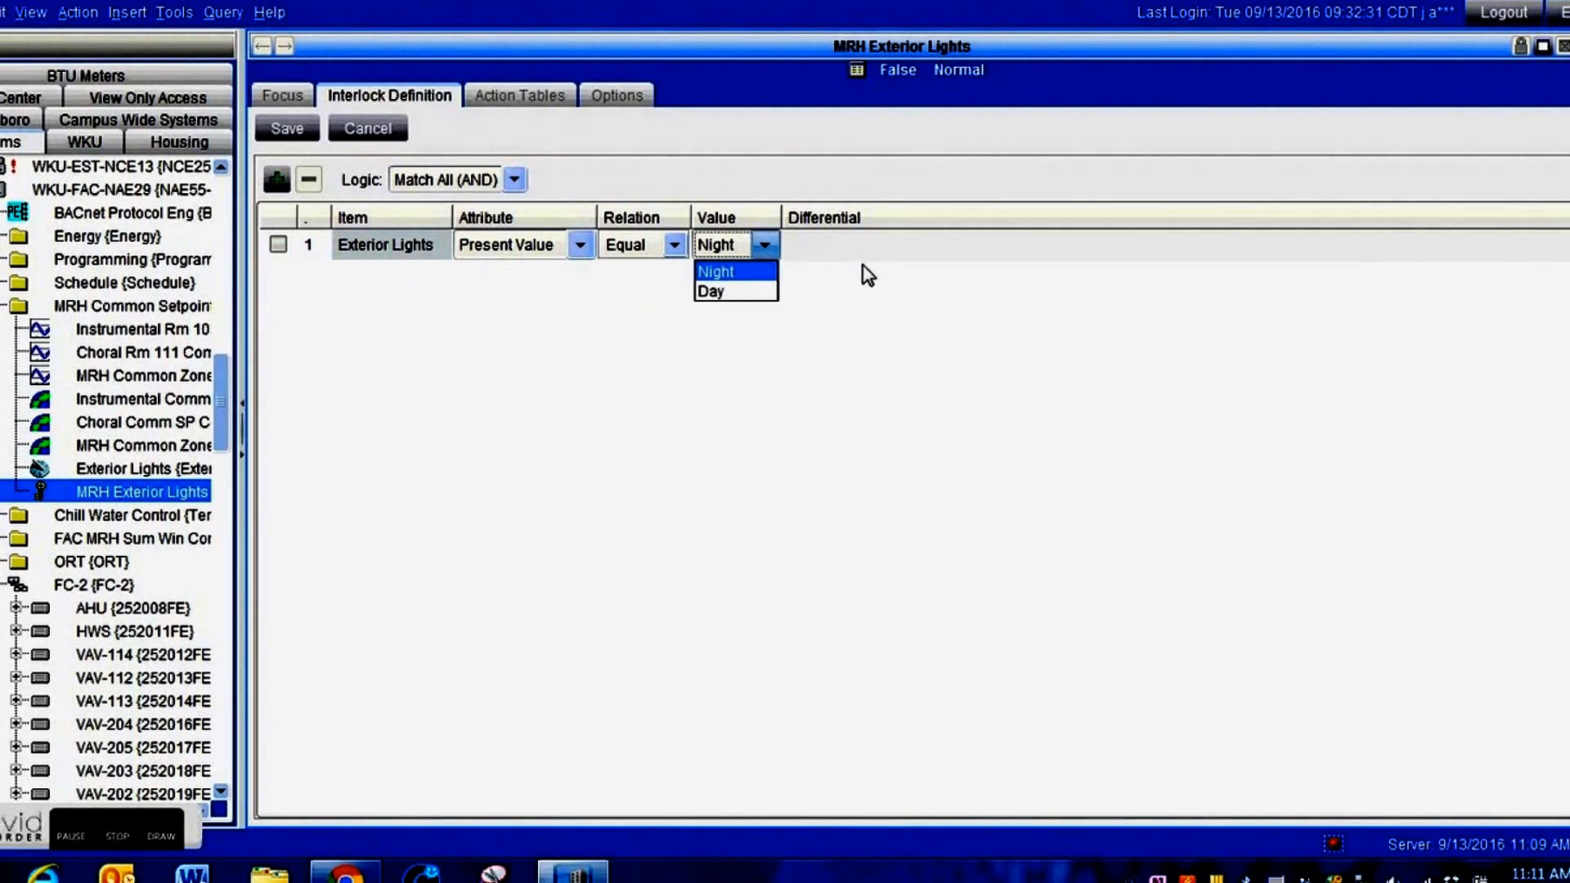
click(715, 270)
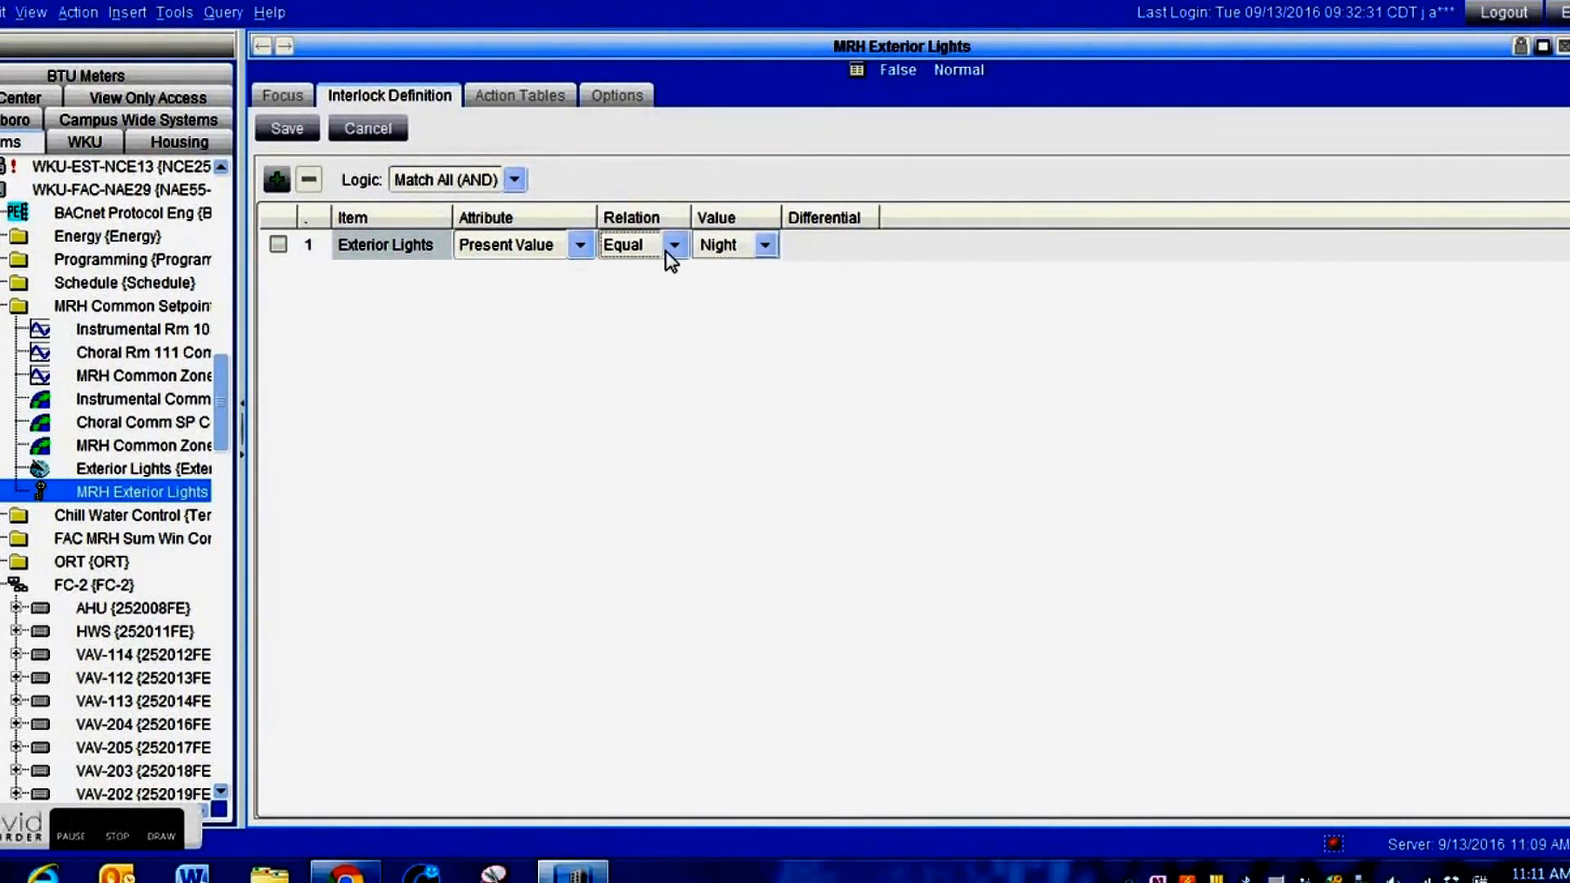
click(672, 244)
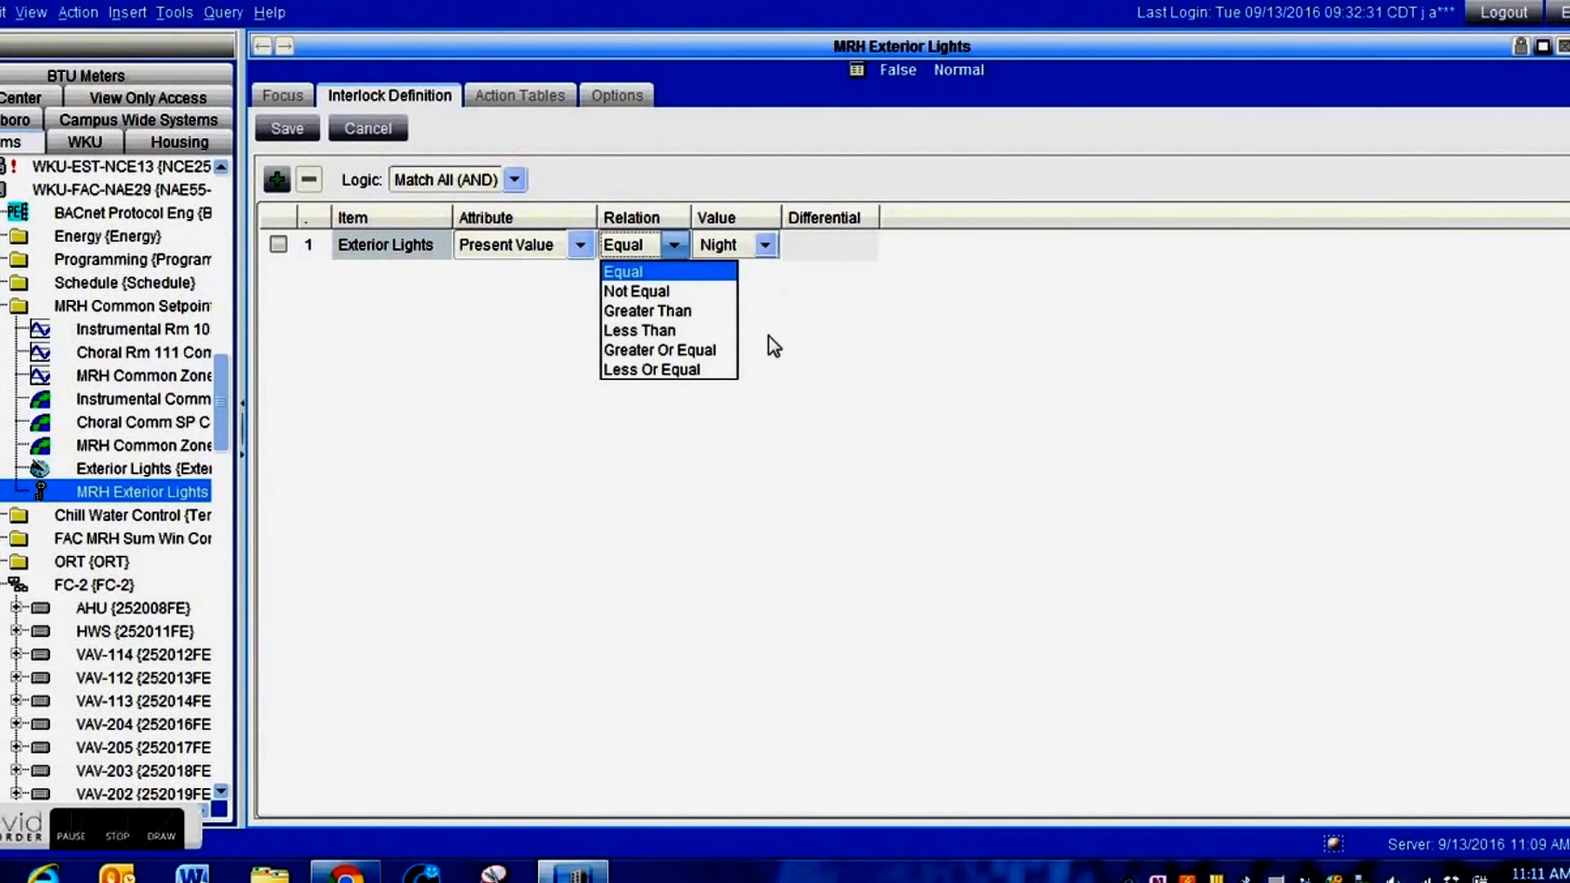
click(622, 272)
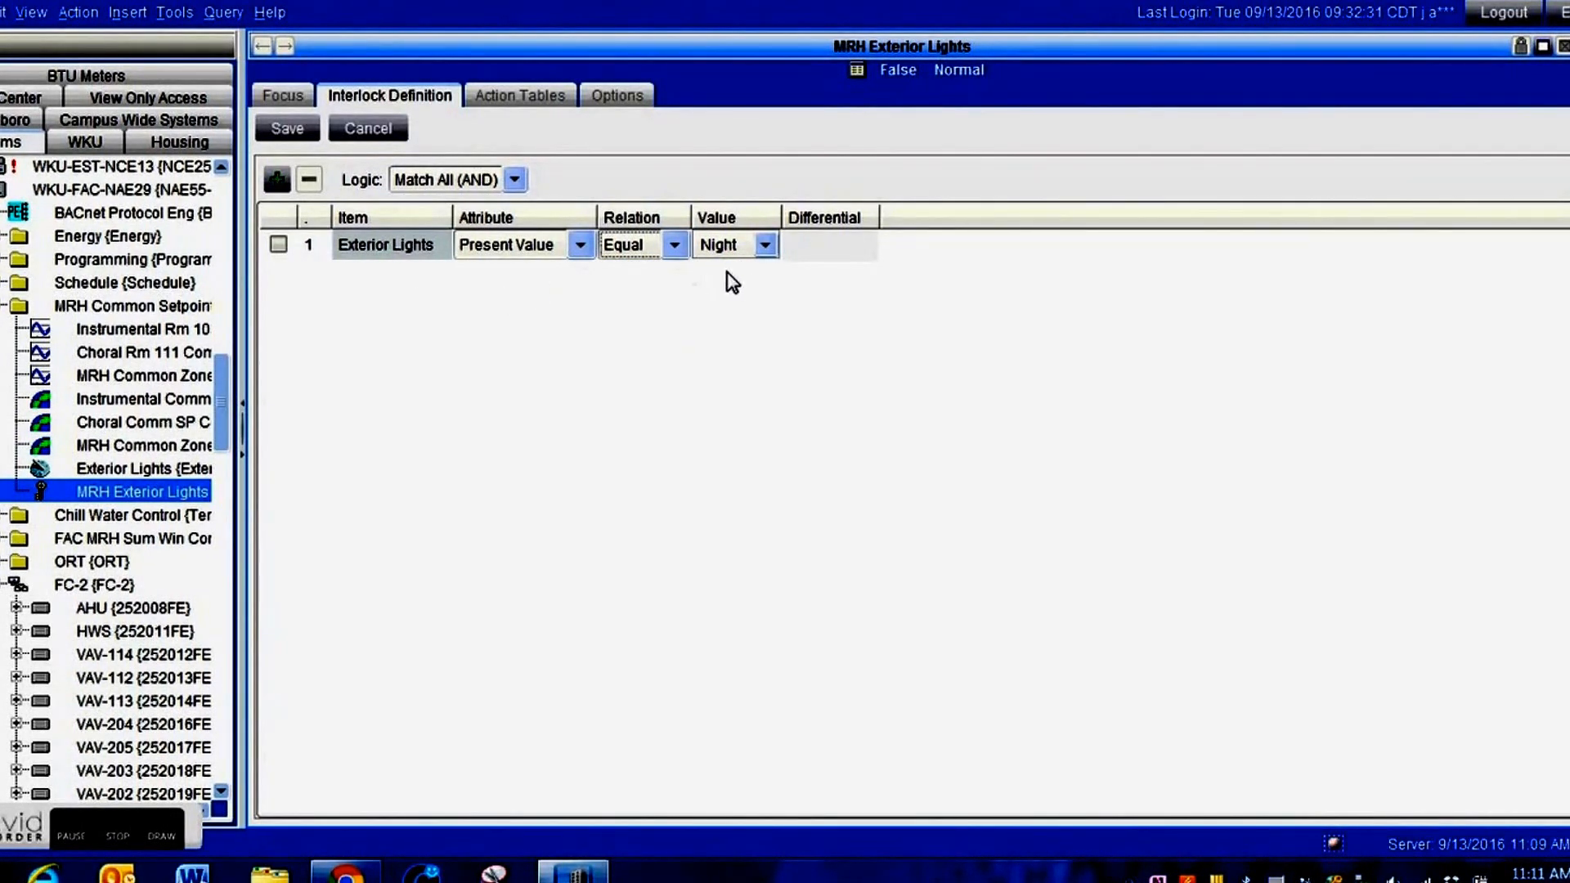
mouse_move(793, 294)
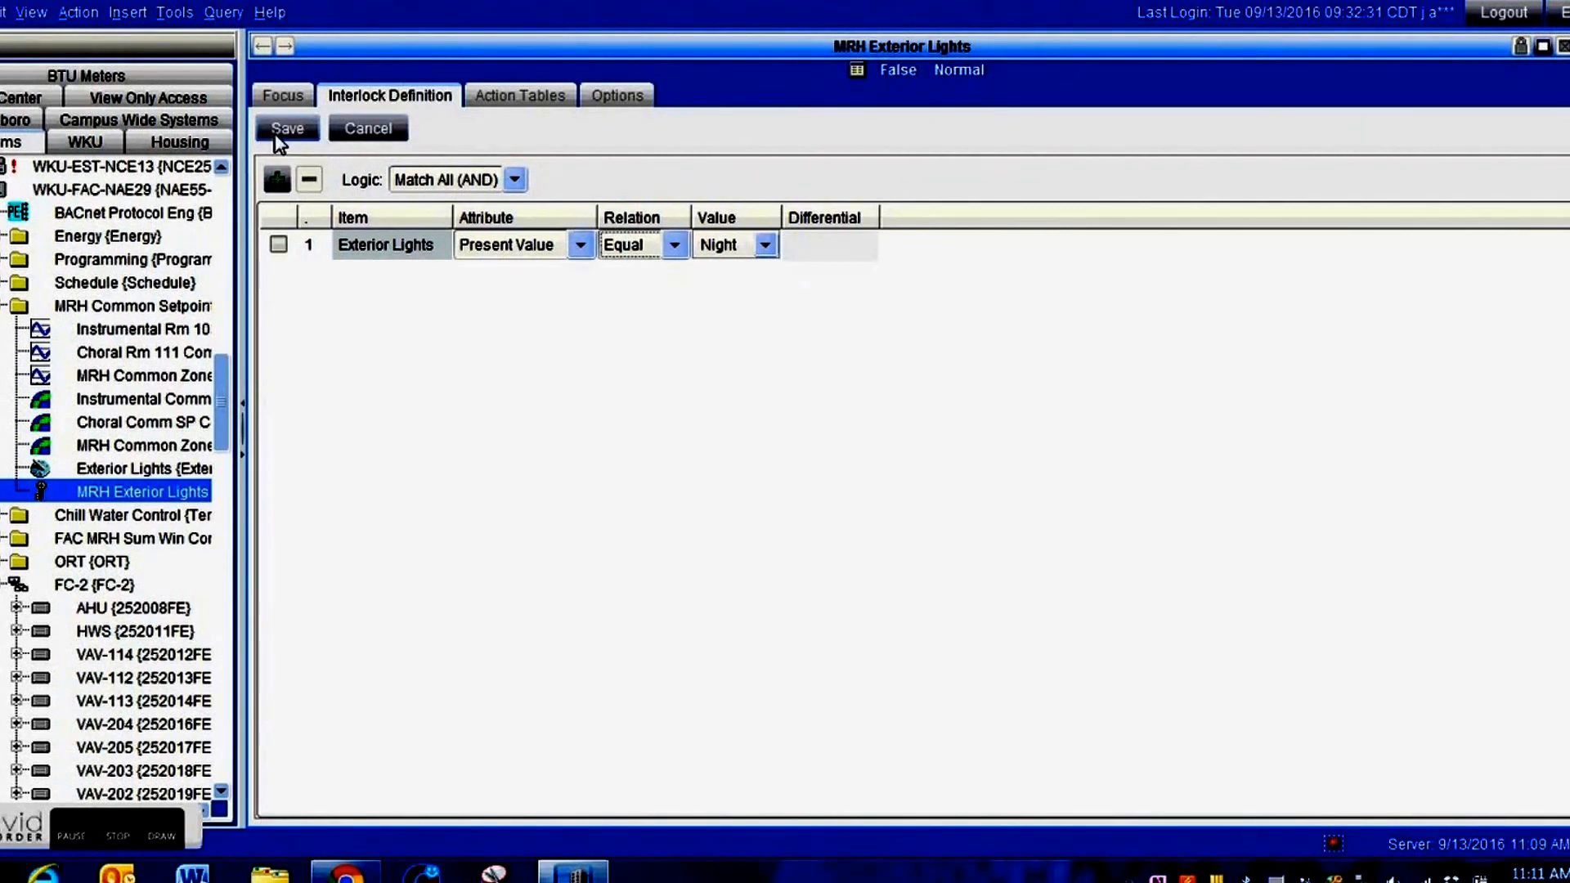
click(288, 128)
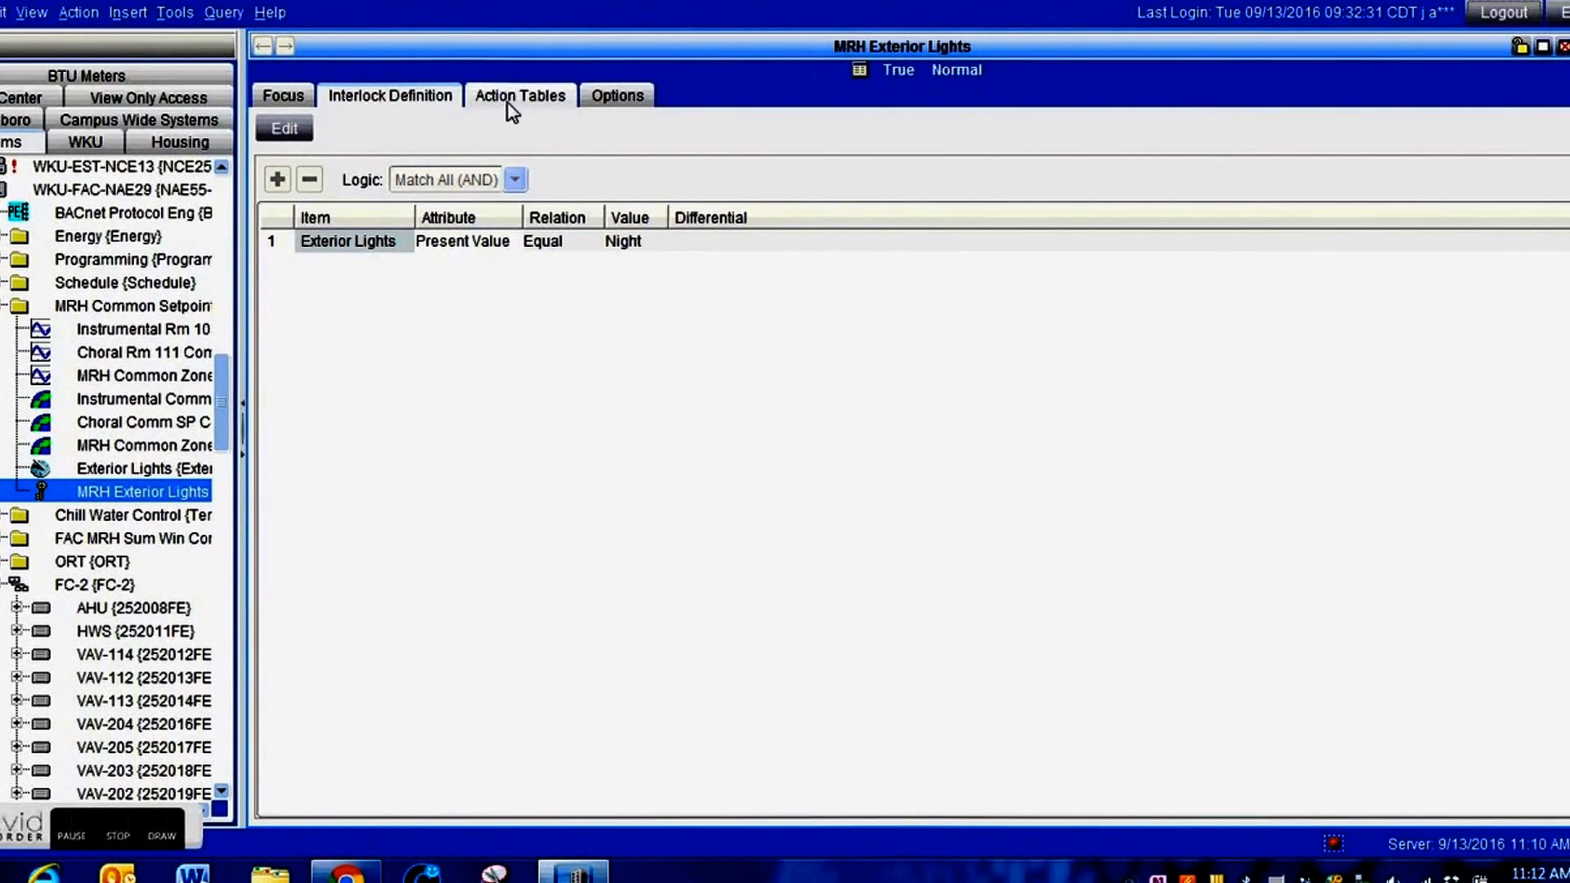
Step: Add FC-2 > HWS > LGHTG.EXT-C to the Condition: True action table, listing it in both tables
click(520, 95)
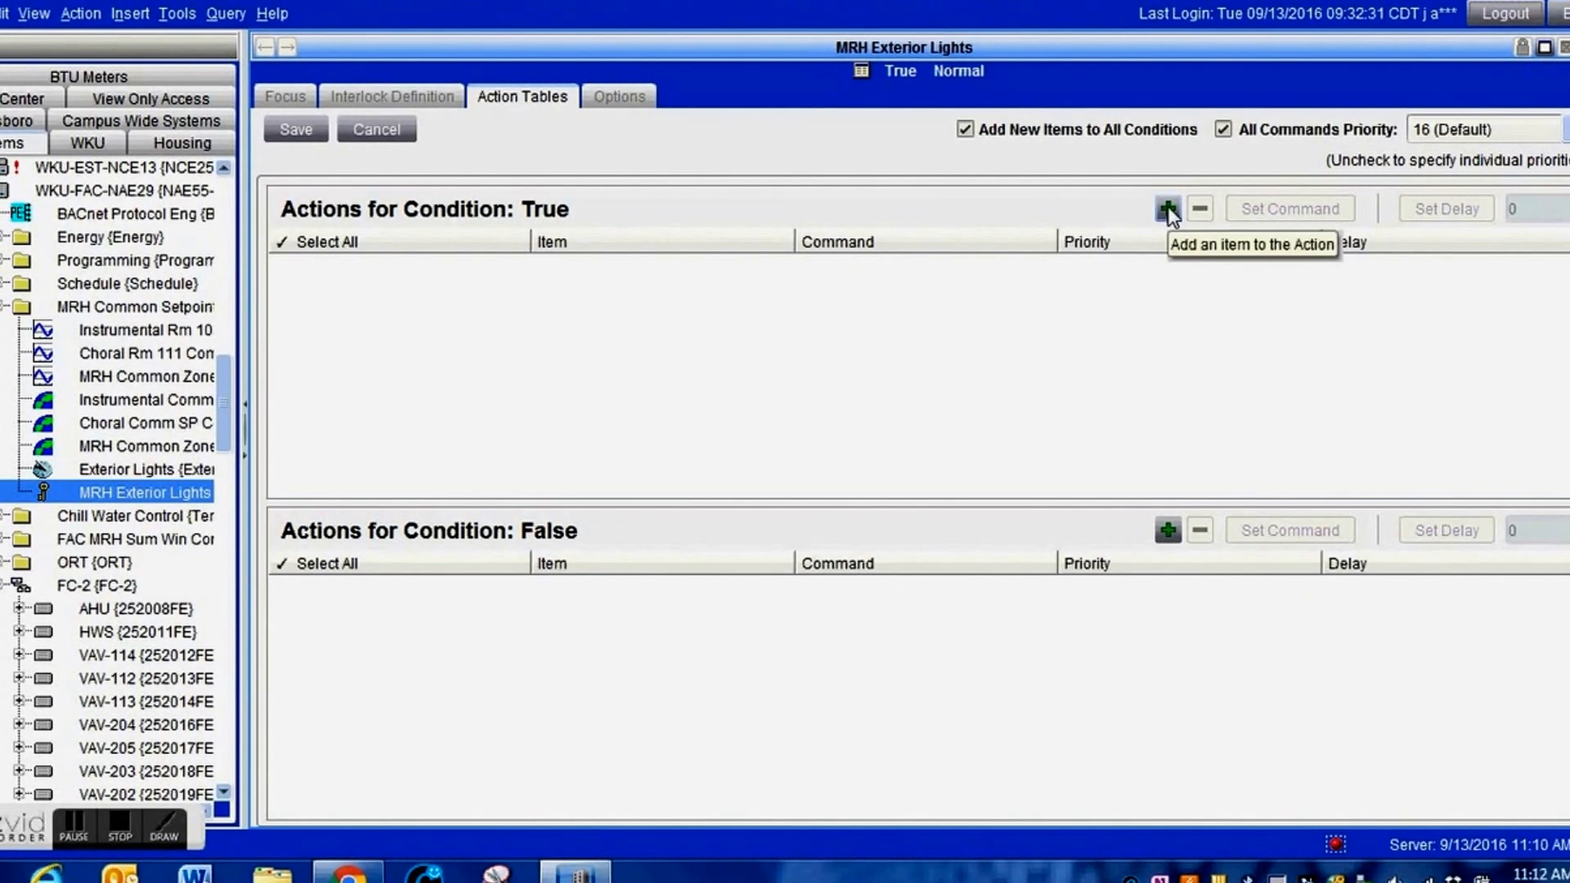
click(1168, 208)
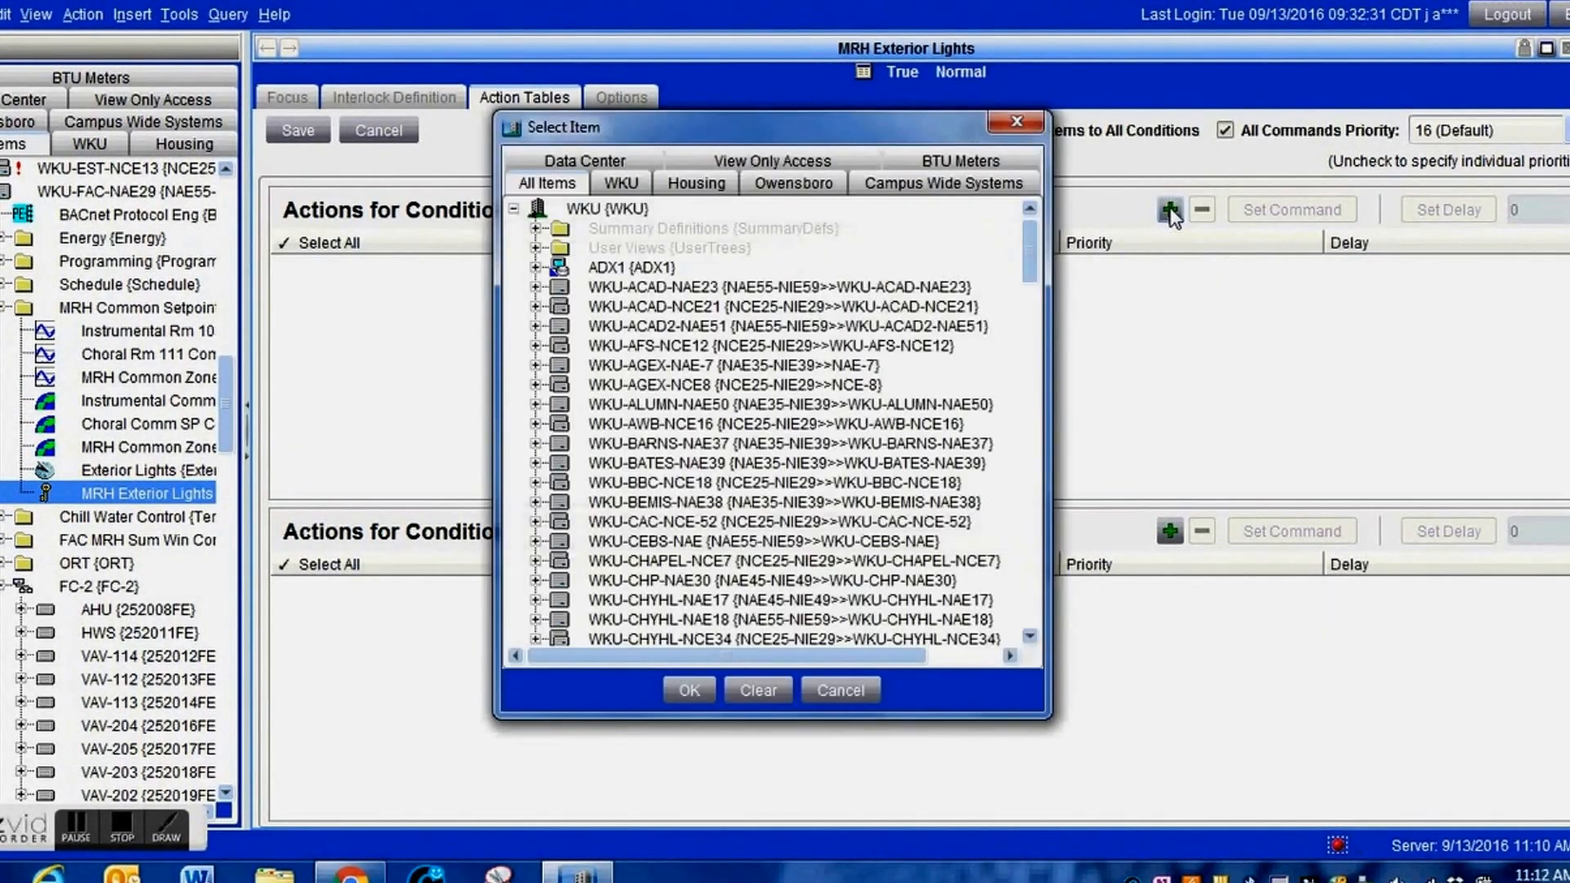
scroll(down, 3)
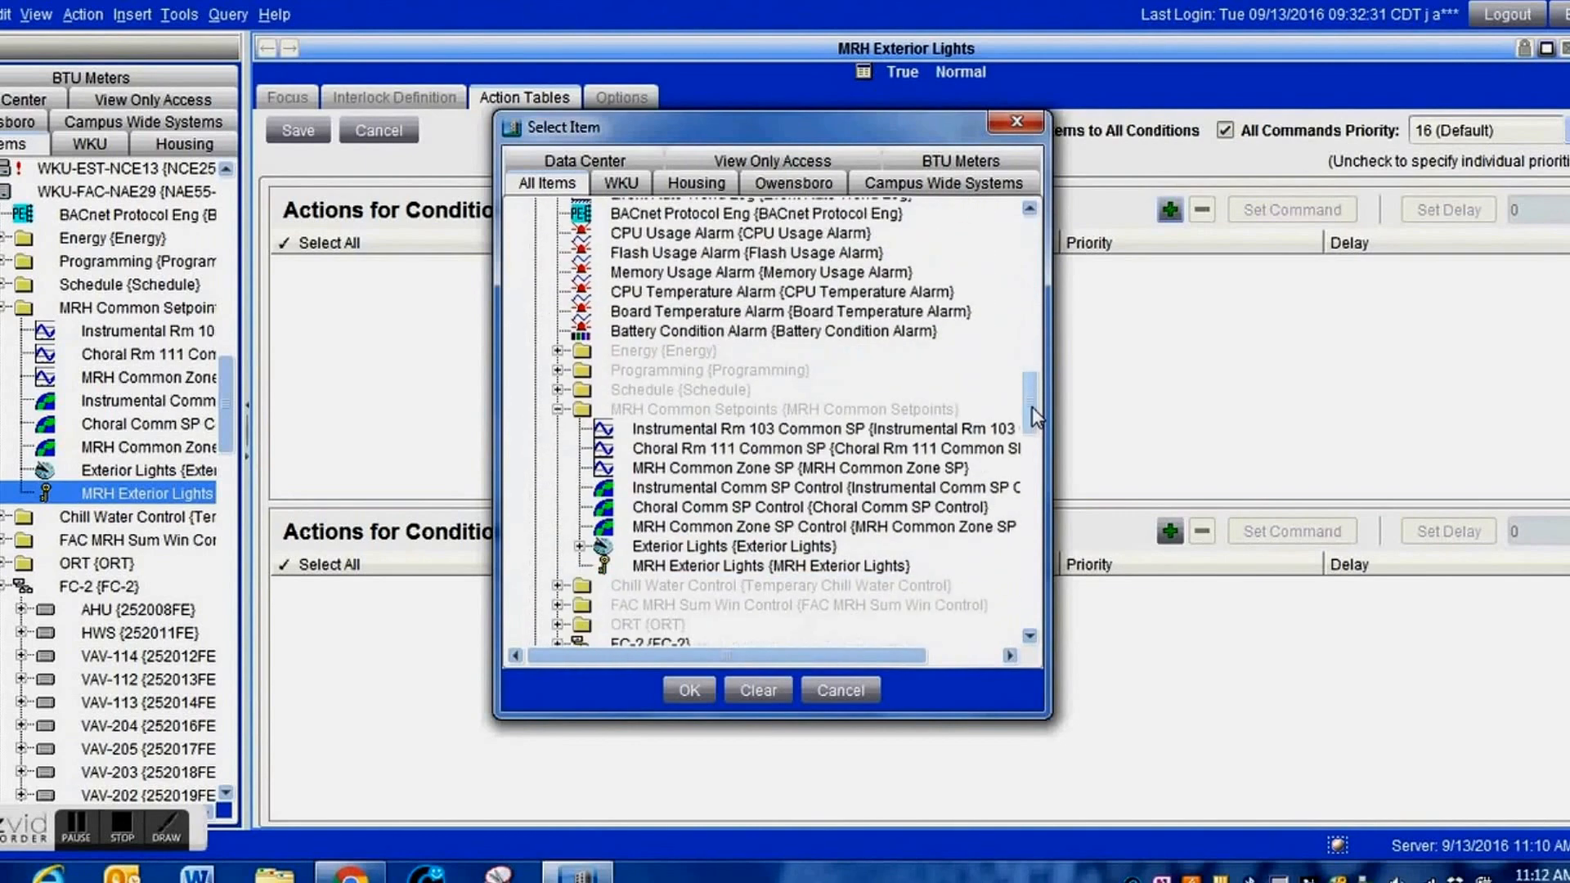
scroll(down, 3)
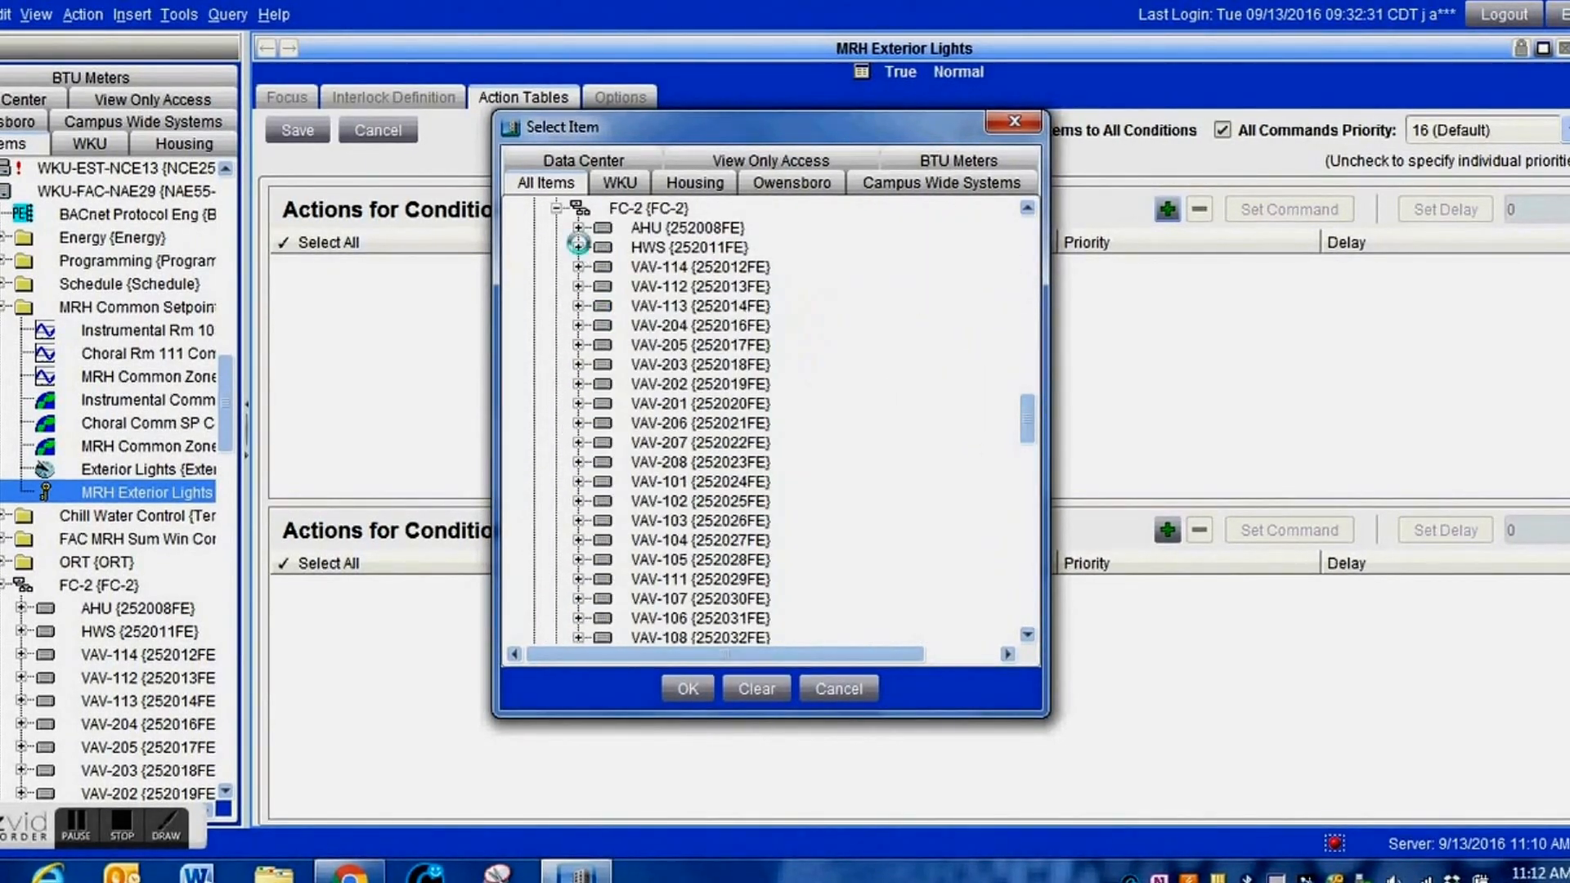
click(579, 247)
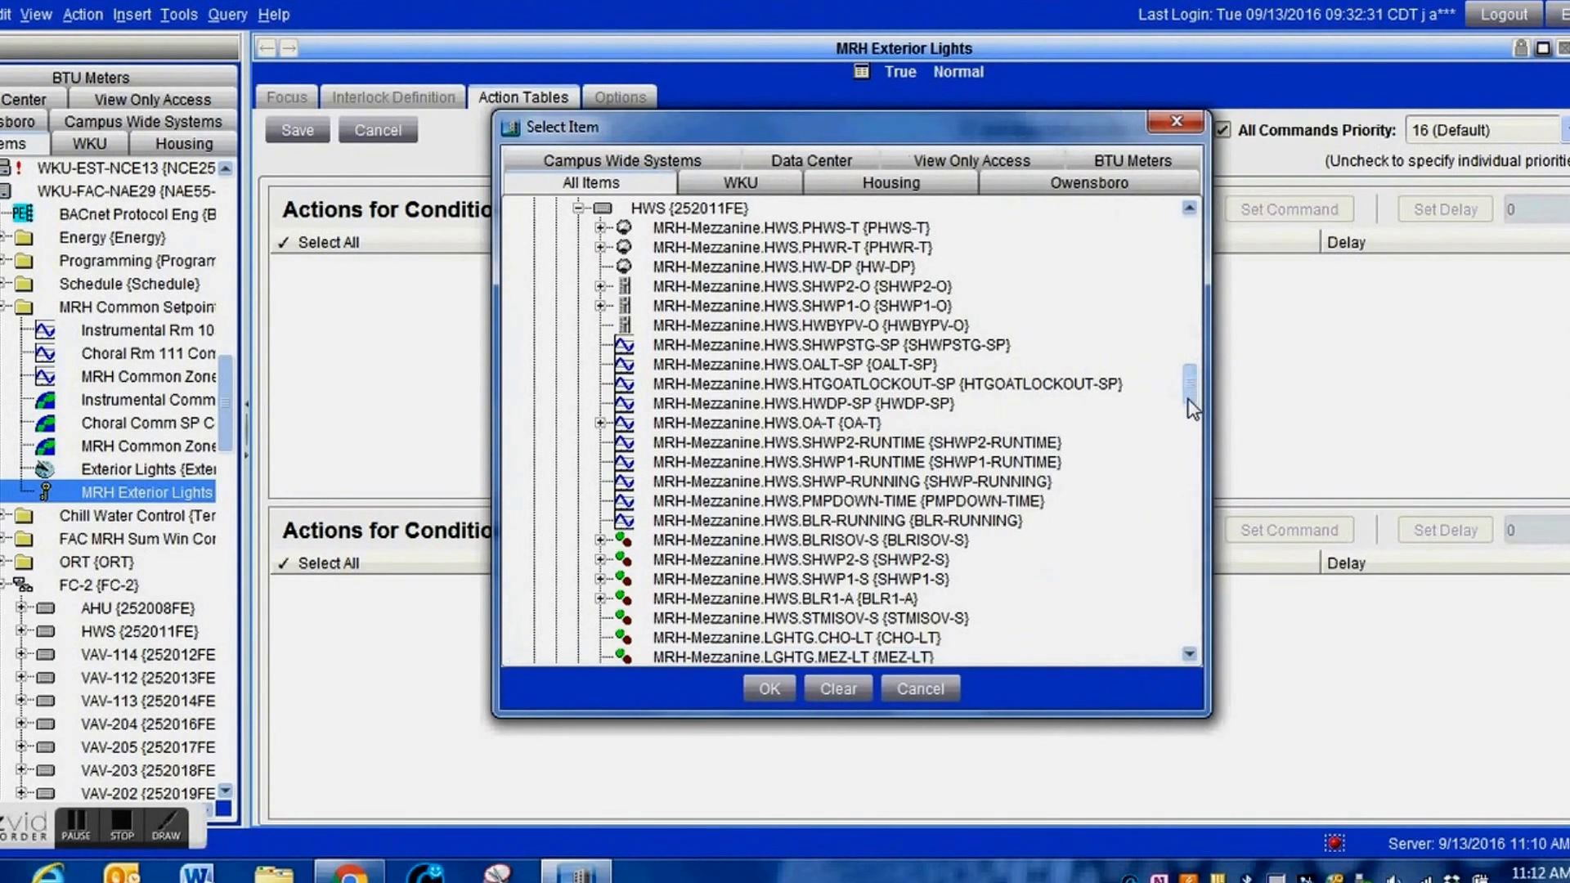
scroll(down, 3)
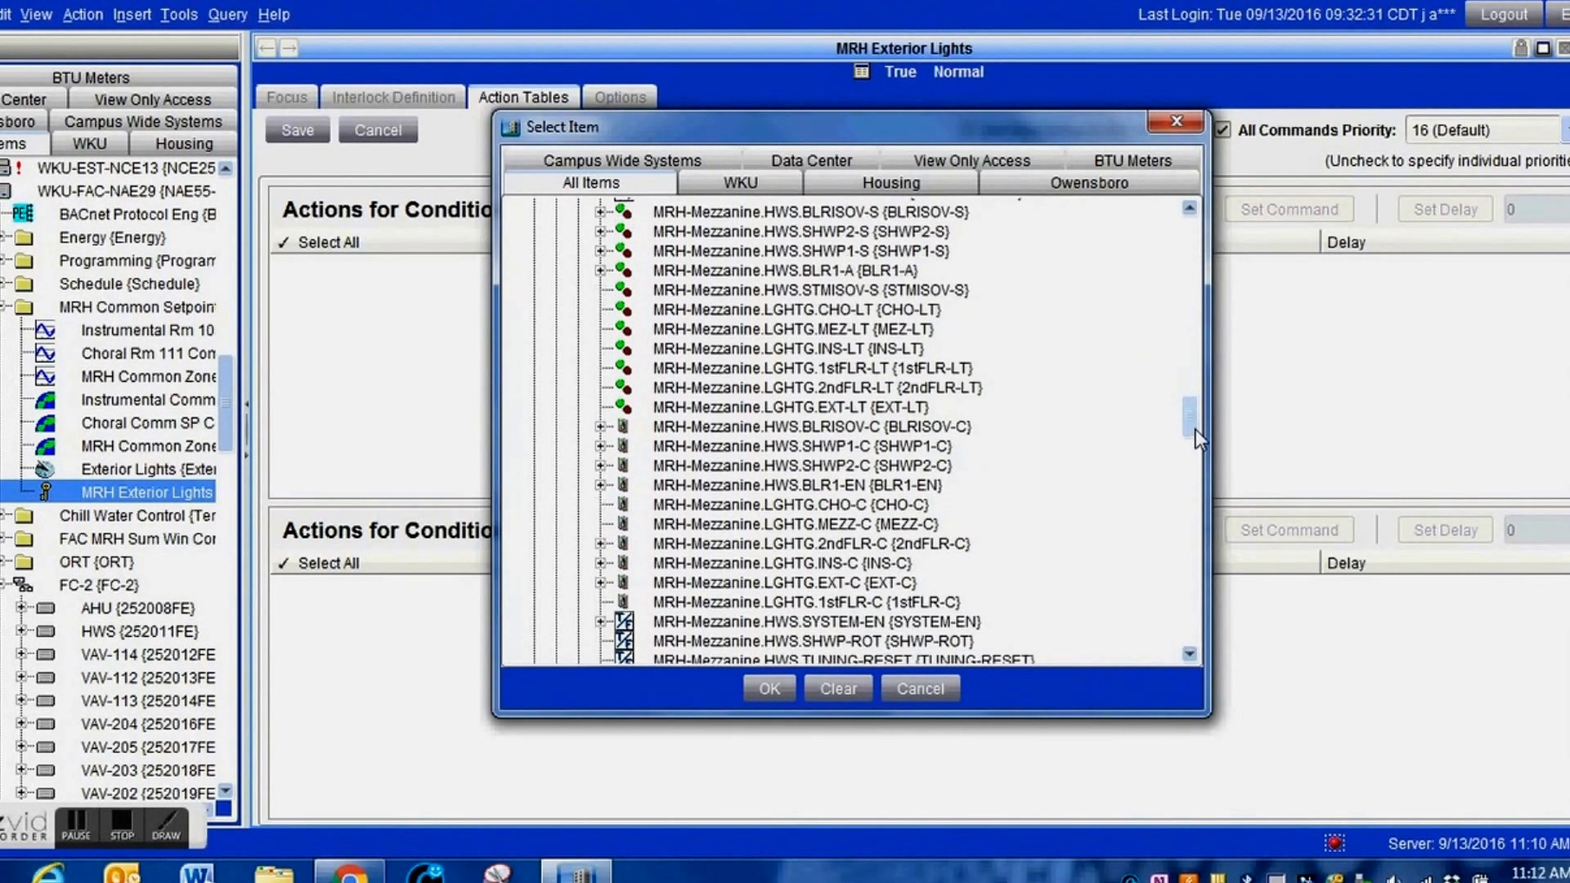
scroll(down, 3)
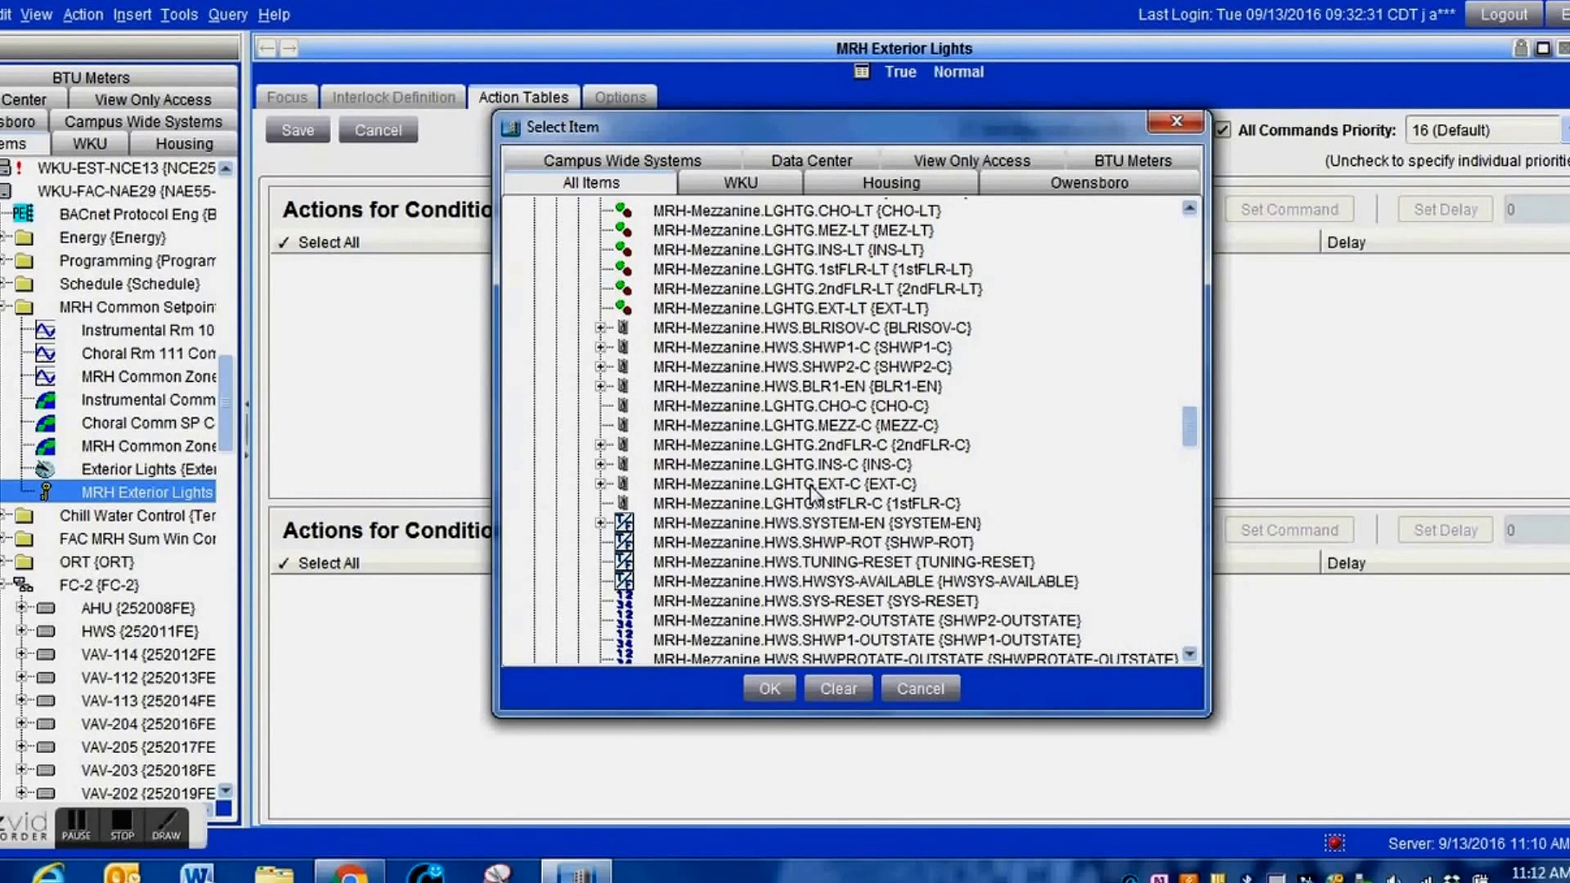
click(811, 484)
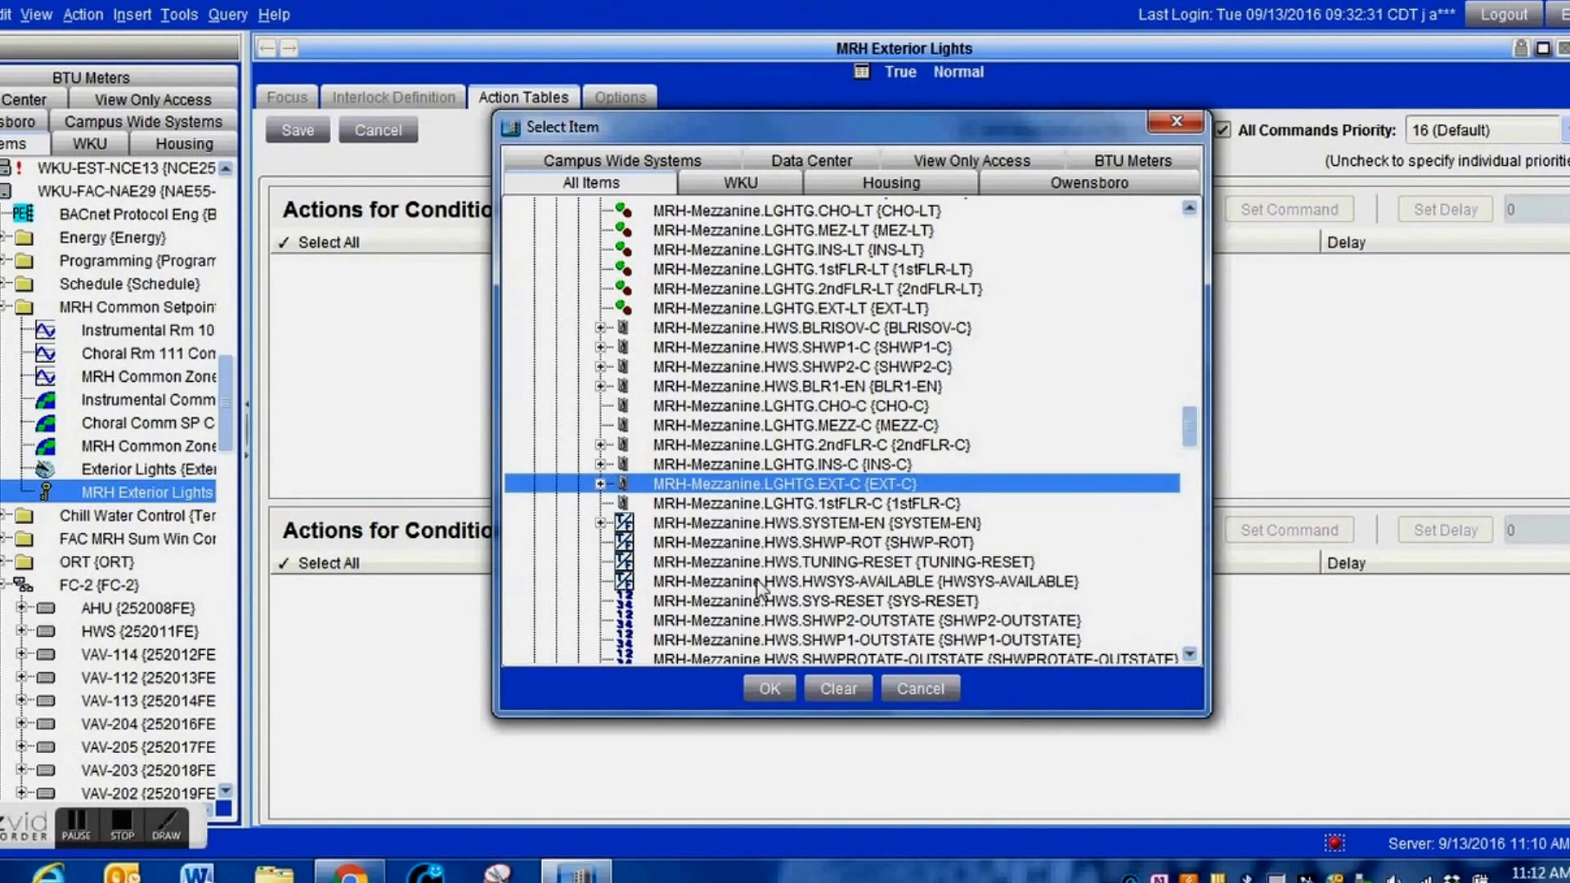
click(769, 689)
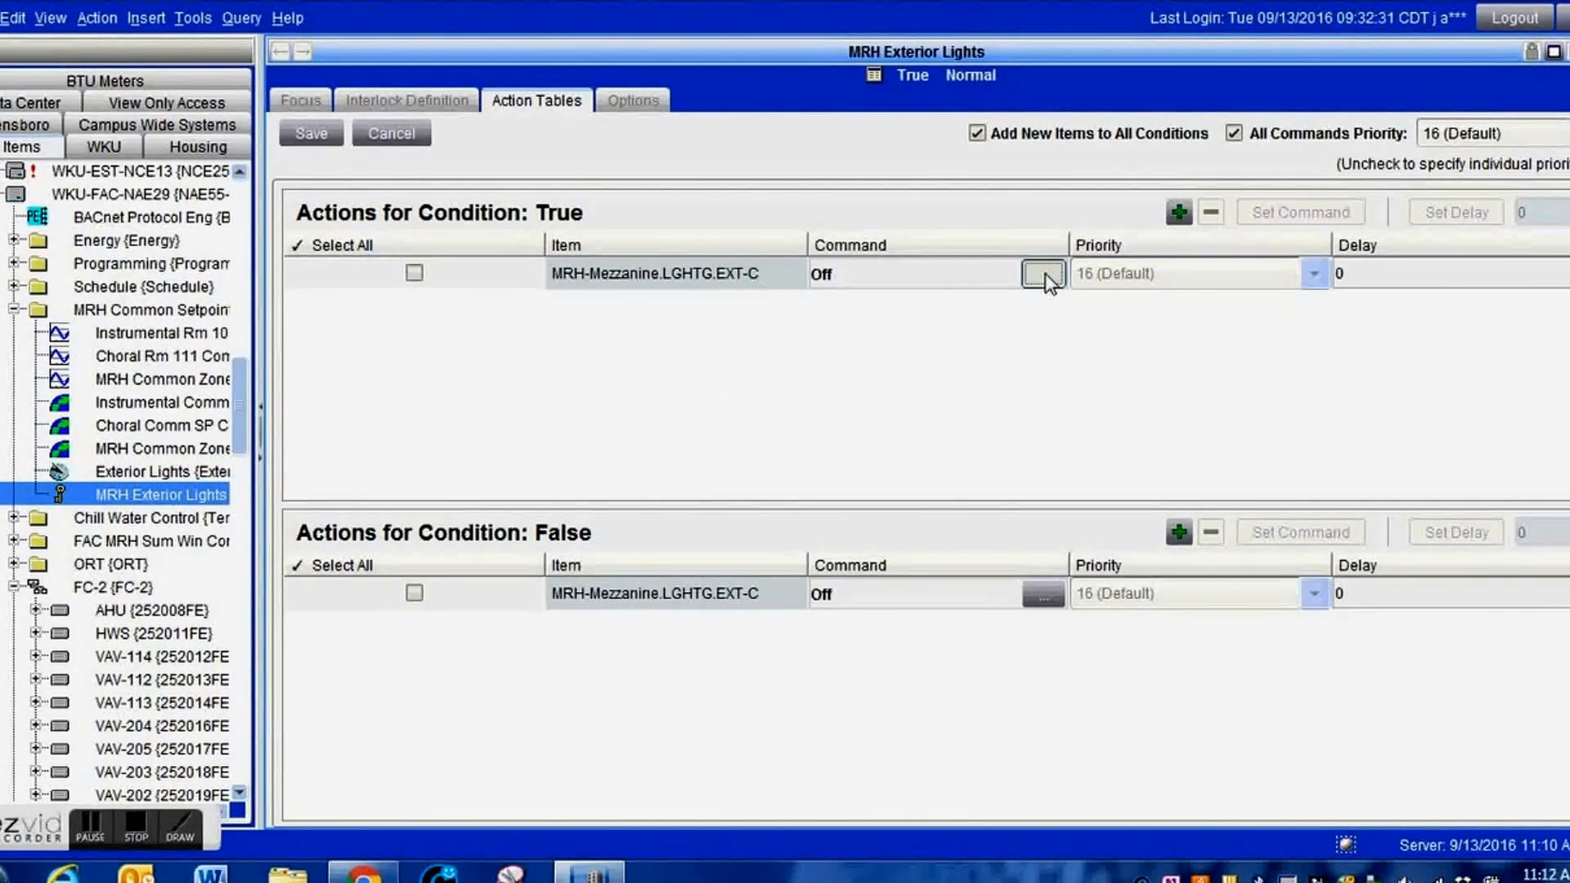
Step: Command EXT-C On when True, set All Commands Priority to 14 (Application), and save the action tables
click(1042, 274)
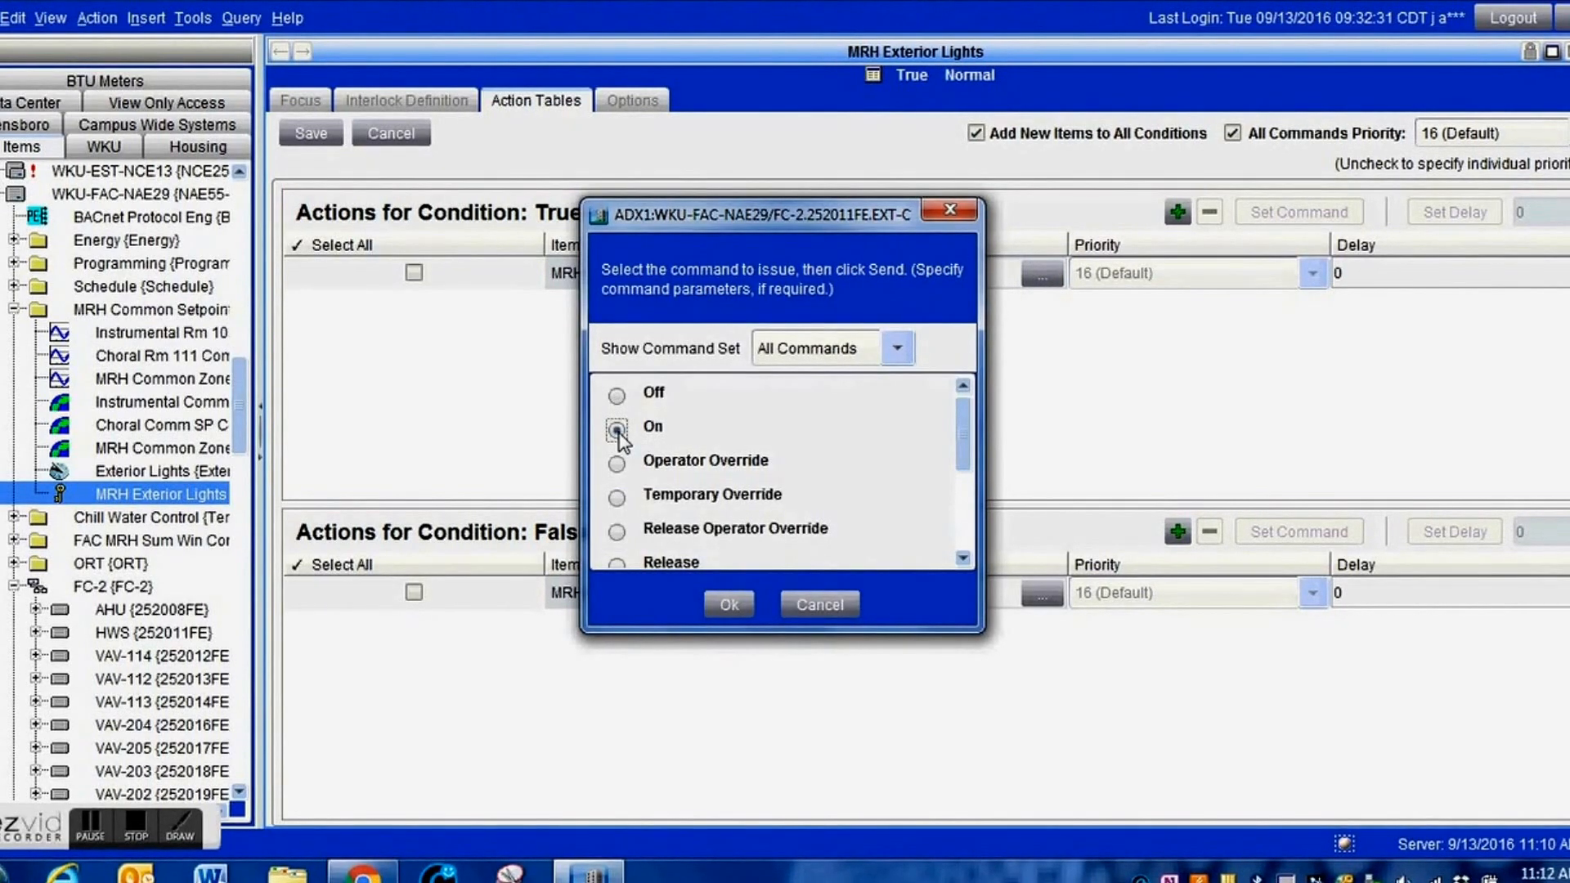
click(617, 427)
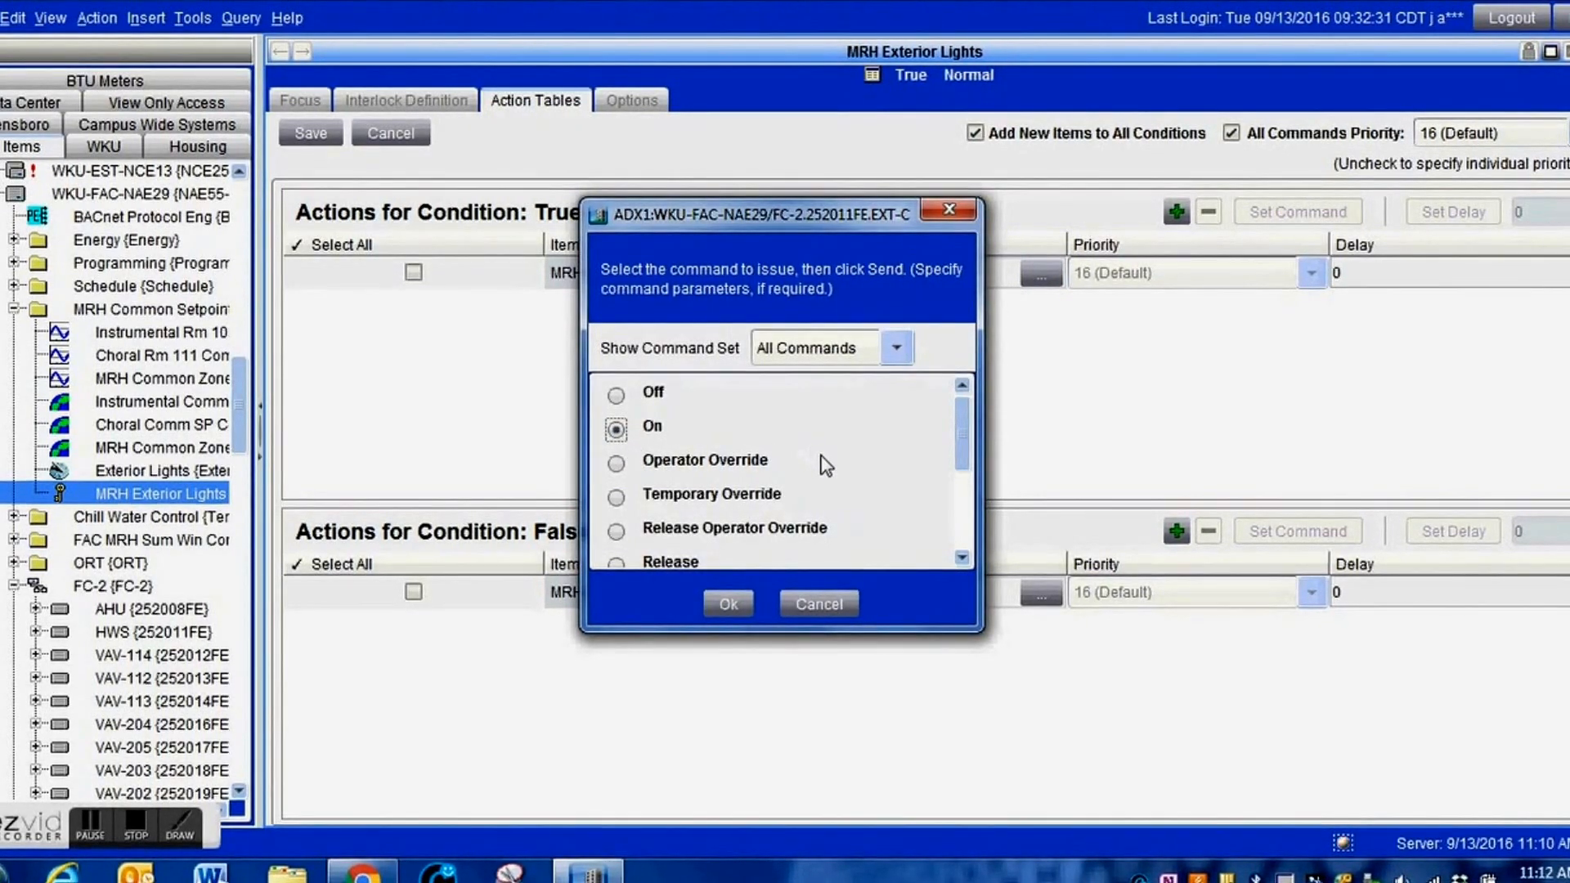
click(728, 604)
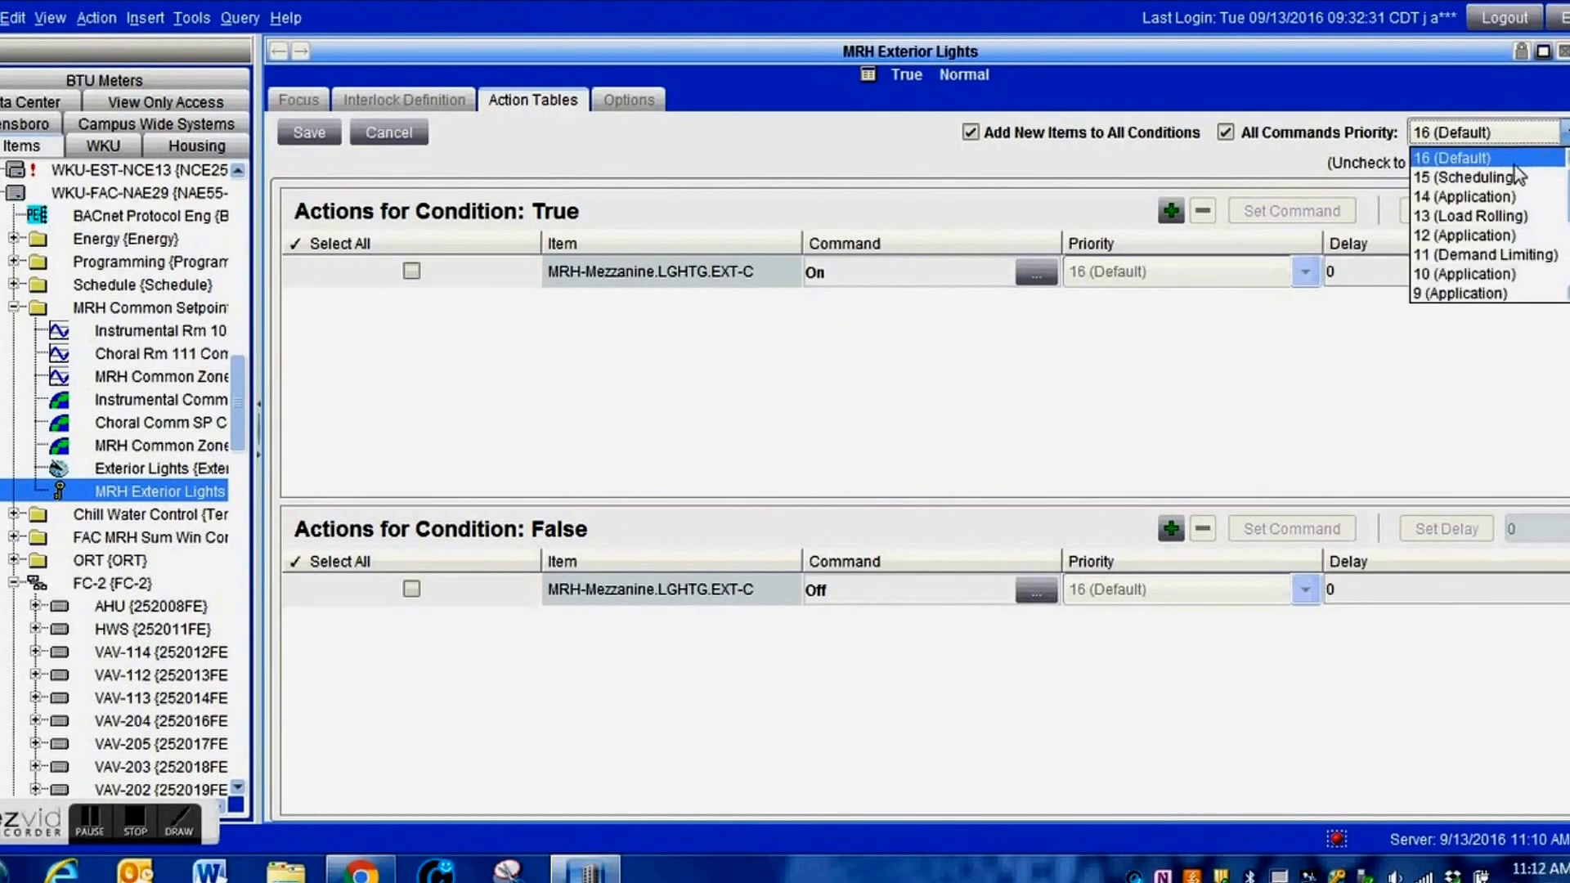
click(1469, 196)
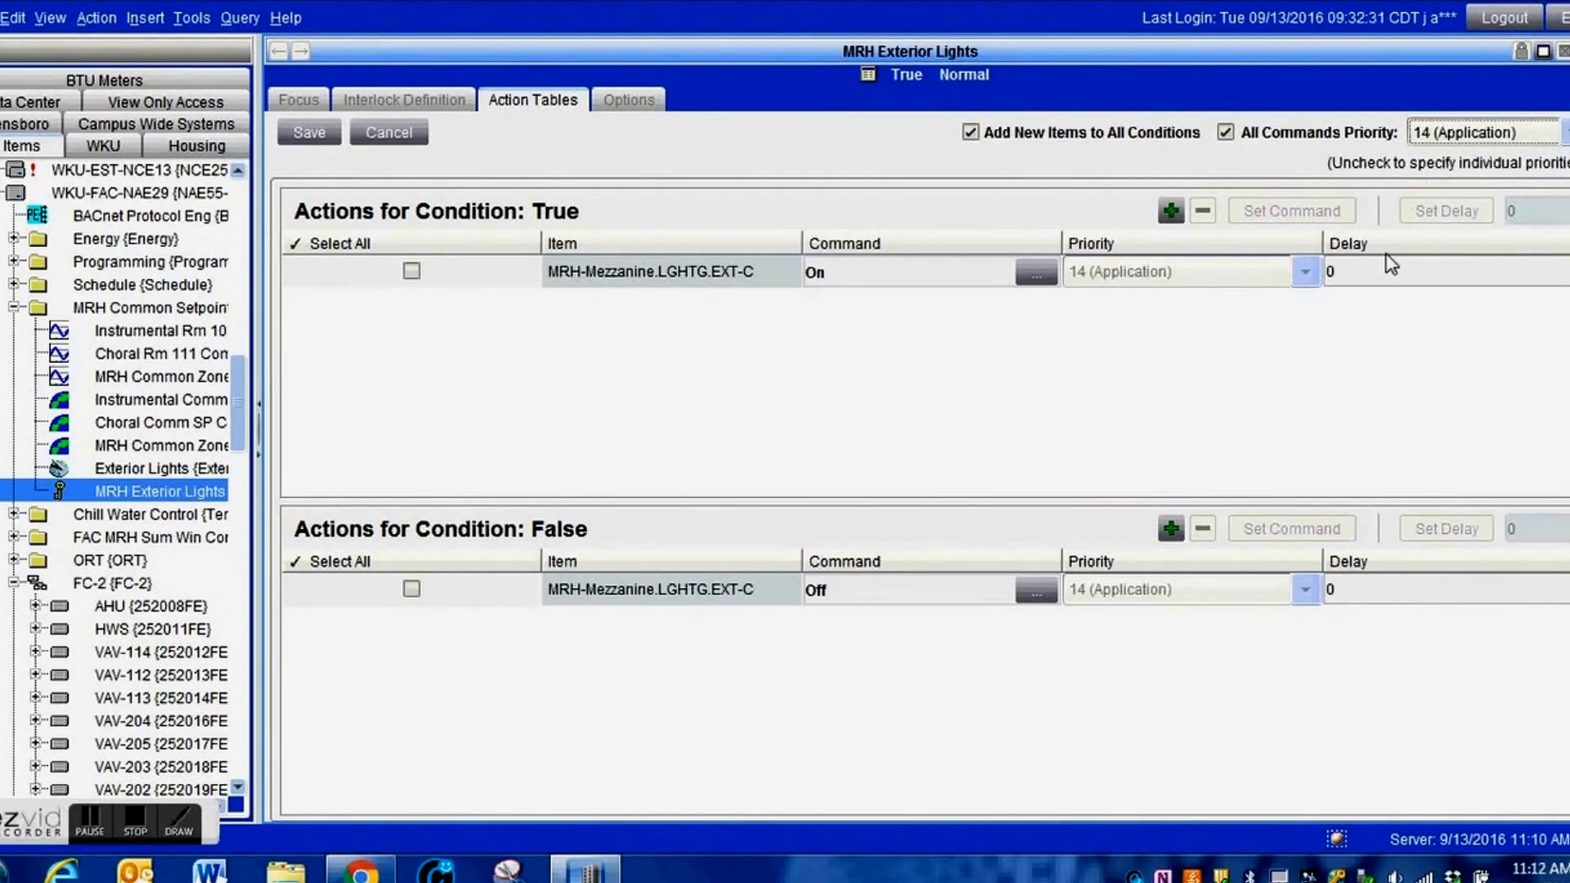
mouse_move(979, 430)
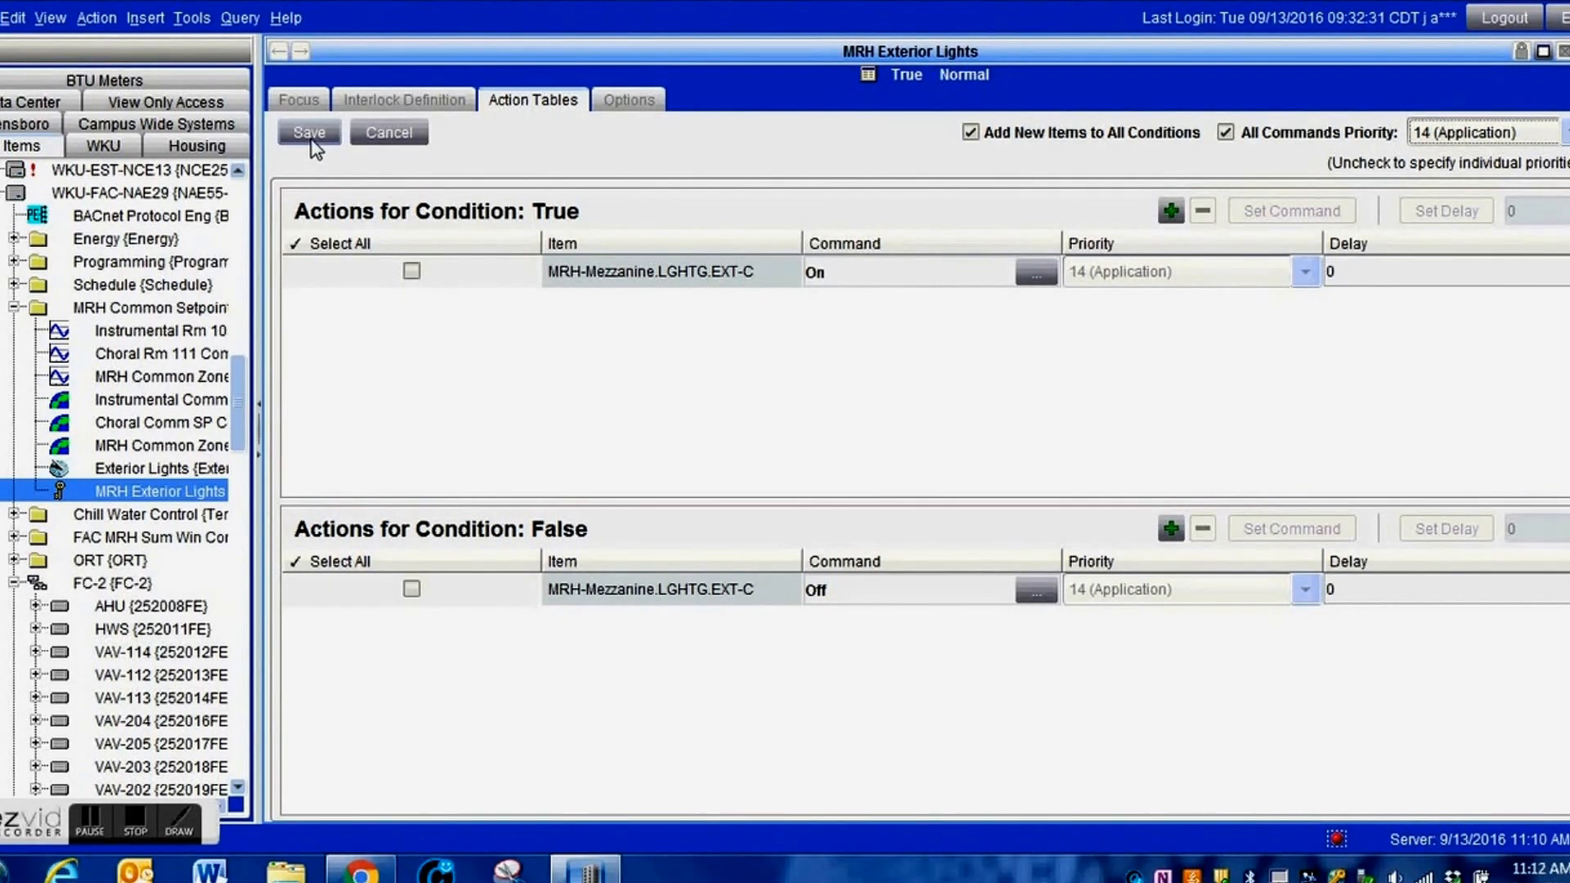
click(307, 131)
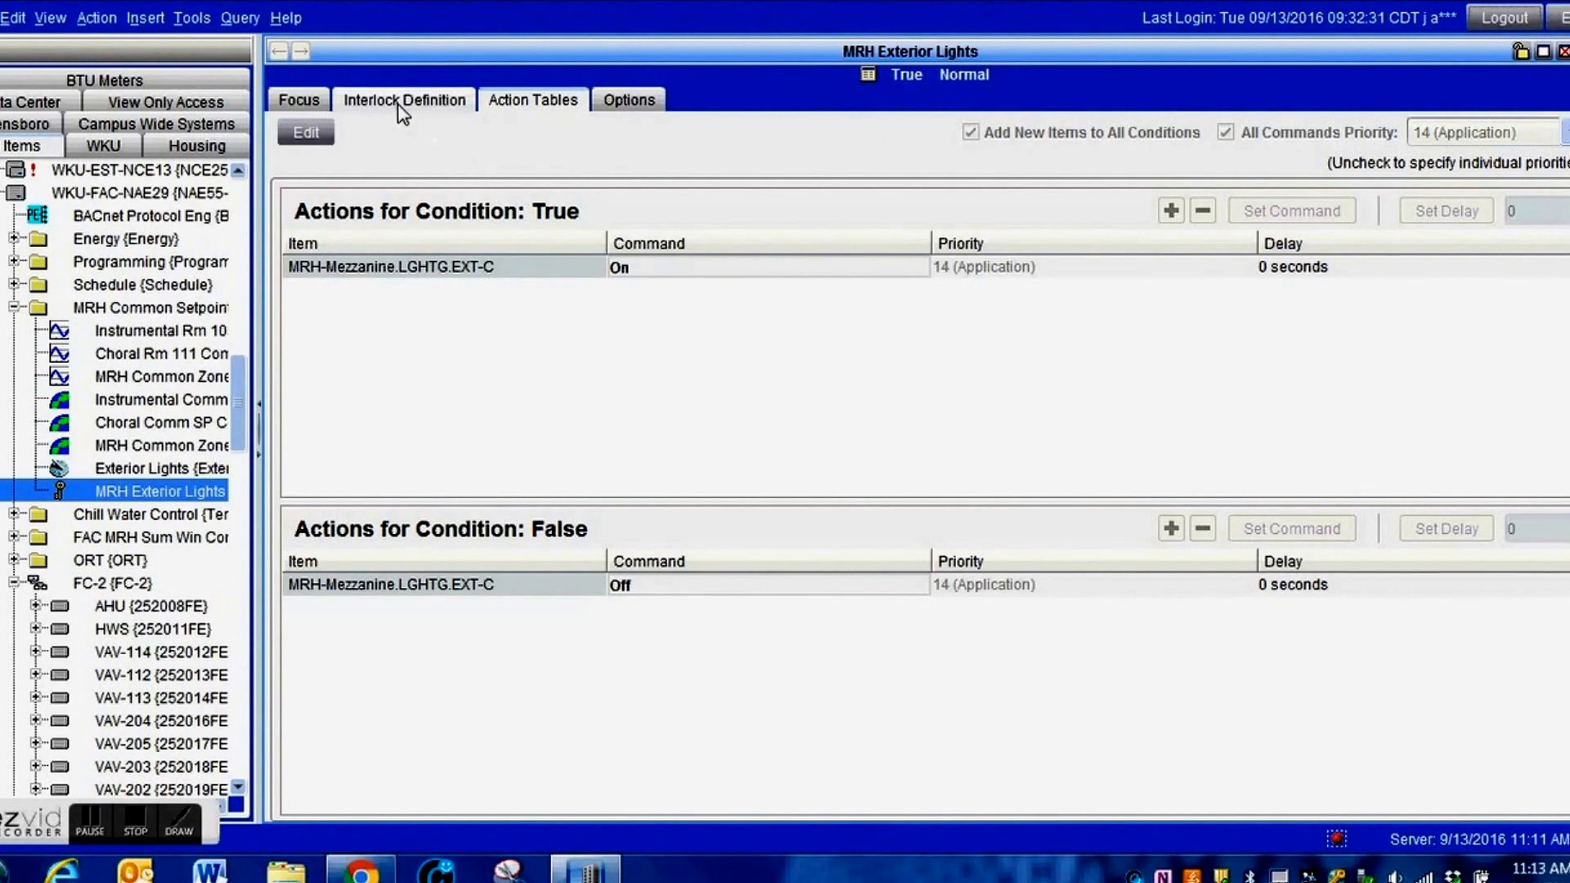
click(404, 100)
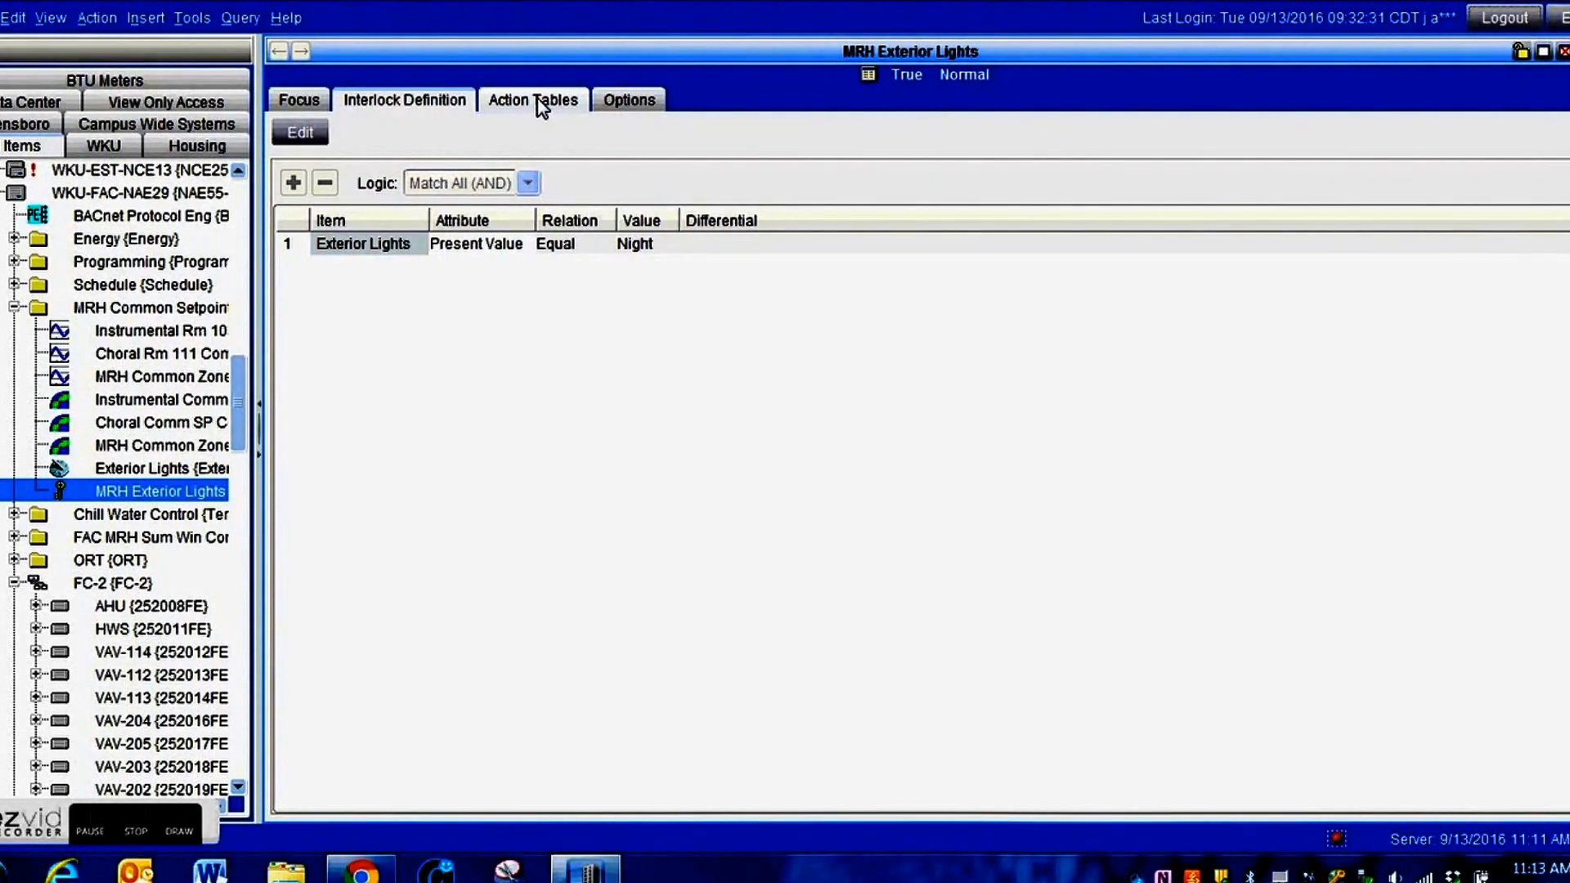
click(534, 100)
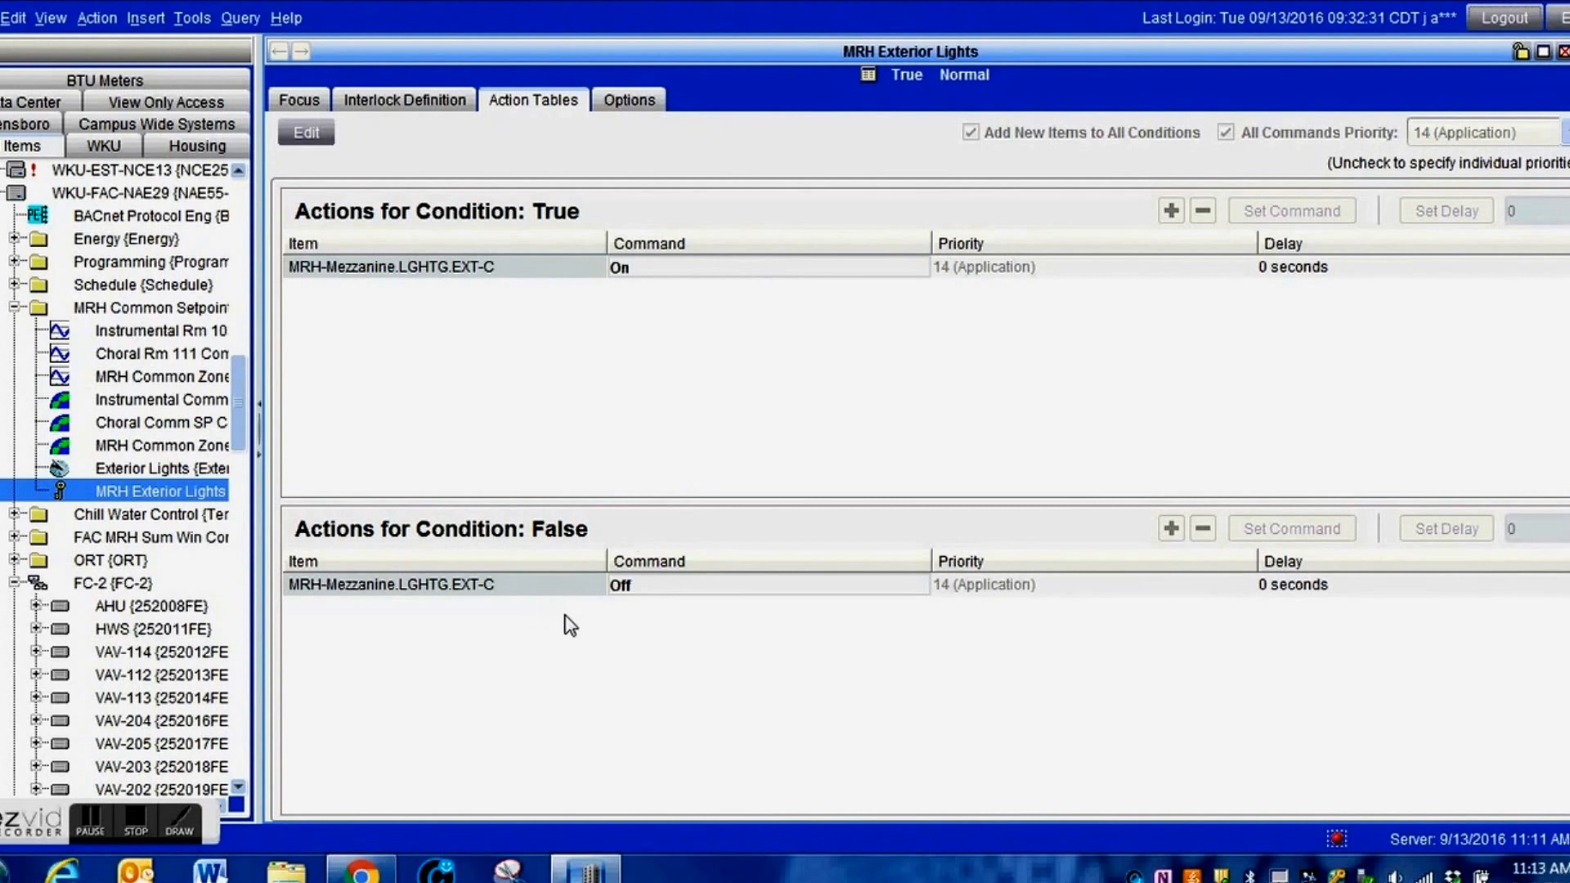
mouse_move(613, 616)
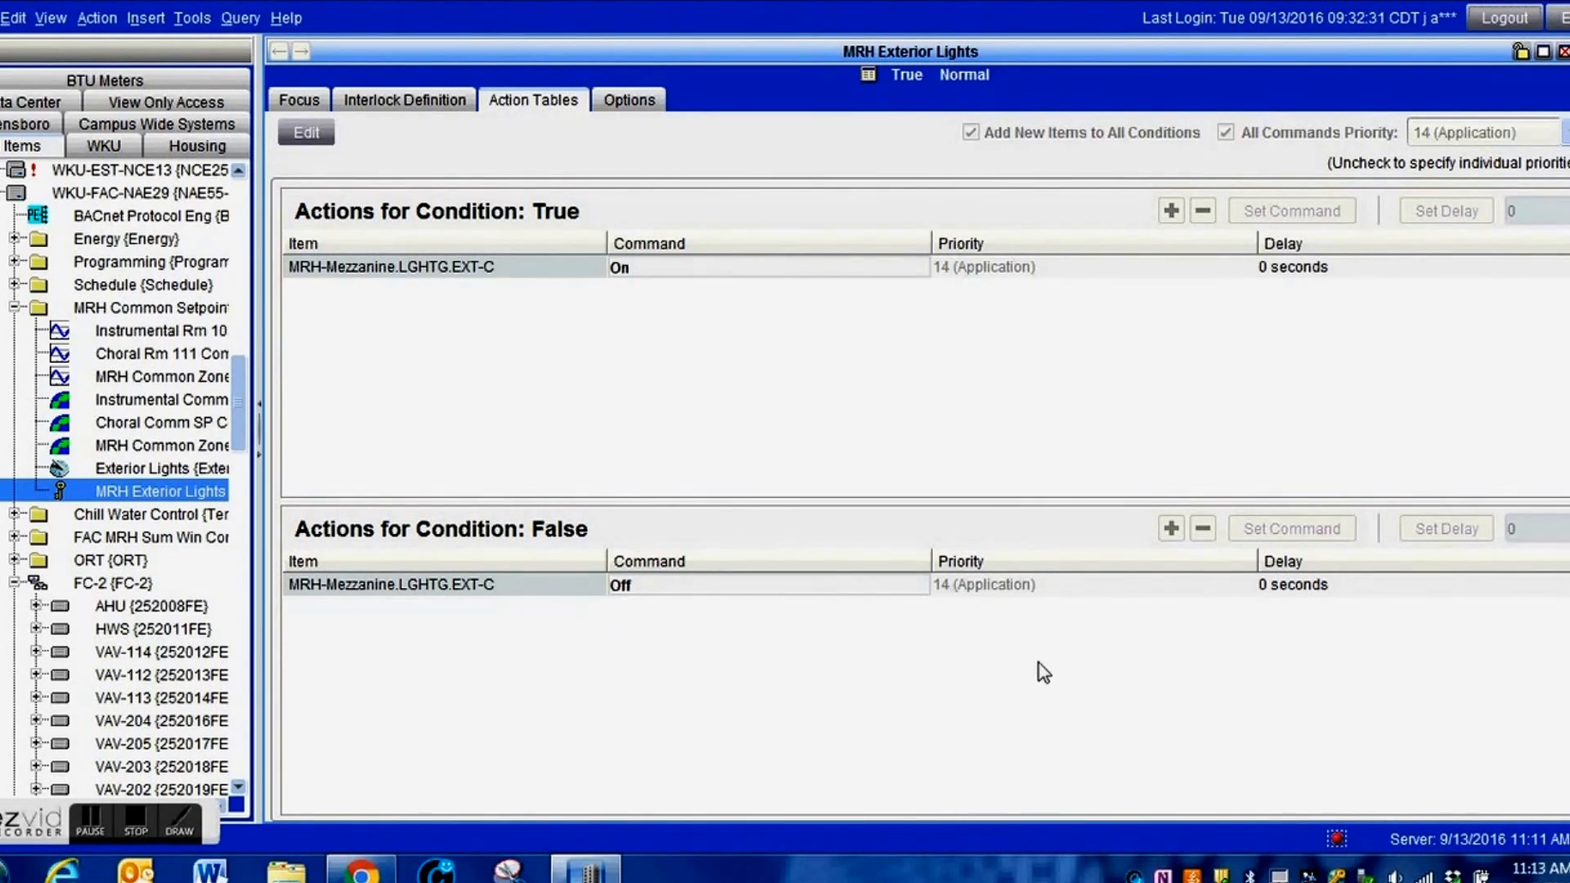
mouse_move(947, 352)
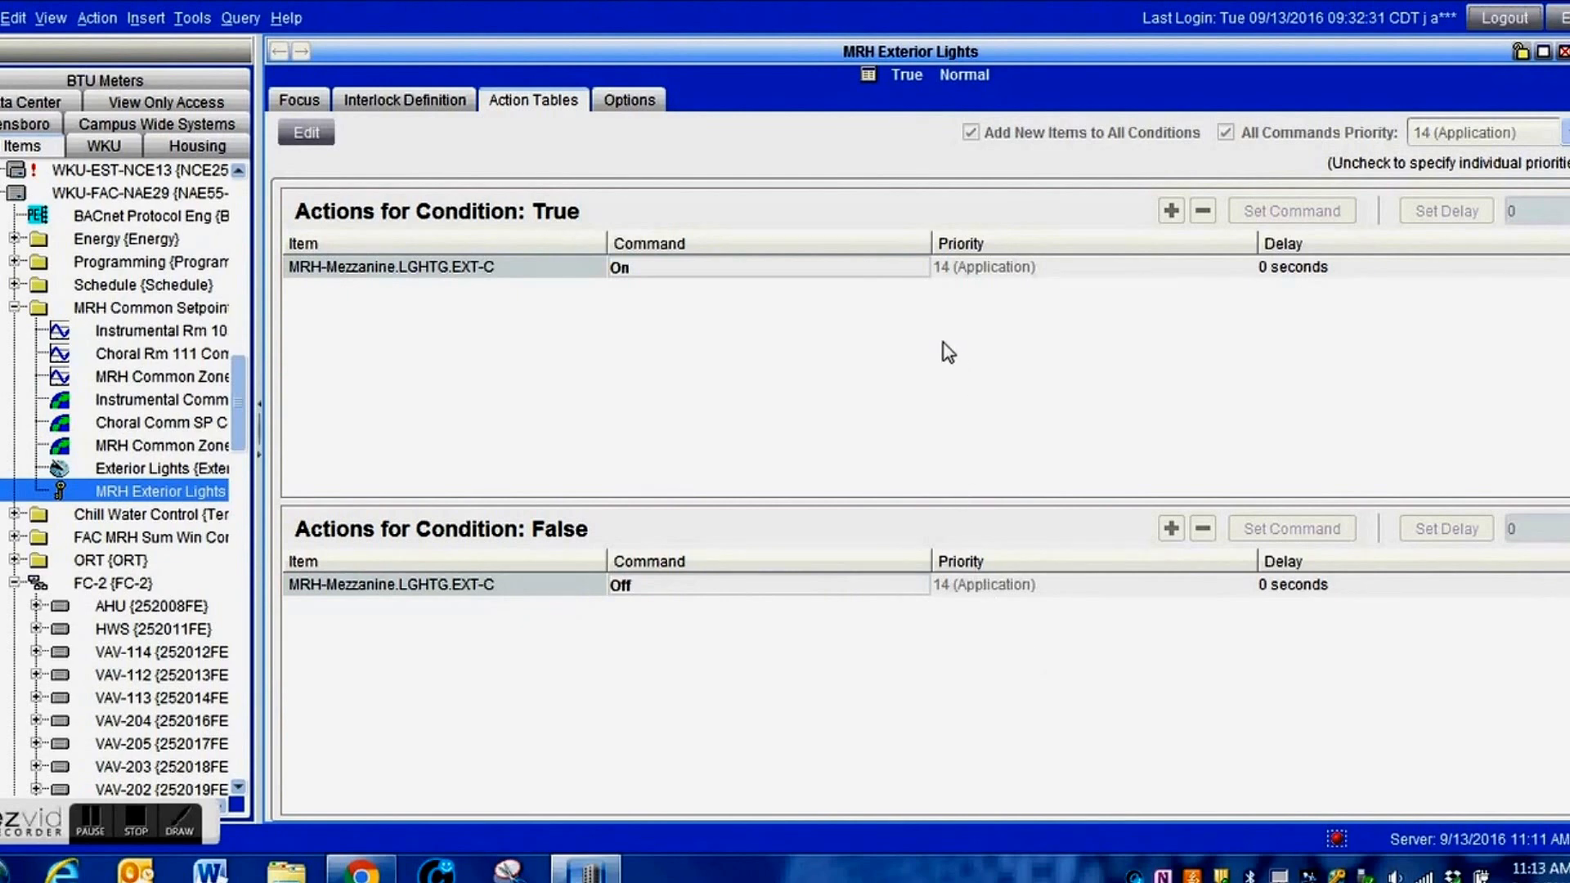